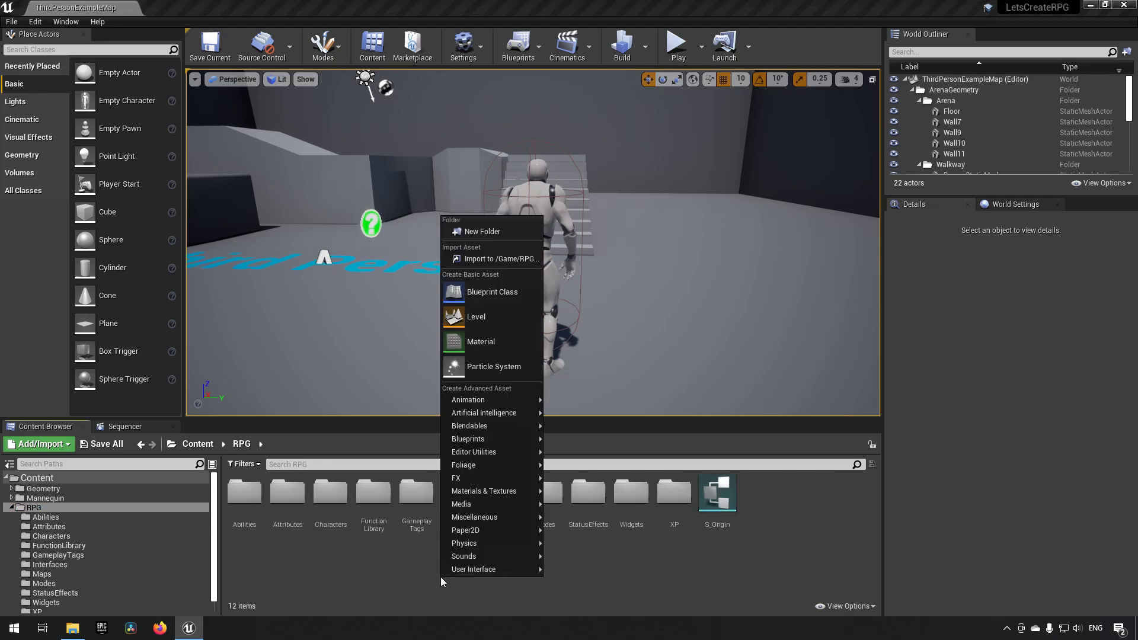
Step: Create a new Animations folder inside the RPG content folder and open it
{"action": "left_click", "coordinate": [483, 231]}
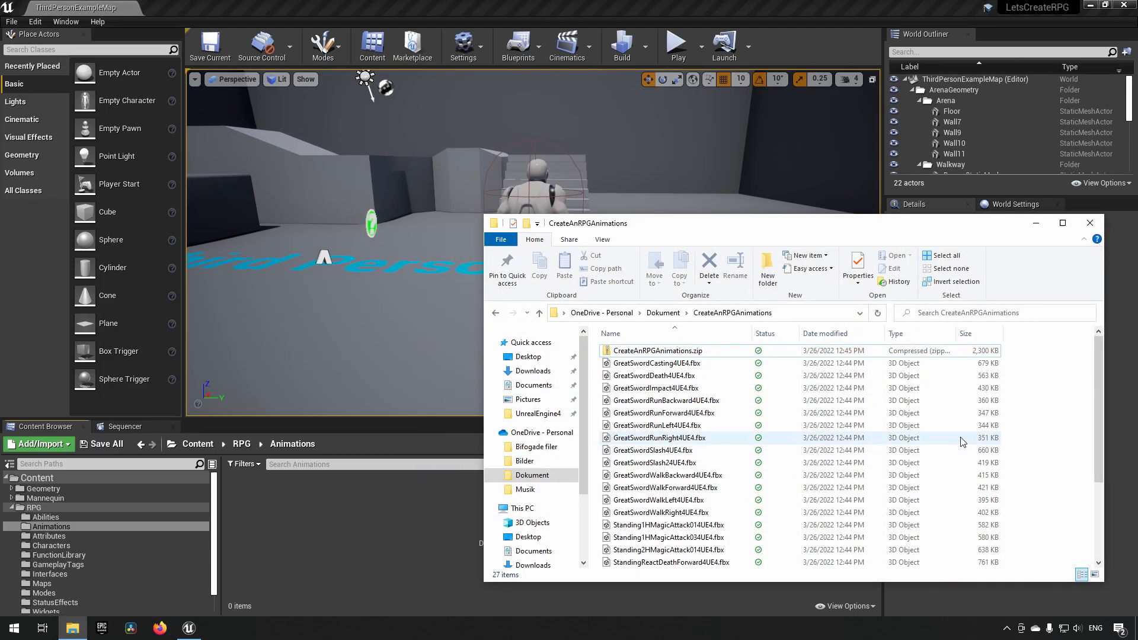
Step: Select all FBX files in CreateAnRPGAnimations and drag them into the Animations folder
{"action": "left_click", "coordinate": [657, 351]}
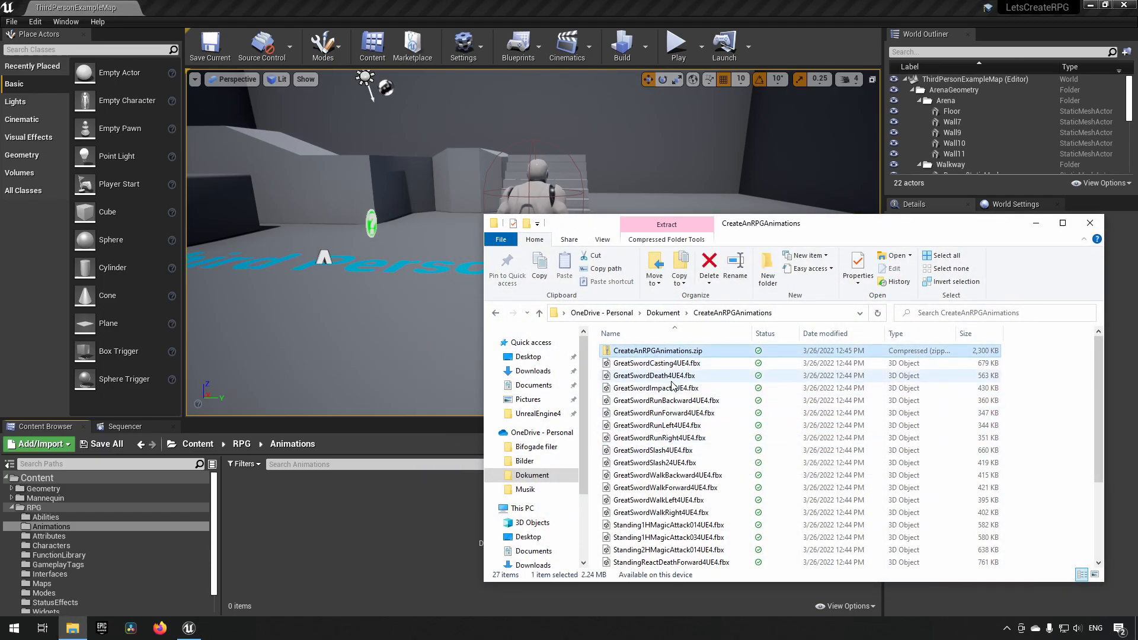
{"action": "mouse_move", "coordinate": [653, 388]}
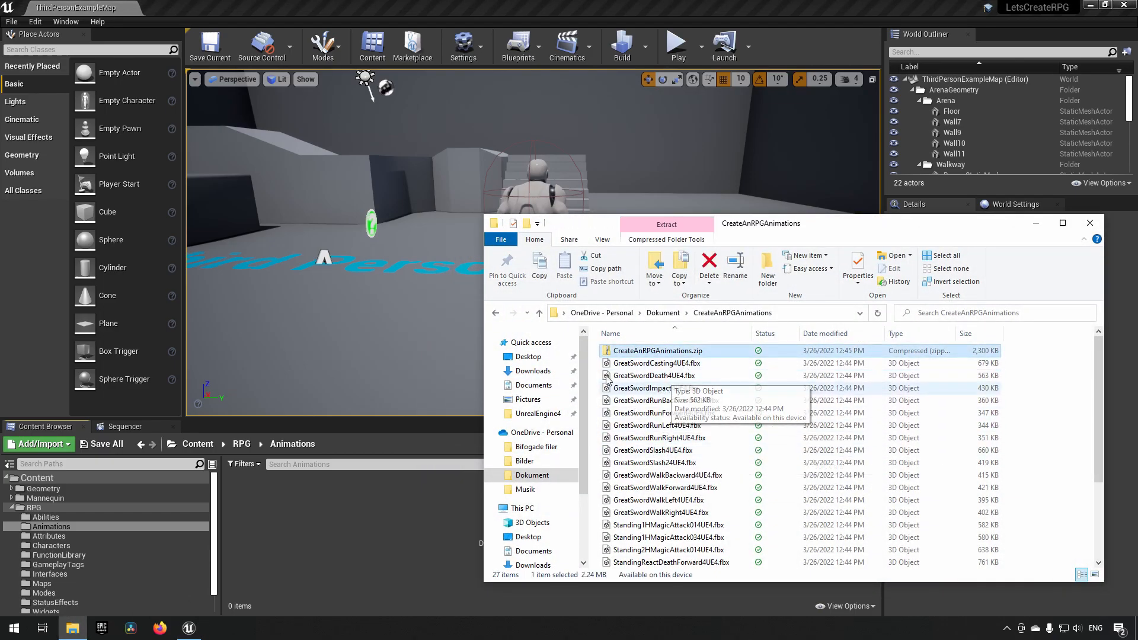
{"action": "mouse_move", "coordinate": [657, 351]}
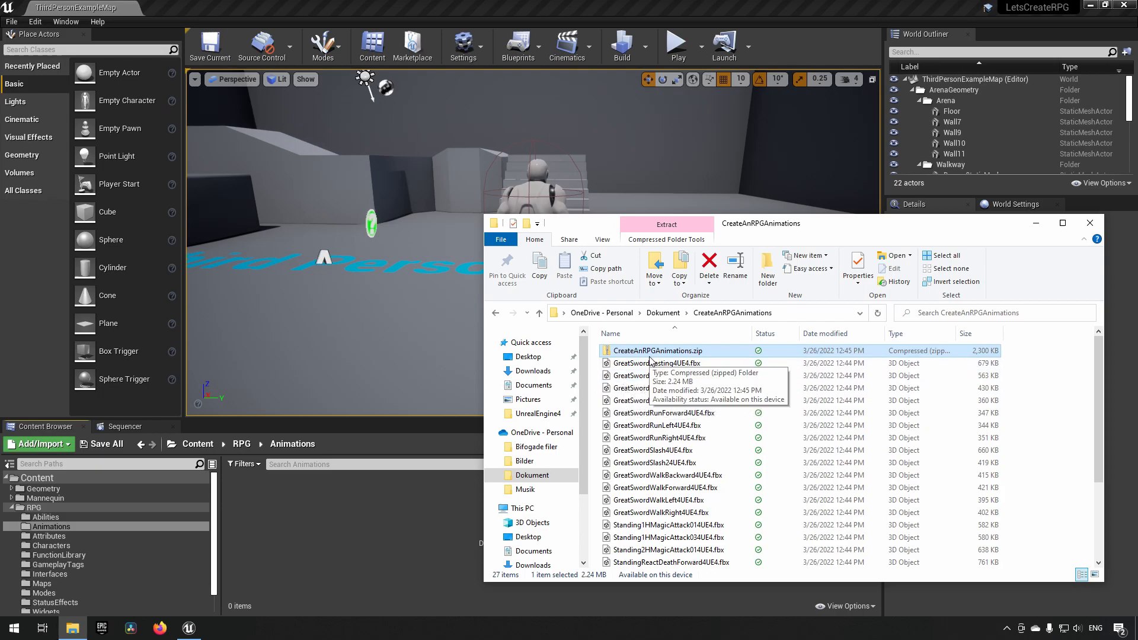
{"action": "scroll", "scroll_direction": "down", "scroll_amount": 3}
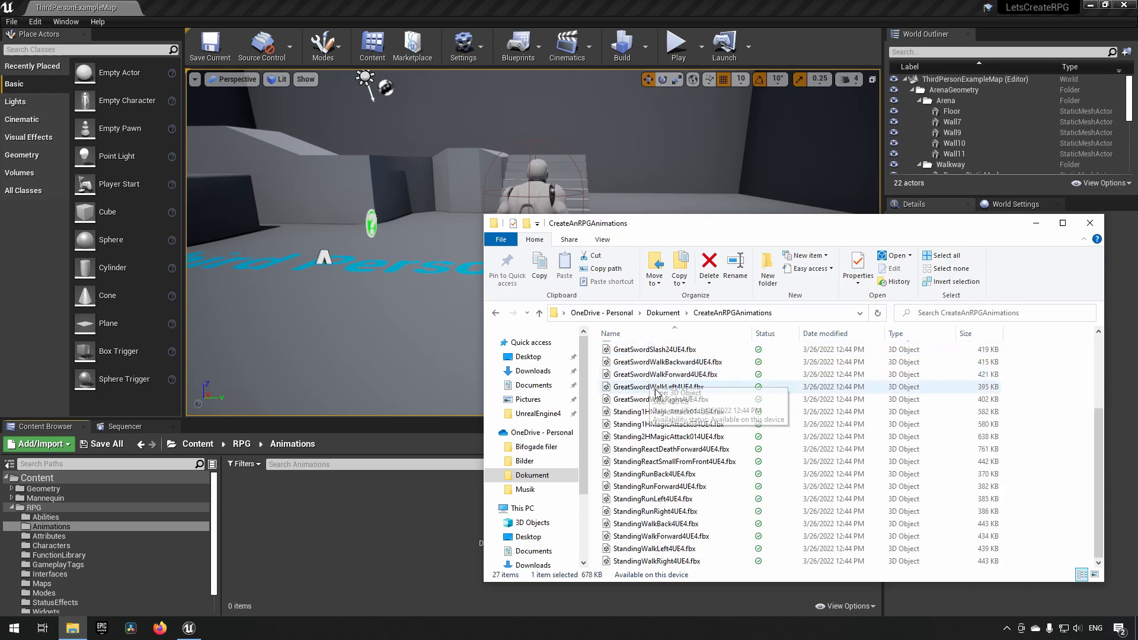
{"action": "key", "text": "ctrl+a"}
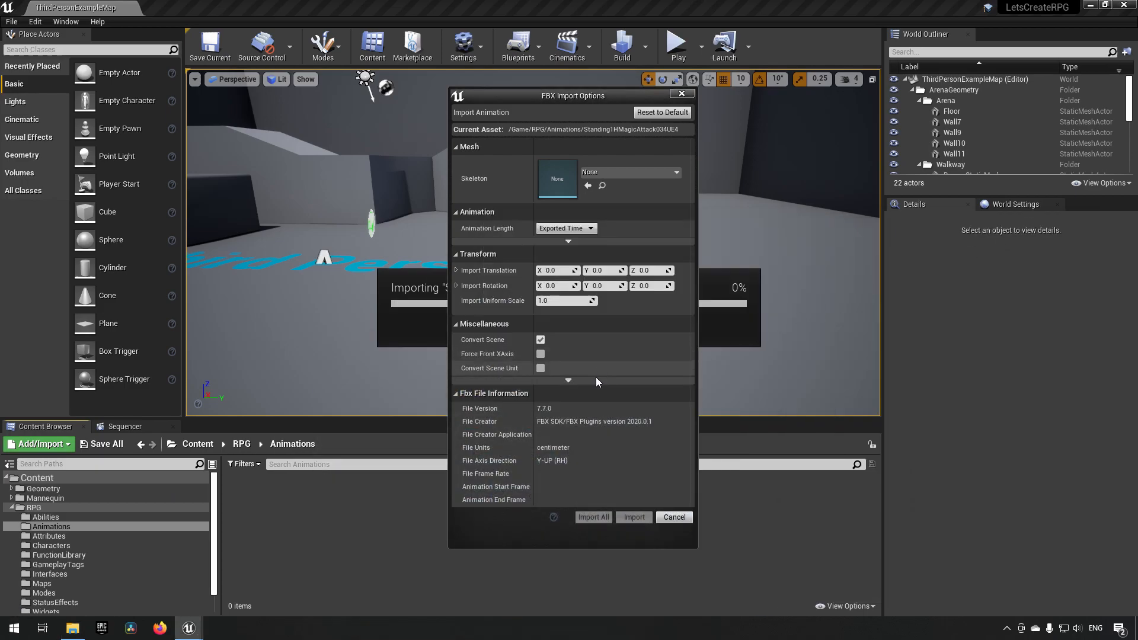
{"action": "mouse_move", "coordinate": [571, 498]}
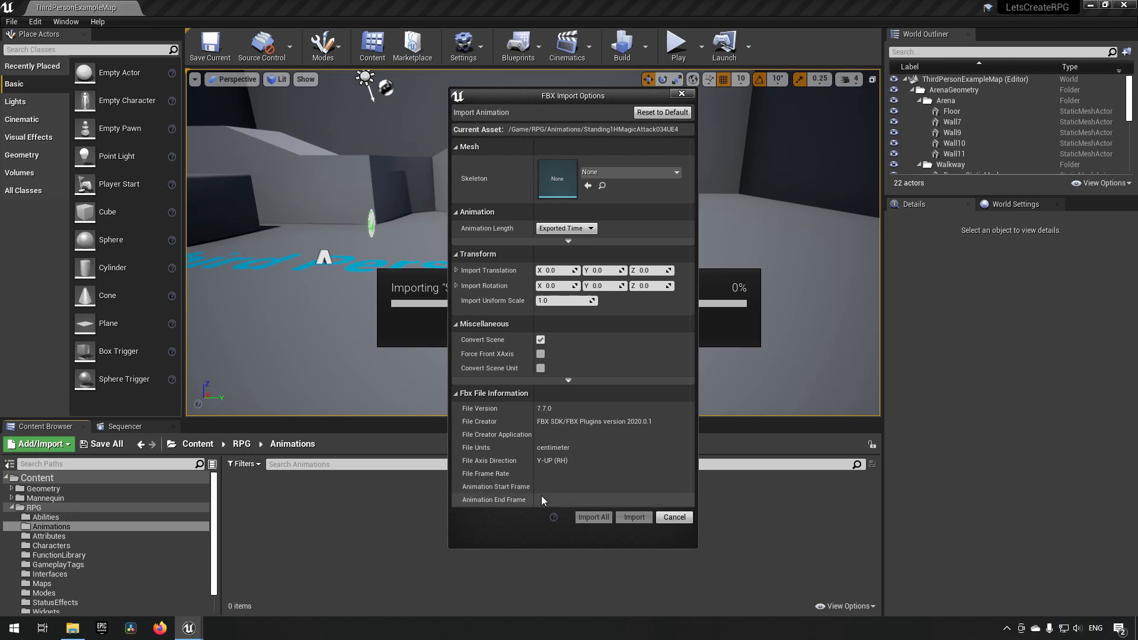
{"action": "mouse_move", "coordinate": [519, 460]}
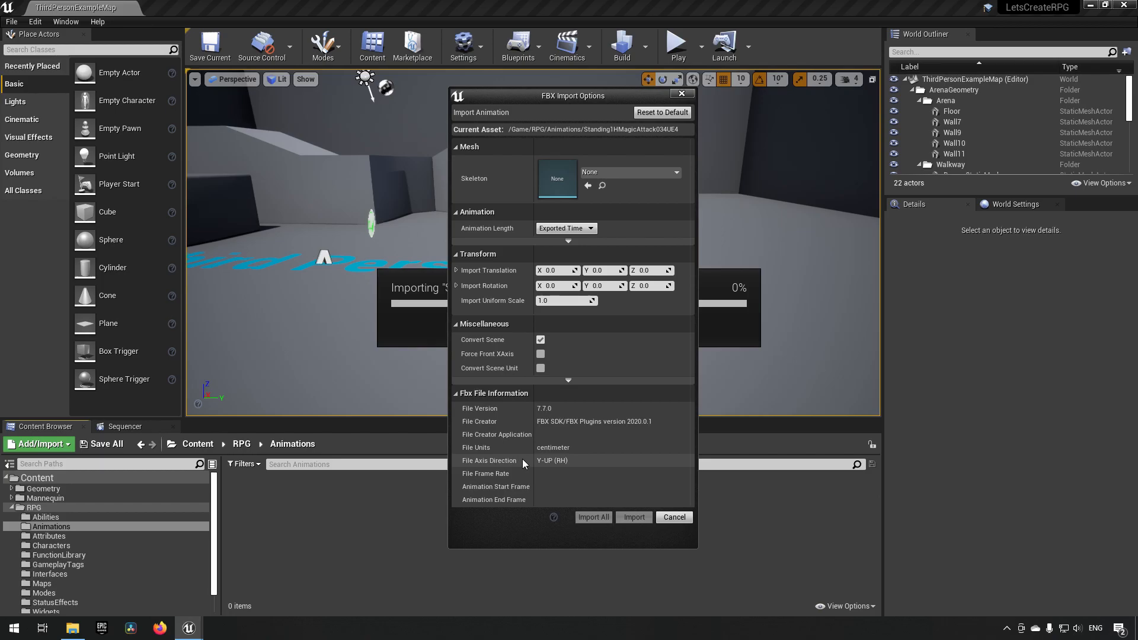
{"action": "mouse_move", "coordinate": [520, 456]}
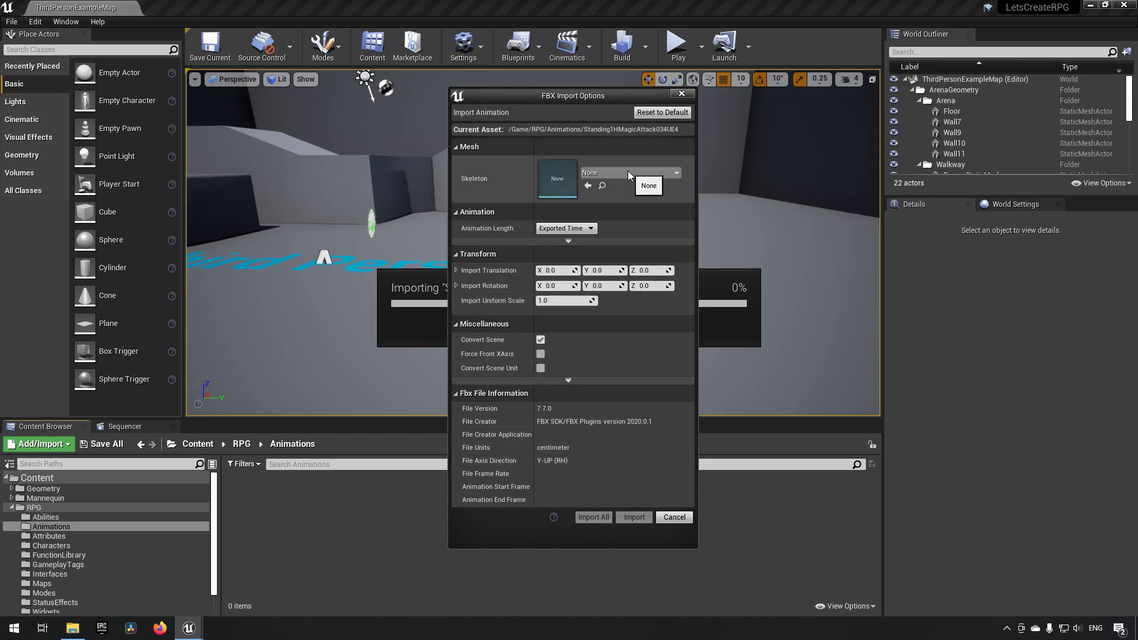
Step: Assign UE4_MainMannequin_Skeleton as the skeleton in the FBX import options
{"action": "left_click", "coordinate": [678, 173]}
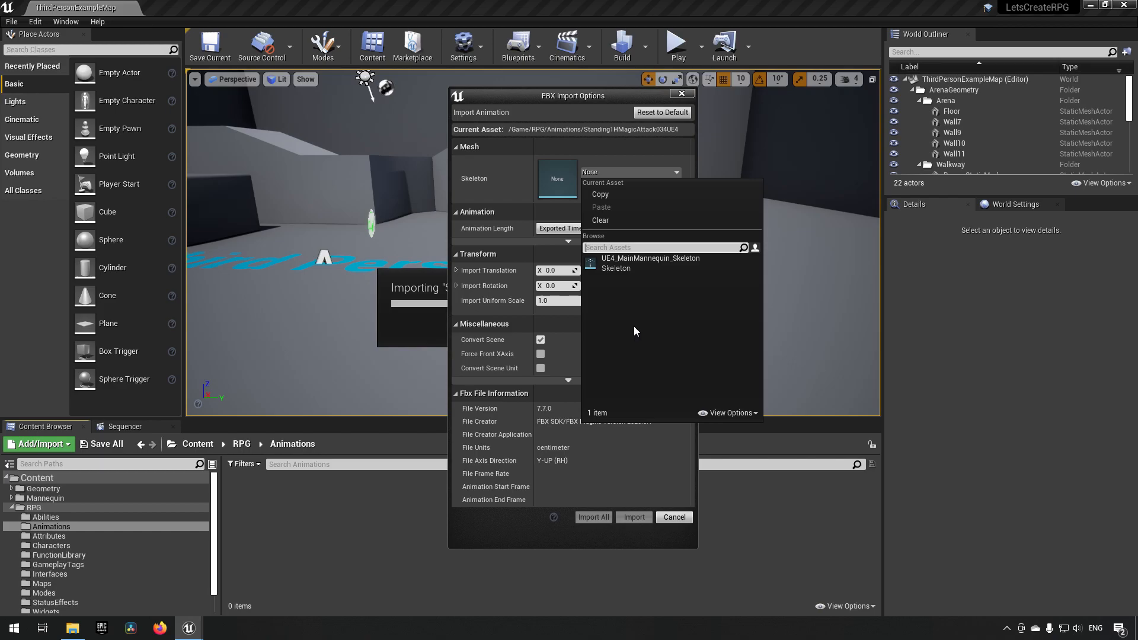
{"action": "mouse_move", "coordinate": [650, 258]}
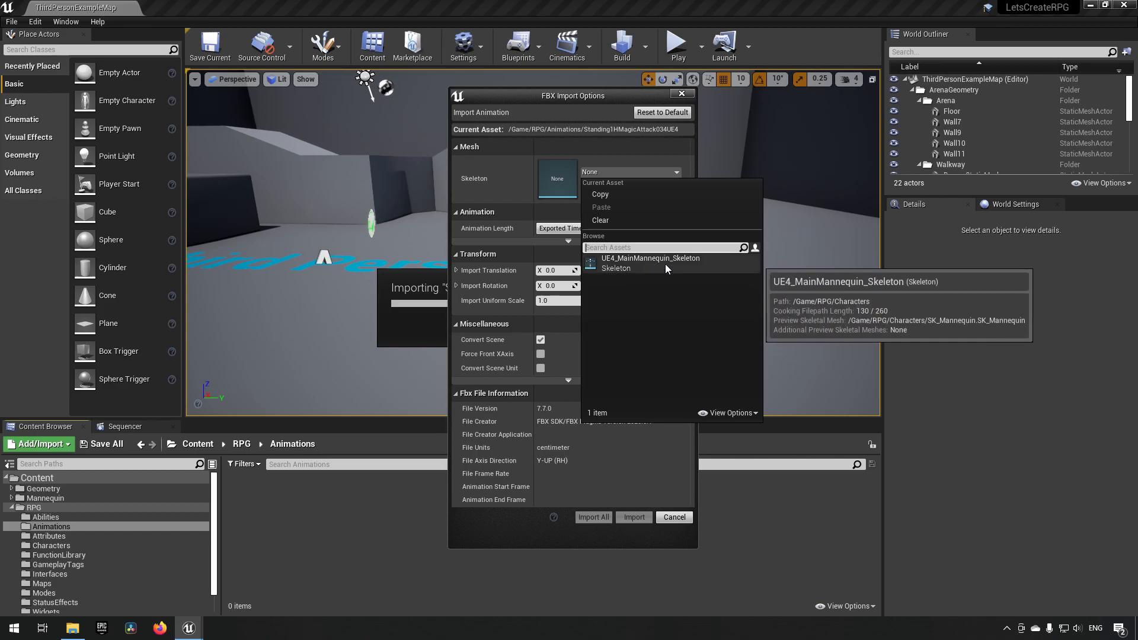
{"action": "left_click", "coordinate": [650, 258]}
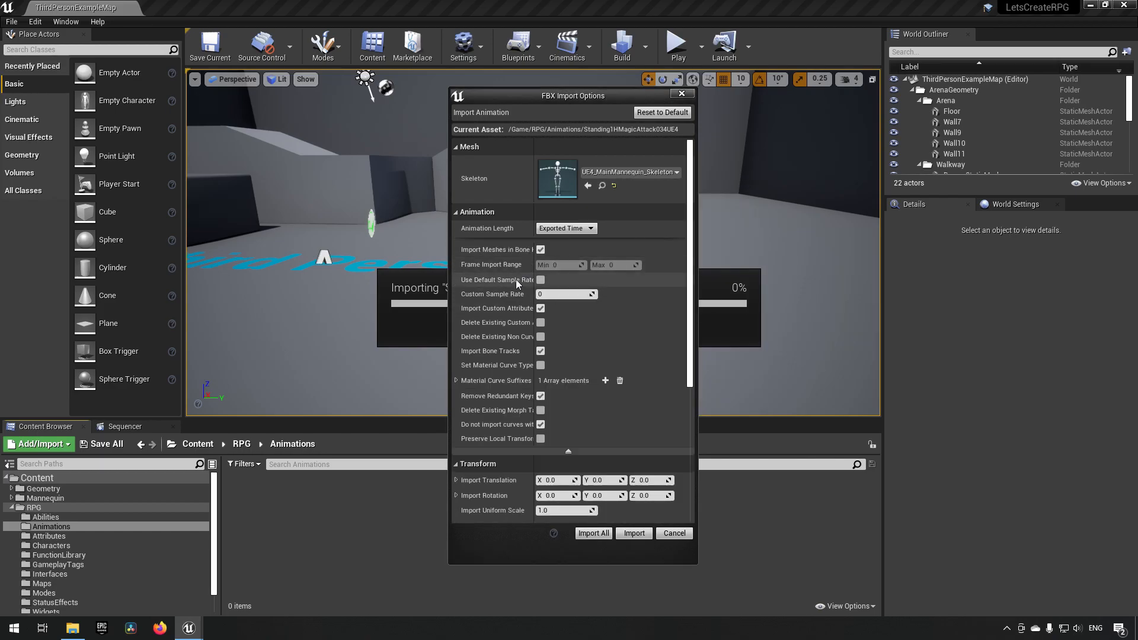
{"action": "mouse_move", "coordinate": [567, 317]}
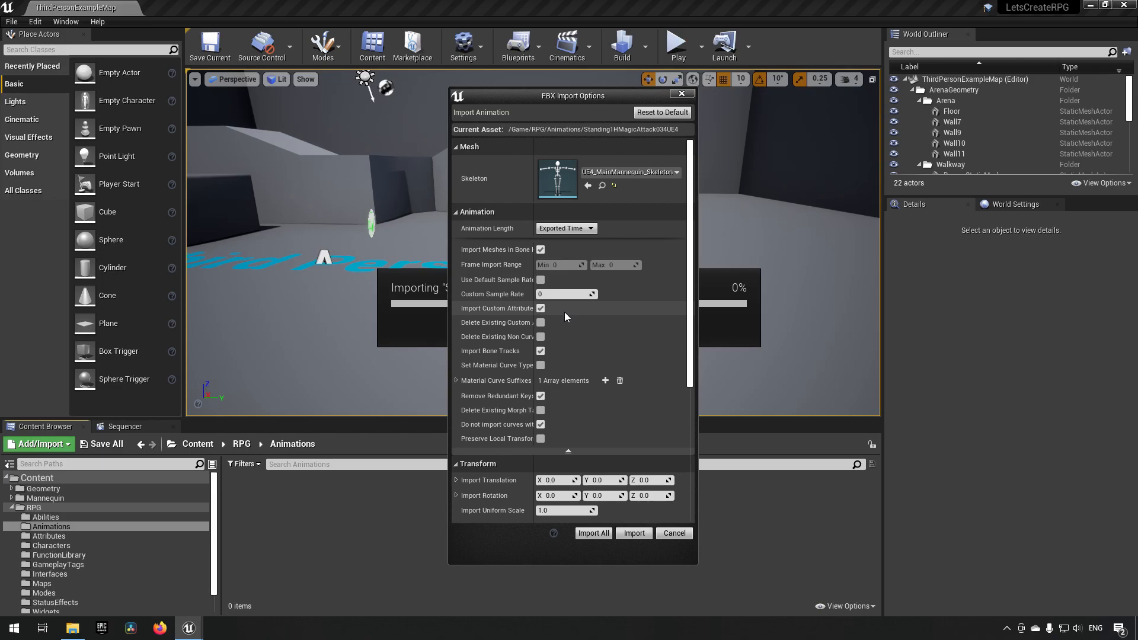
{"action": "mouse_move", "coordinate": [496, 249]}
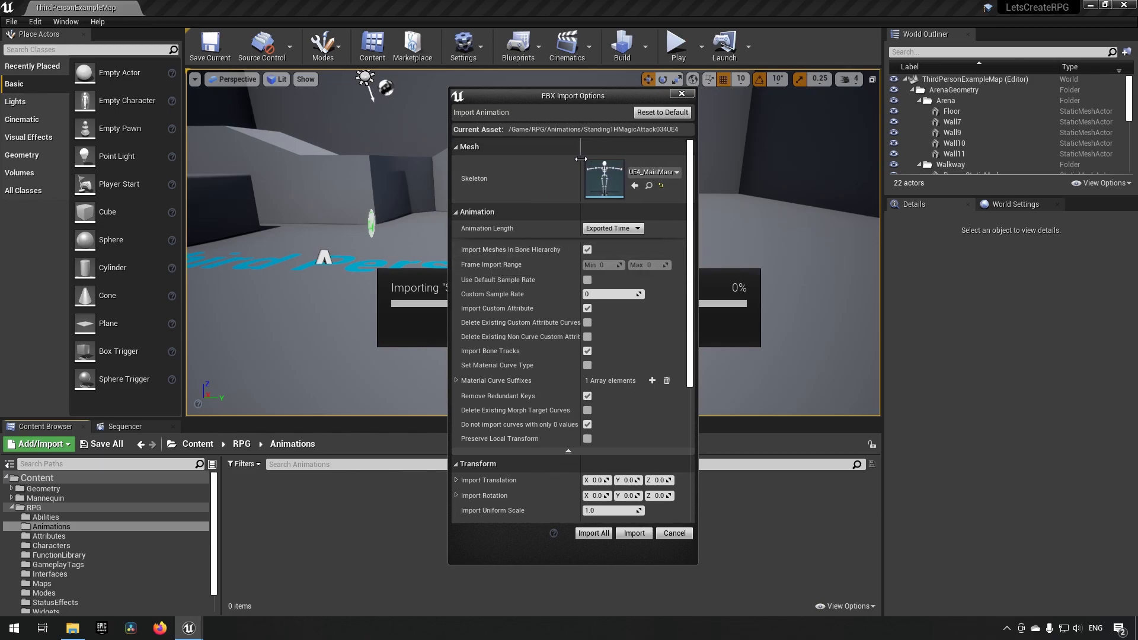
{"action": "mouse_move", "coordinate": [512, 249]}
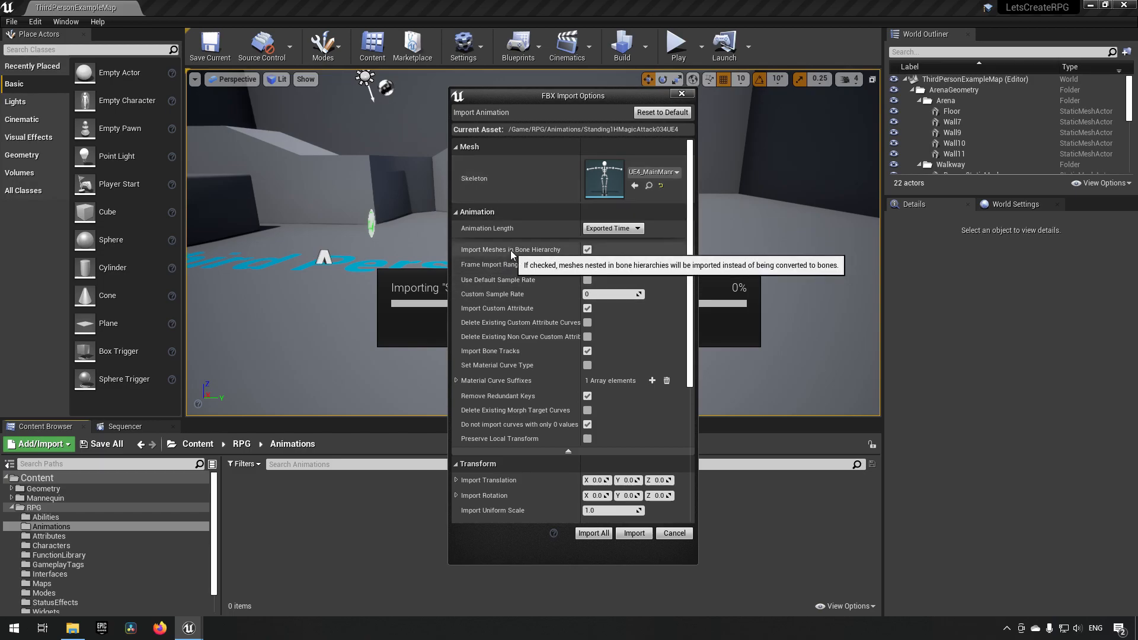
{"action": "mouse_move", "coordinate": [510, 290]}
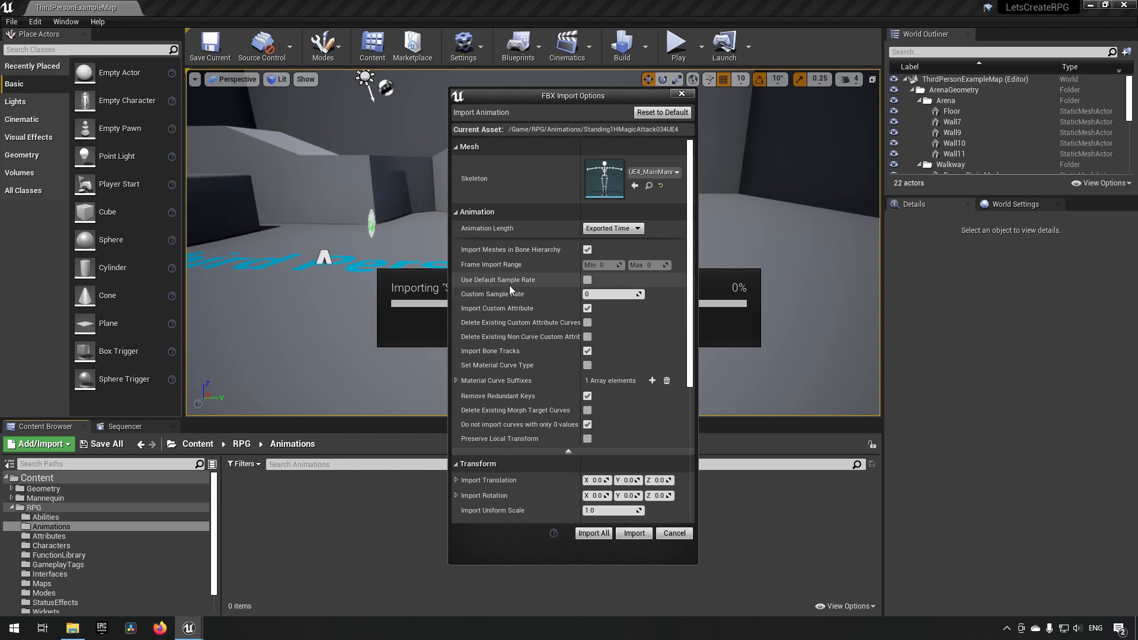
Step: Enable Use Default Sample Rate and keep curves that have only zero values
{"action": "left_click", "coordinate": [587, 279]}
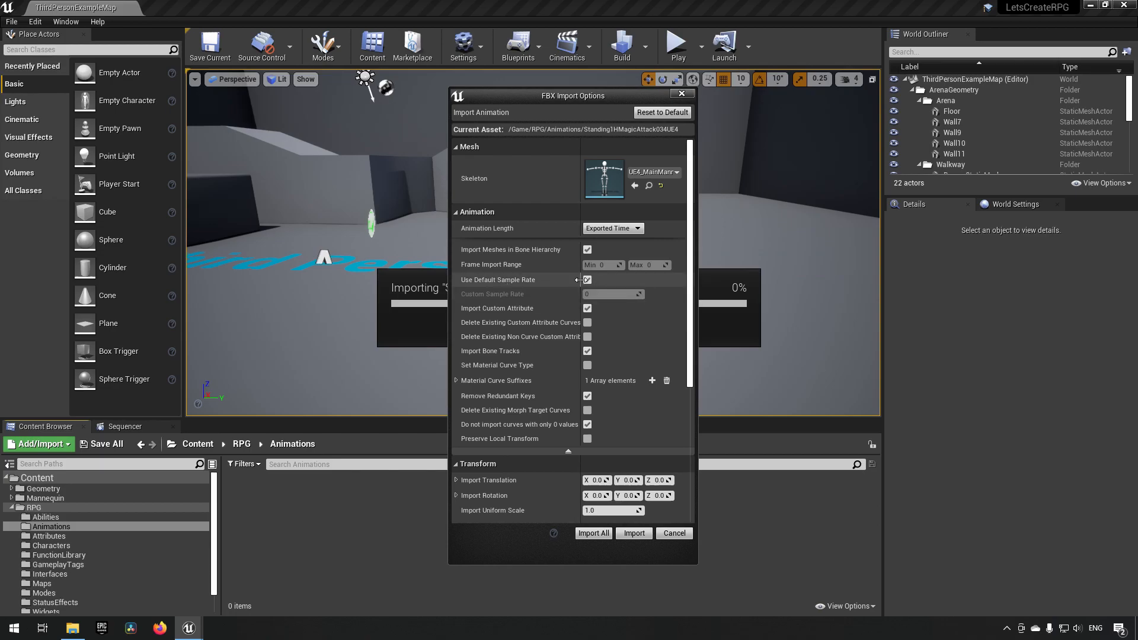
{"action": "mouse_move", "coordinate": [489, 317]}
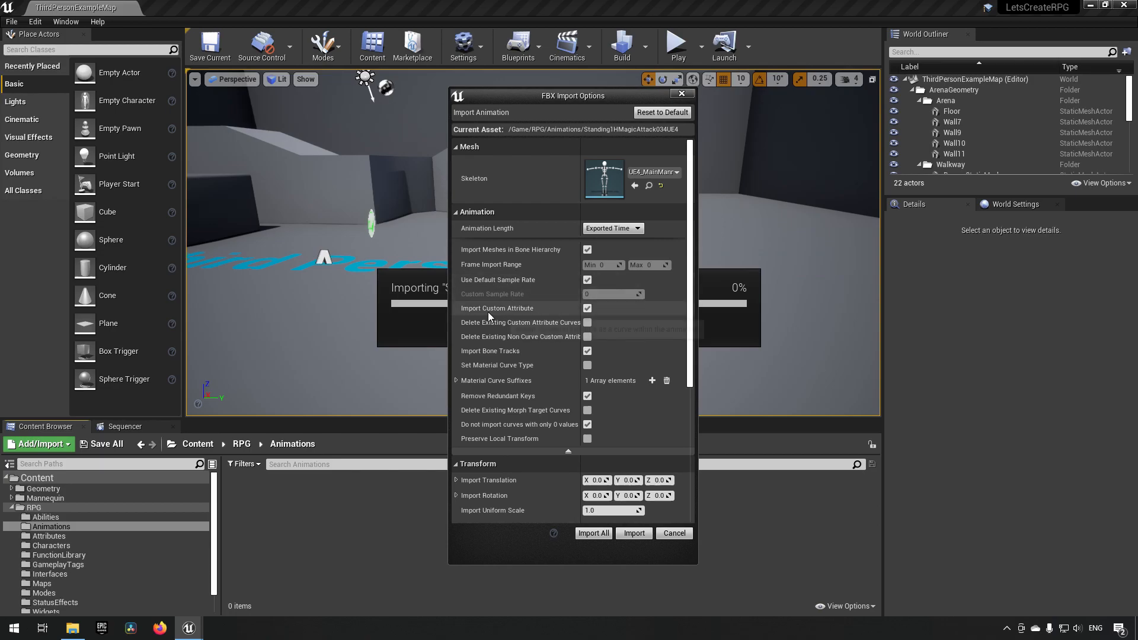
{"action": "mouse_move", "coordinate": [587, 308]}
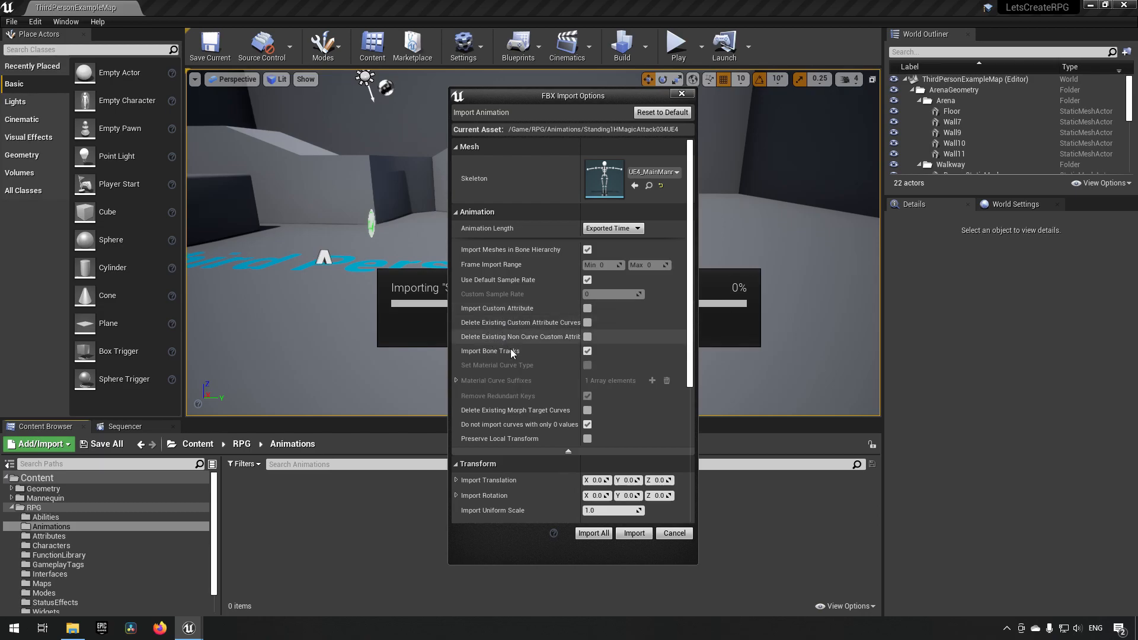
{"action": "mouse_move", "coordinate": [588, 351]}
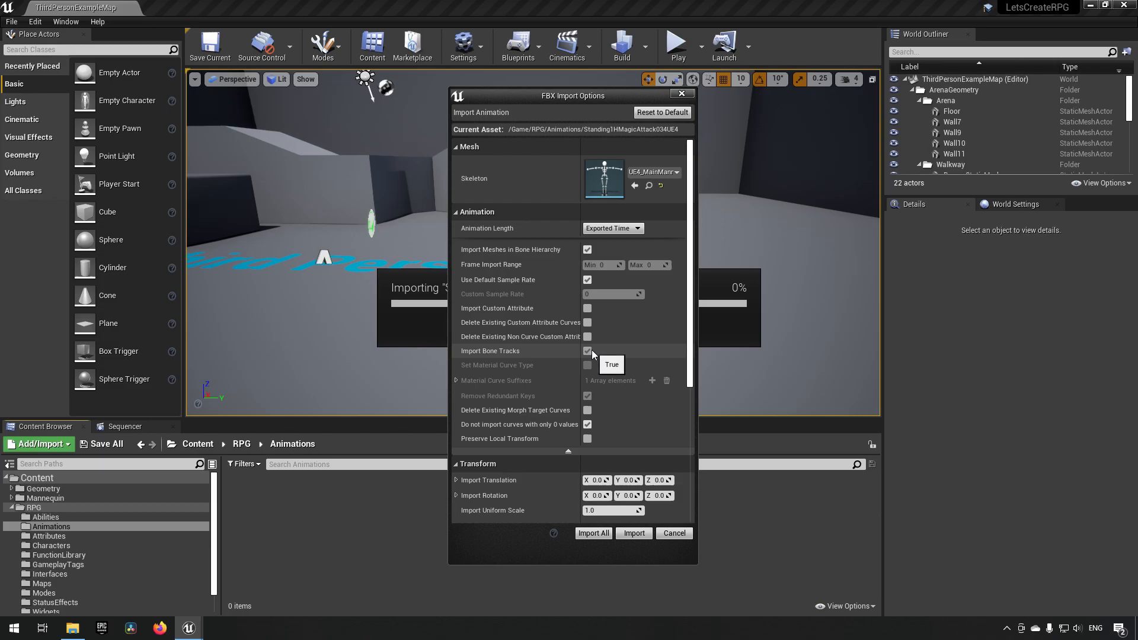
{"action": "mouse_move", "coordinate": [529, 420]}
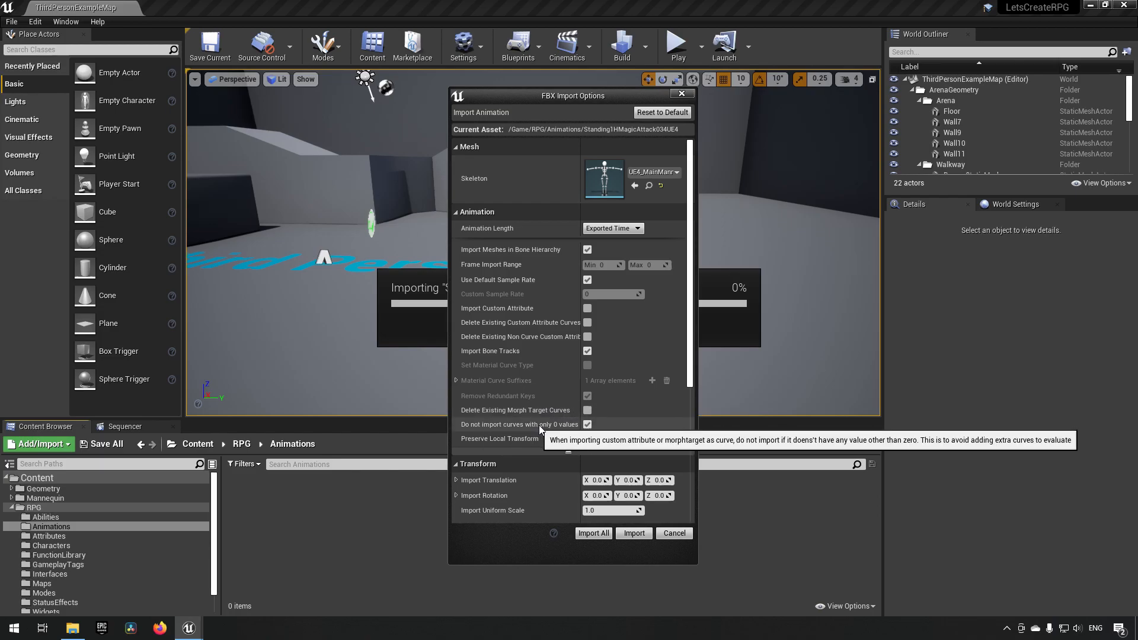
{"action": "left_click", "coordinate": [587, 424]}
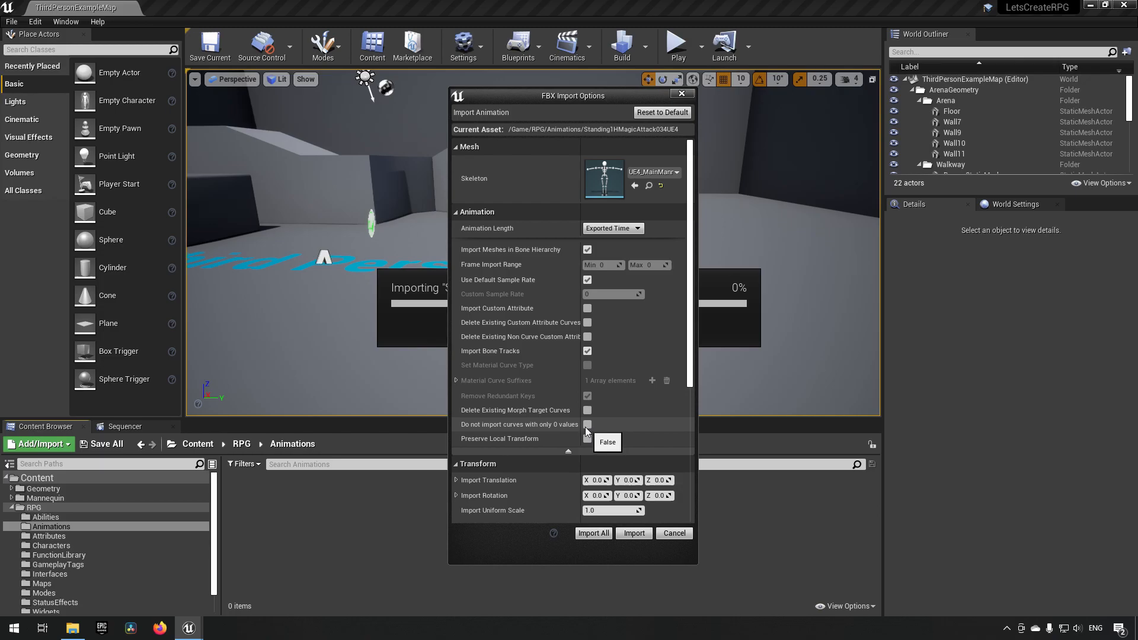
{"action": "mouse_move", "coordinate": [567, 424]}
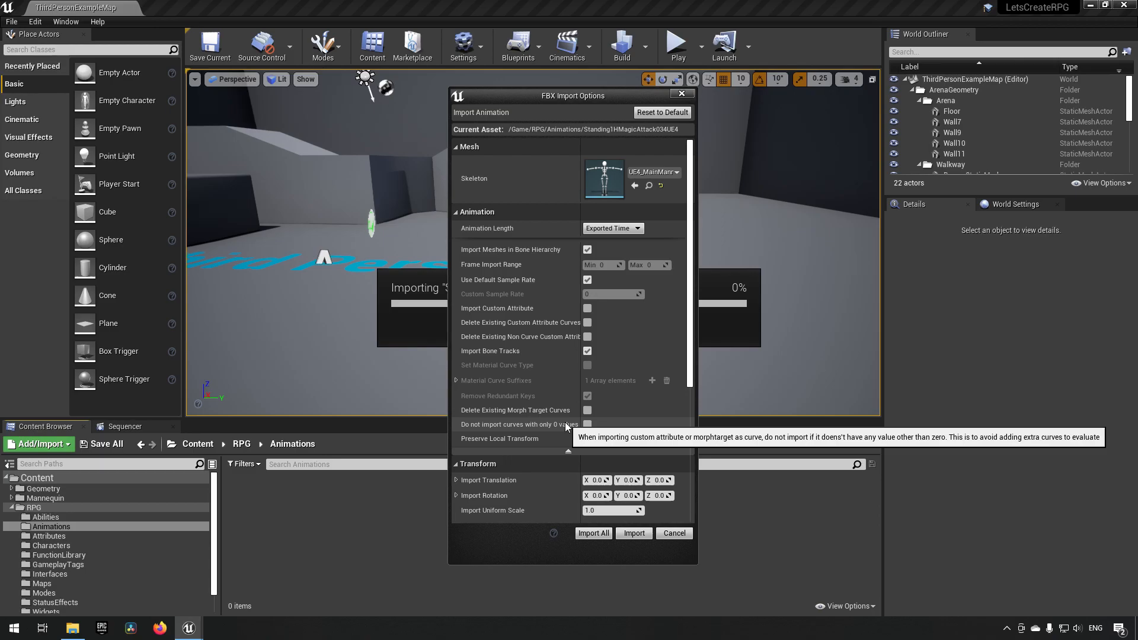
{"action": "mouse_move", "coordinate": [525, 440]}
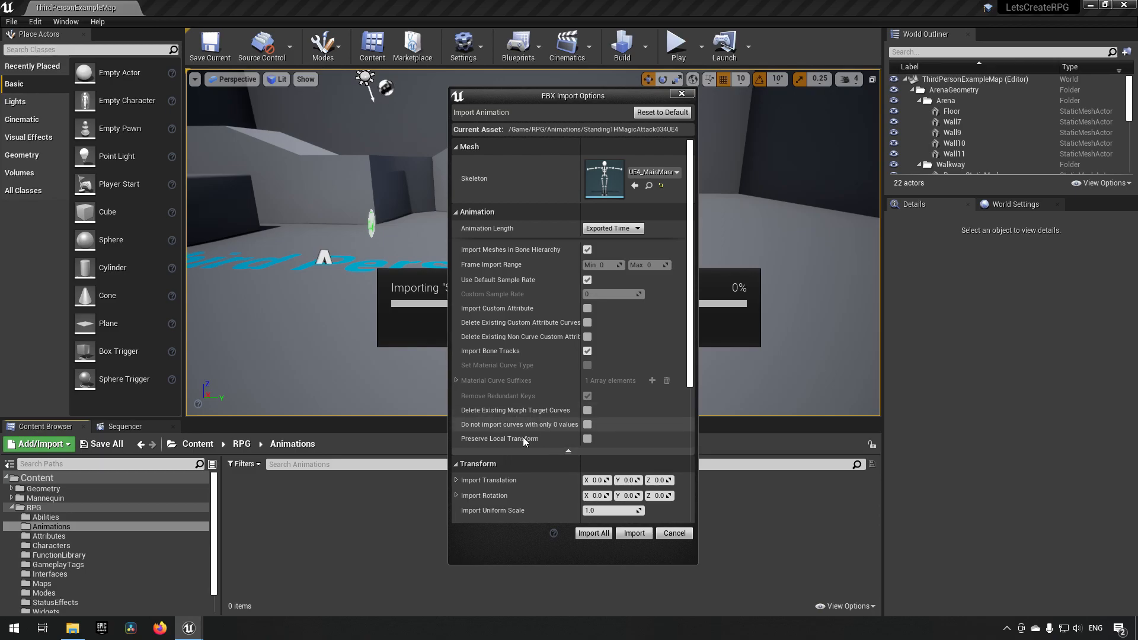
{"action": "mouse_move", "coordinate": [497, 502]}
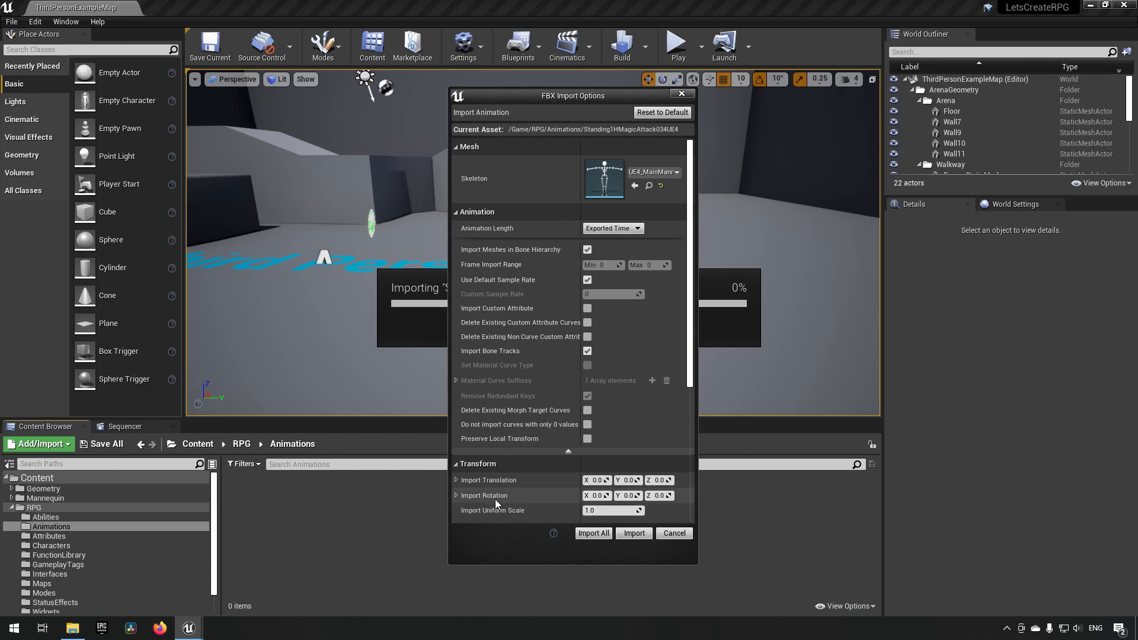
{"action": "mouse_move", "coordinate": [484, 495]}
{"action": "type", "text": "-8"}
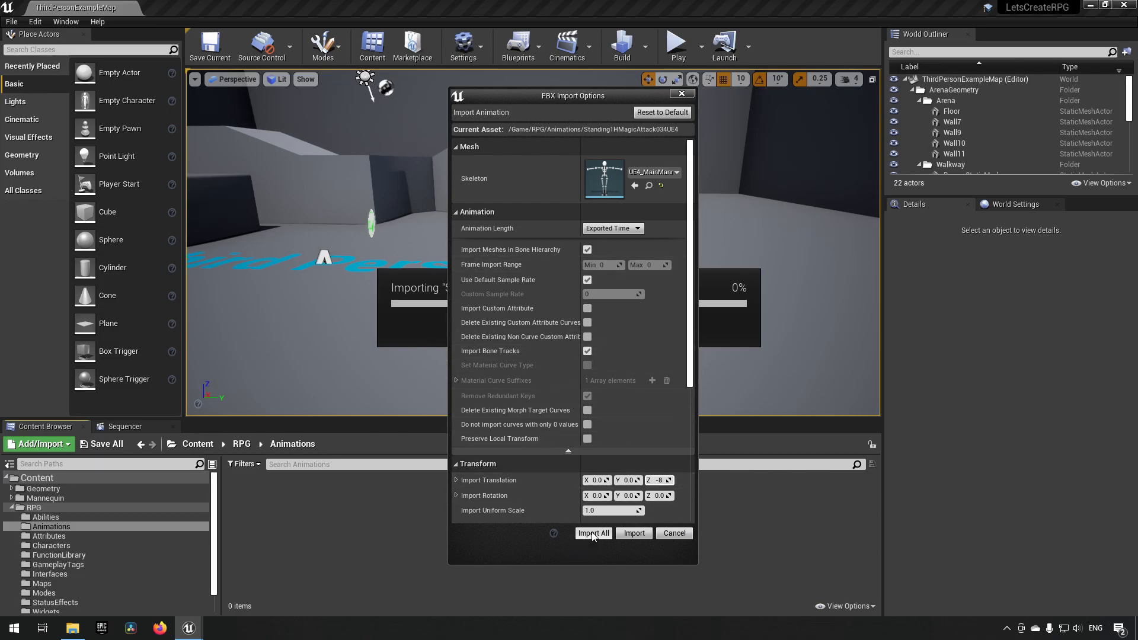
Step: Import all 26 animation files into the RPG Animations folder
{"action": "left_click", "coordinate": [593, 533]}
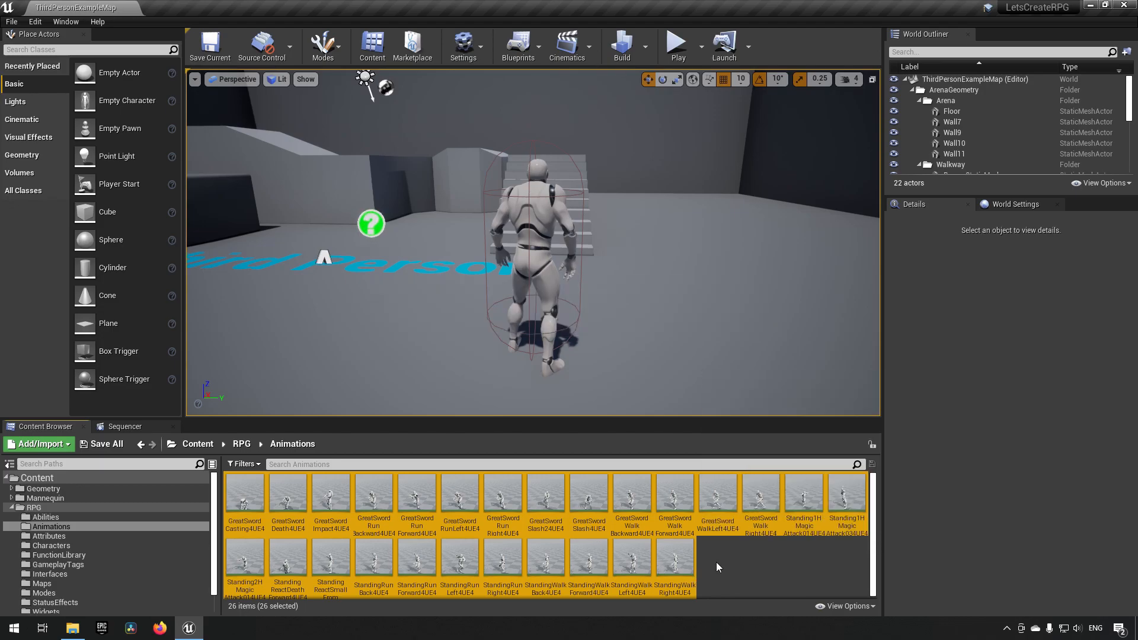
Step: Create an AnimMontage from GreatSwordSlash24UE4 with the default name
{"action": "left_click", "coordinate": [790, 574]}
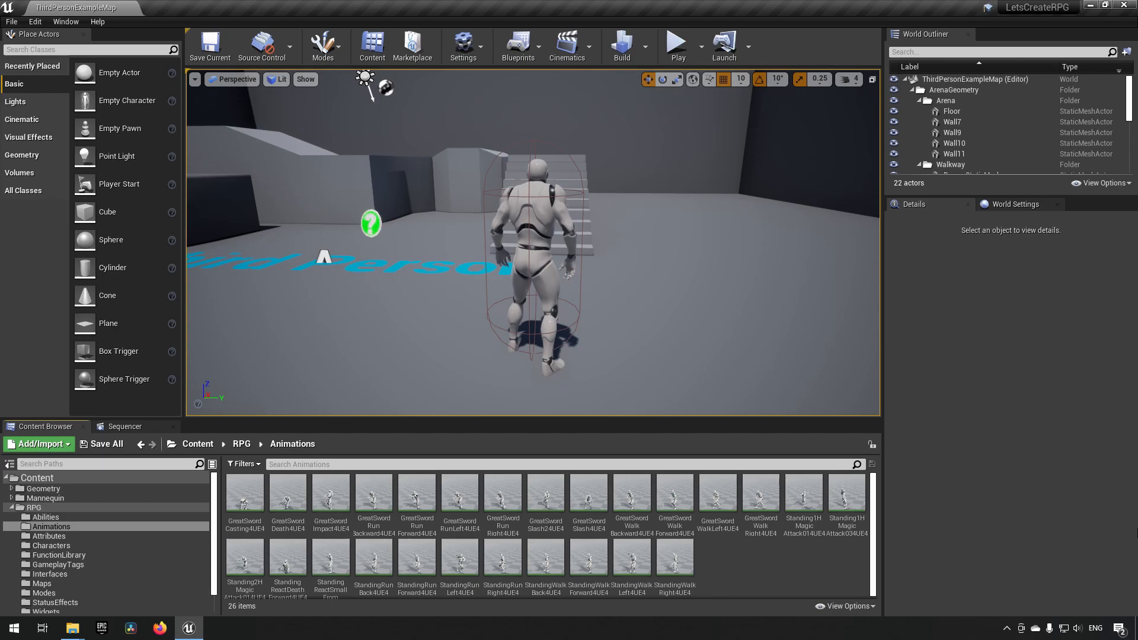
{"action": "mouse_move", "coordinate": [503, 497]}
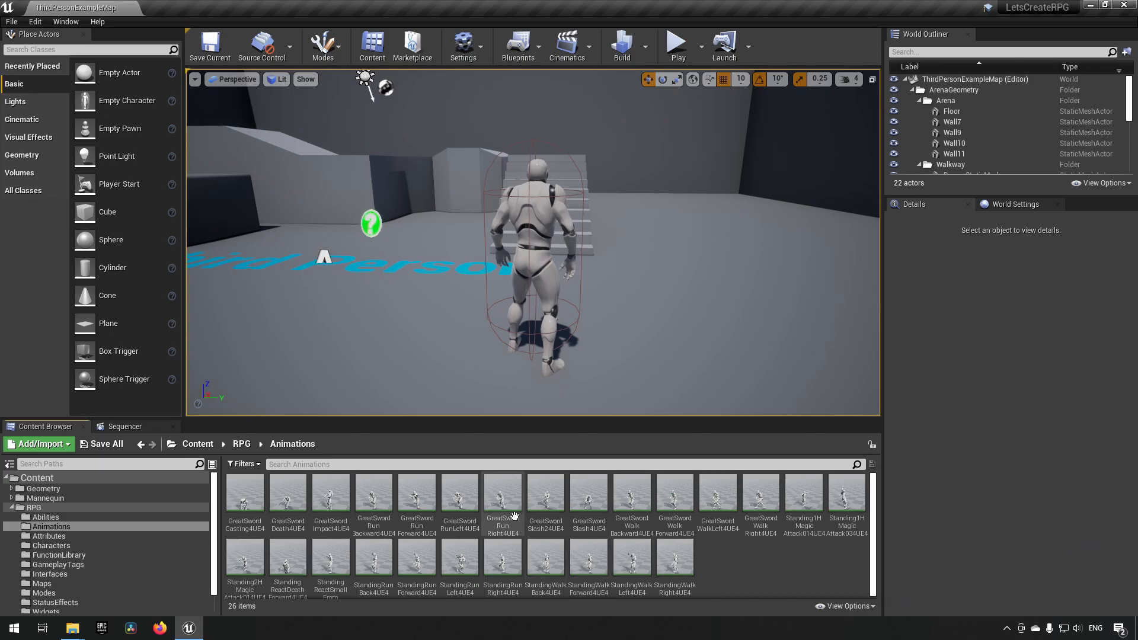
{"action": "left_click", "coordinate": [545, 497]}
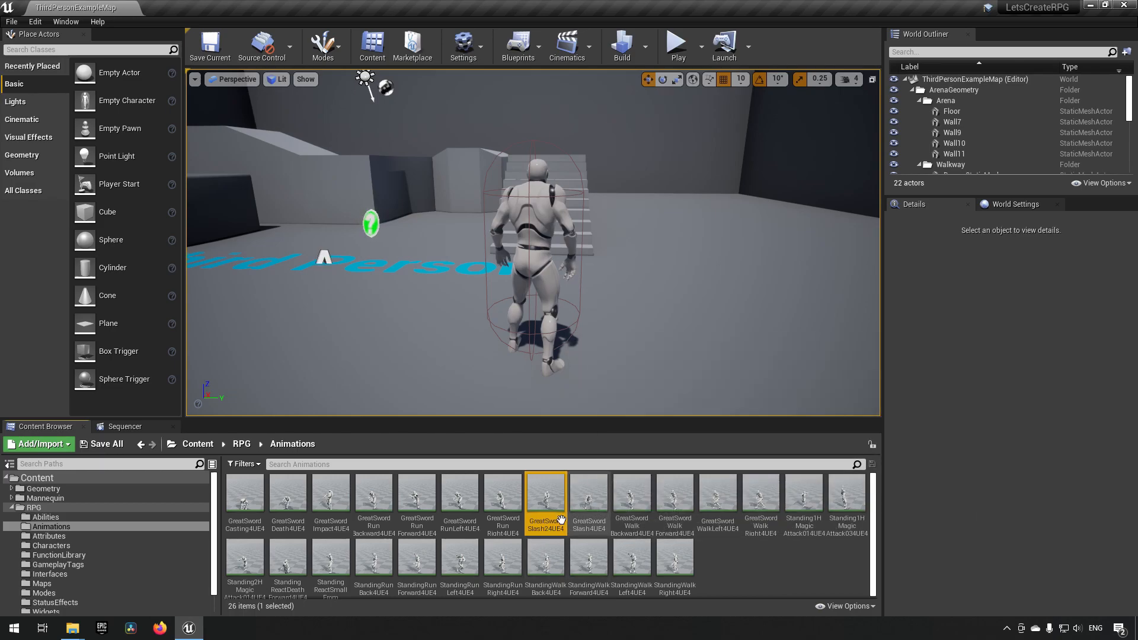
{"action": "right_click", "coordinate": [546, 499]}
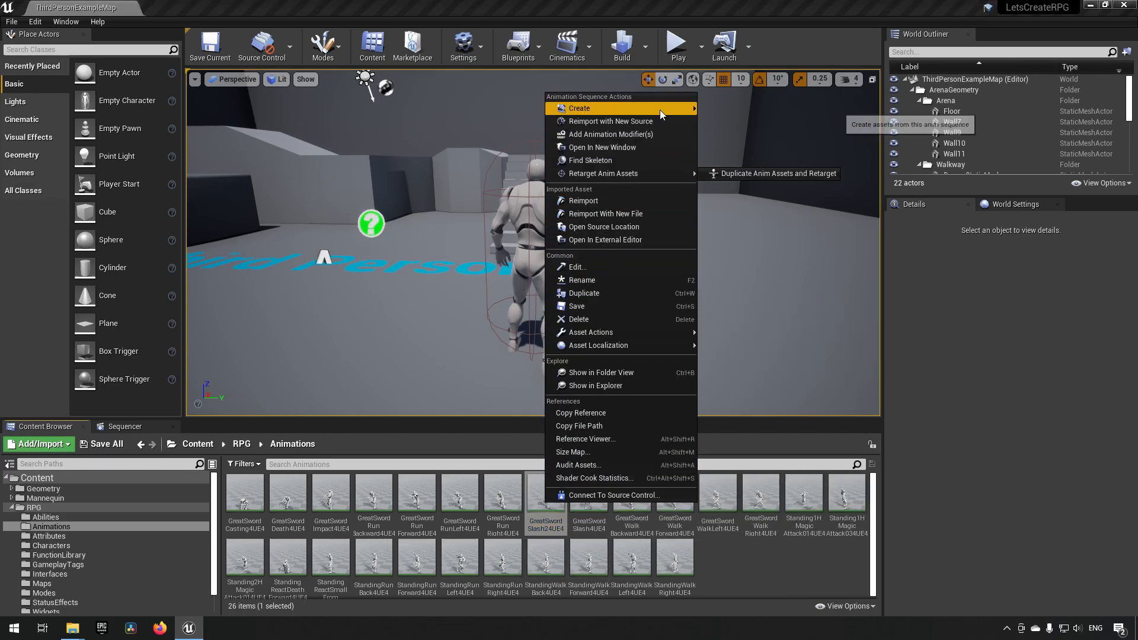
{"action": "left_click", "coordinate": [580, 108]}
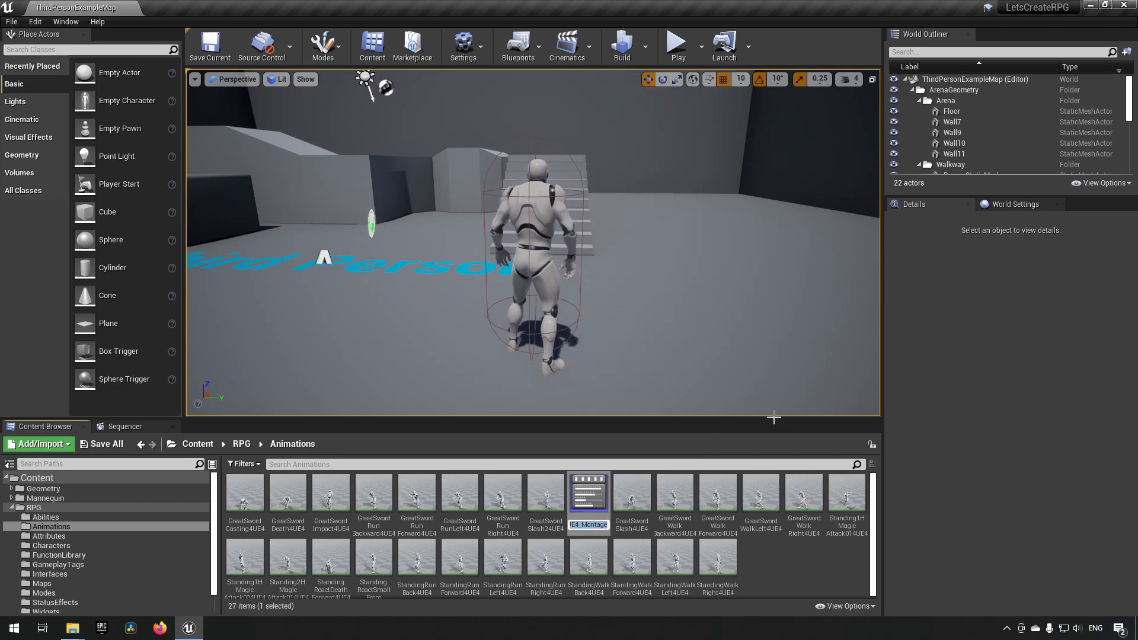
{"action": "left_click", "coordinate": [588, 501]}
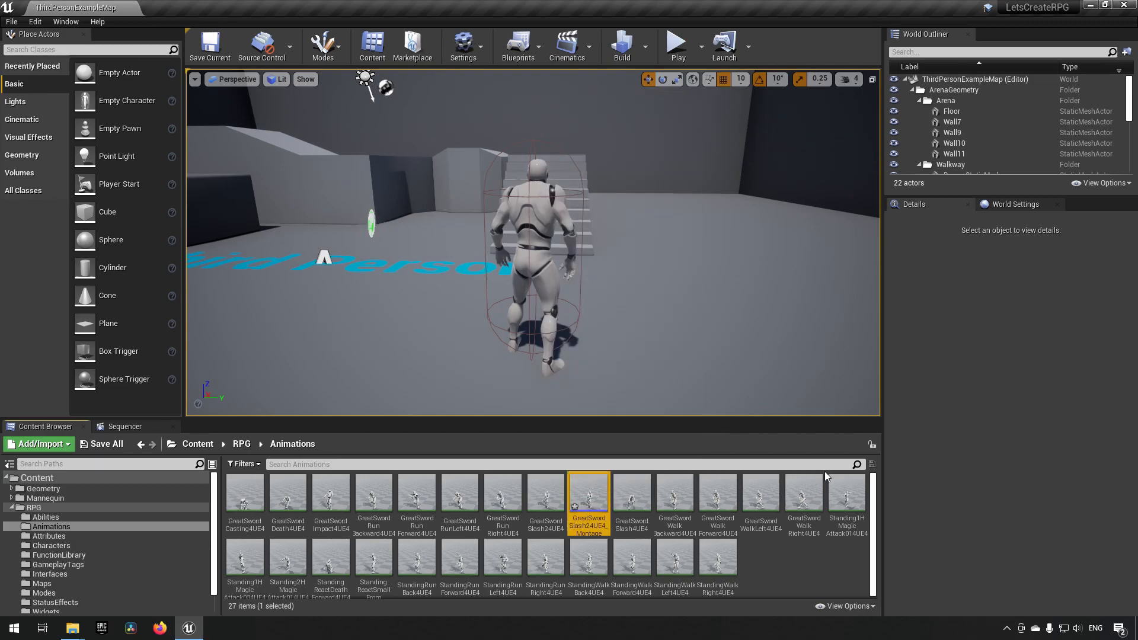
{"action": "mouse_move", "coordinate": [673, 567]}
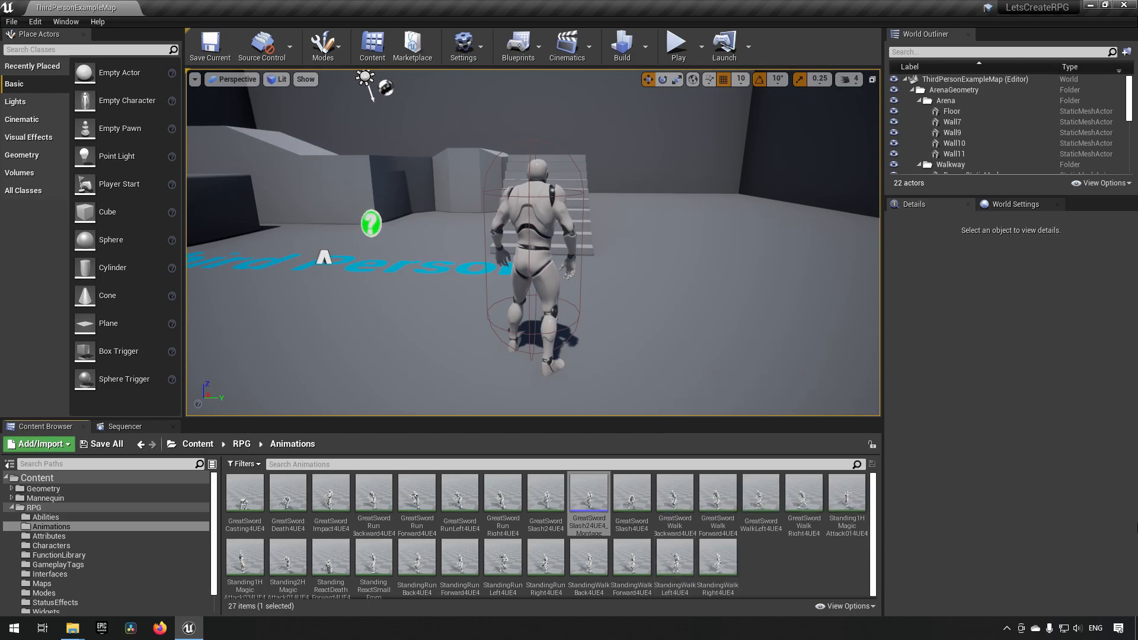
Step: Create child blueprint BP_Ability_Slash from BP_Ability in Abilities and open it
{"action": "left_click", "coordinate": [46, 517]}
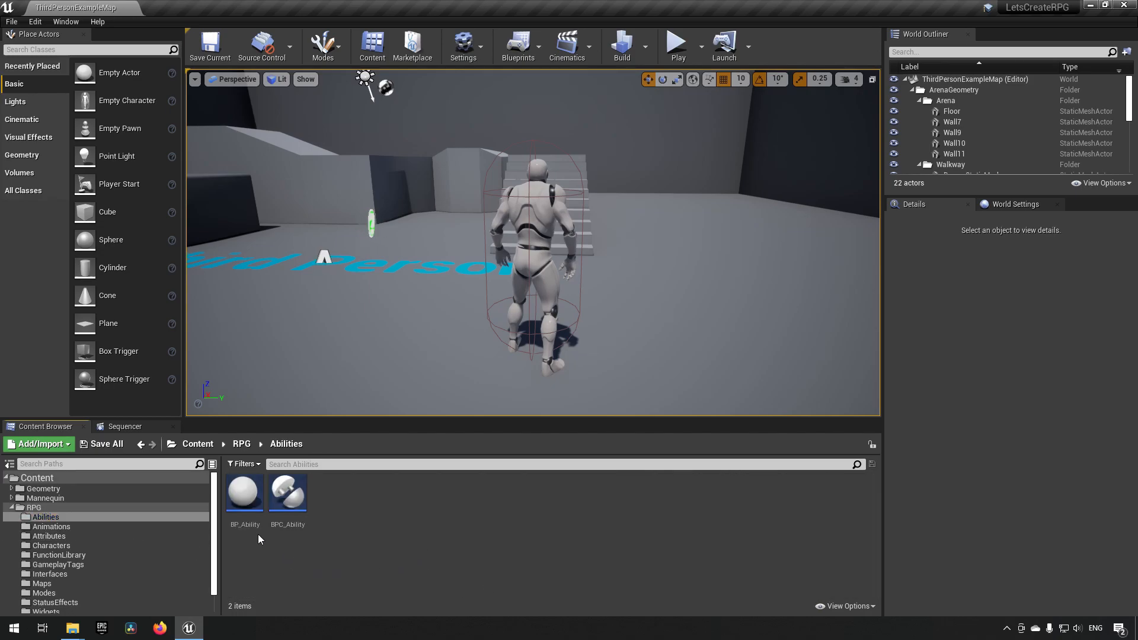
{"action": "right_click", "coordinate": [245, 493]}
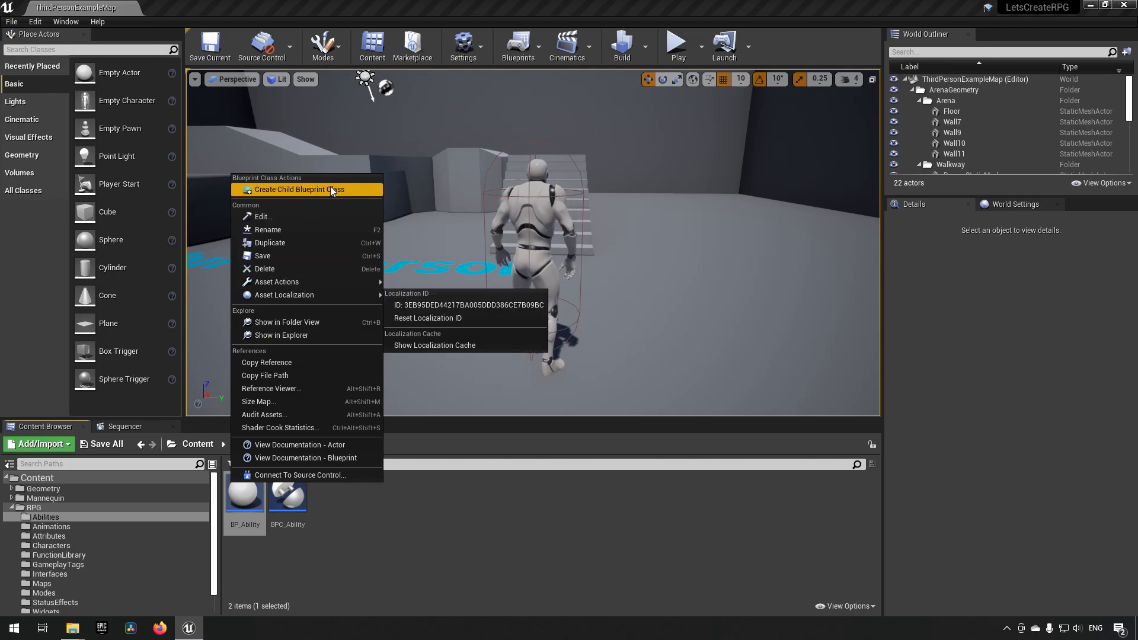
{"action": "left_click", "coordinate": [300, 188]}
{"action": "type", "text": "BP_Ability_Slash"}
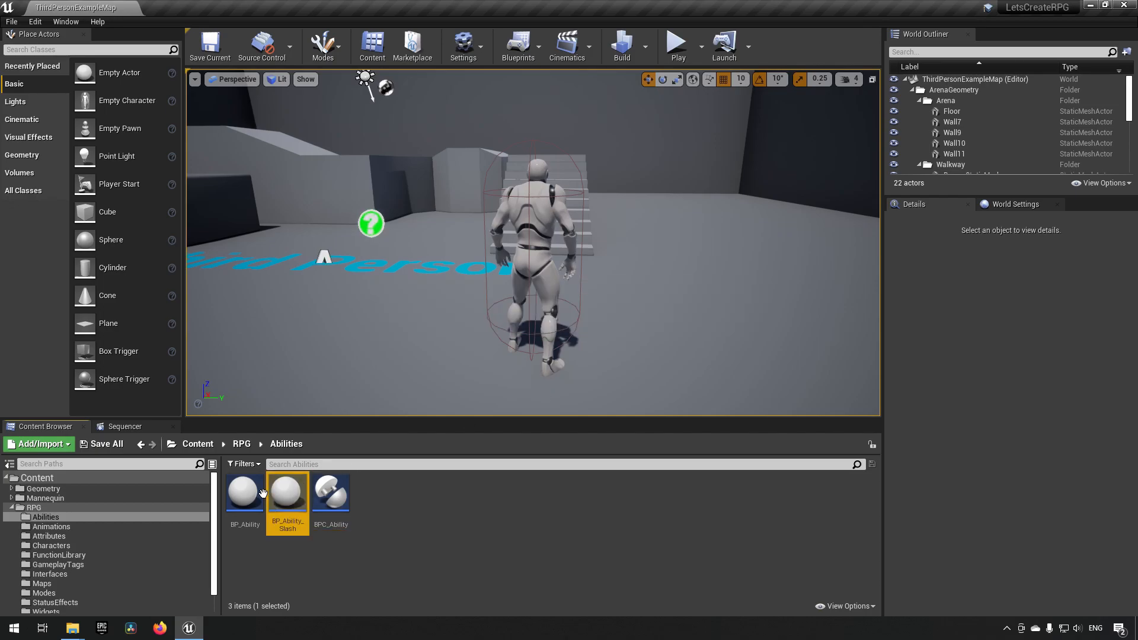
{"action": "double_click", "coordinate": [287, 492]}
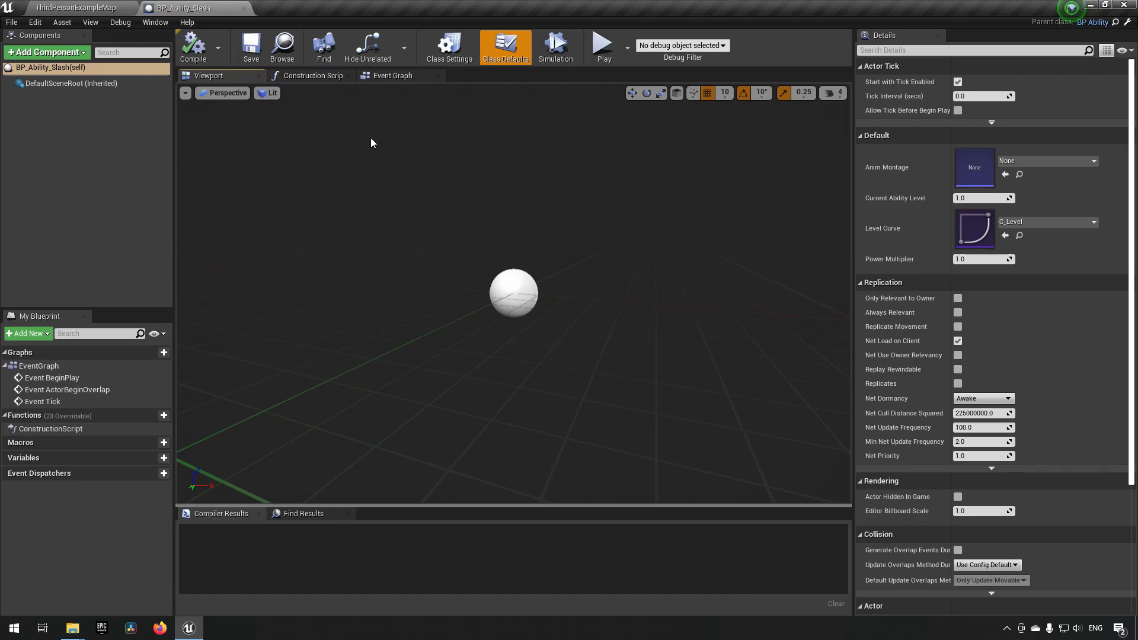
Step: Compile the Slash ability and show its inherited variables
{"action": "left_click", "coordinate": [390, 76]}
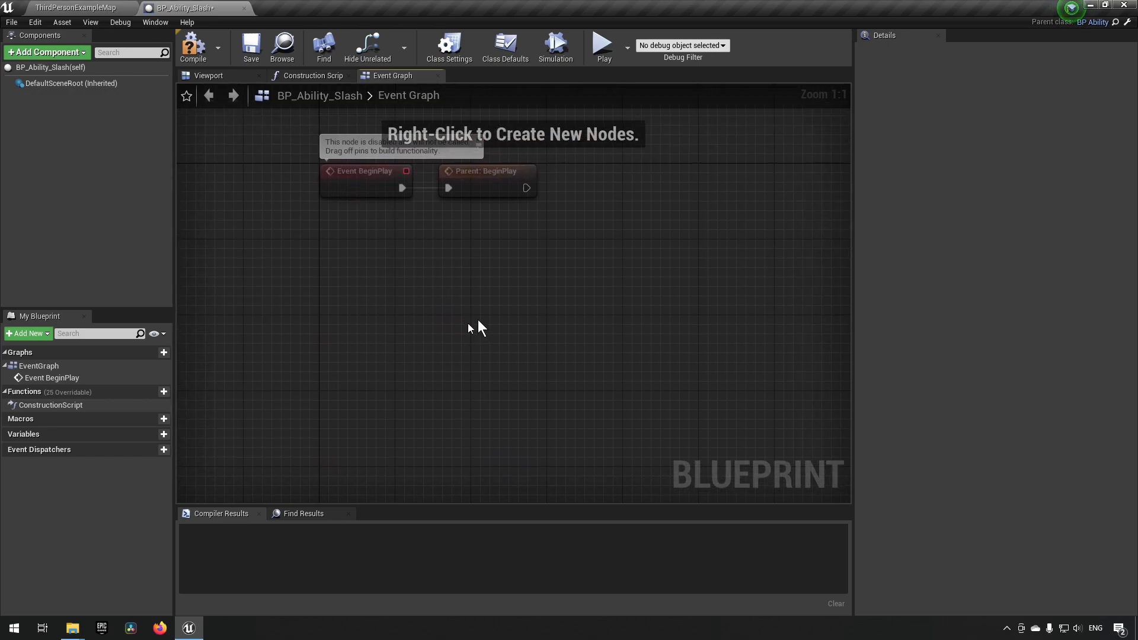
{"action": "left_click", "coordinate": [193, 47]}
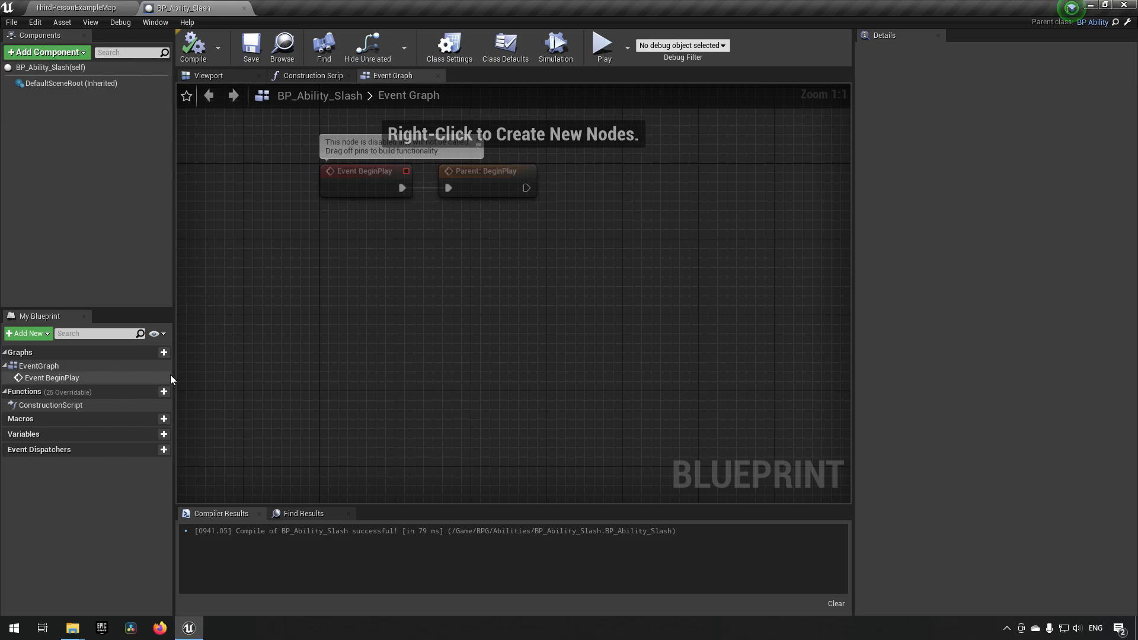
{"action": "left_click", "coordinate": [154, 333]}
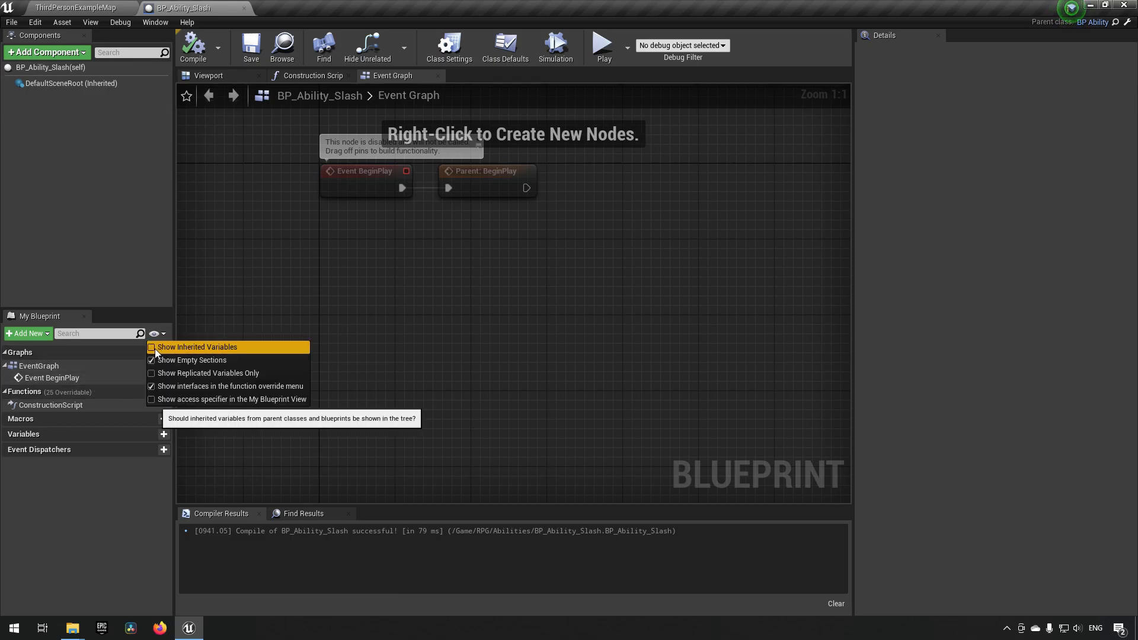
{"action": "left_click", "coordinate": [150, 348]}
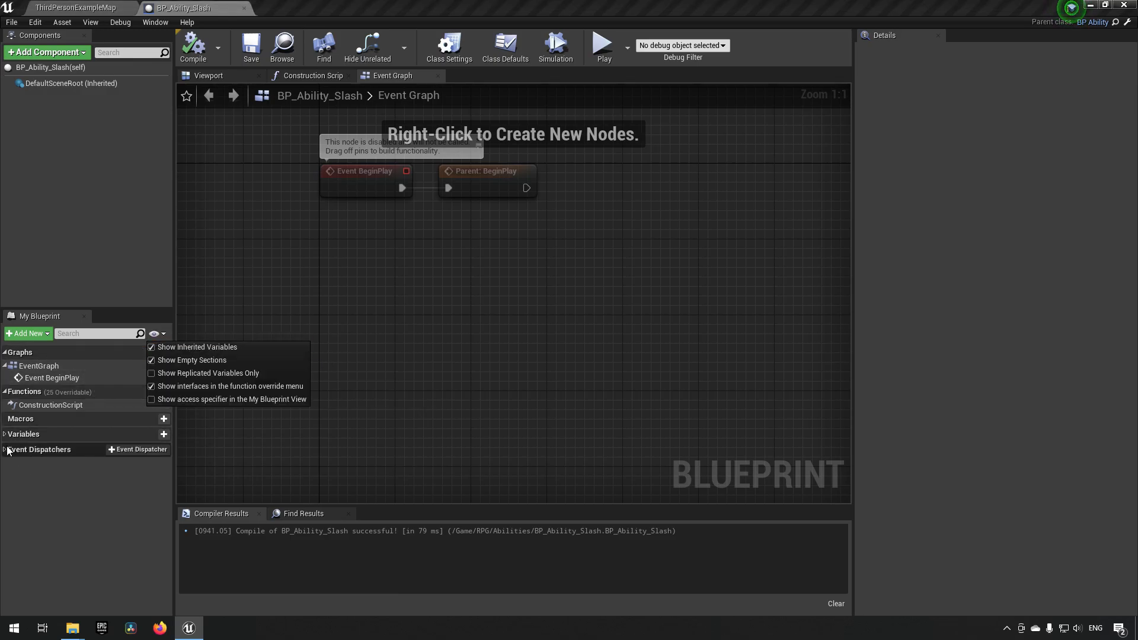
Step: Set the inherited AnimMontage default to GreatSwordSlash24UE4_Montage and compile
{"action": "left_click", "coordinate": [43, 522]}
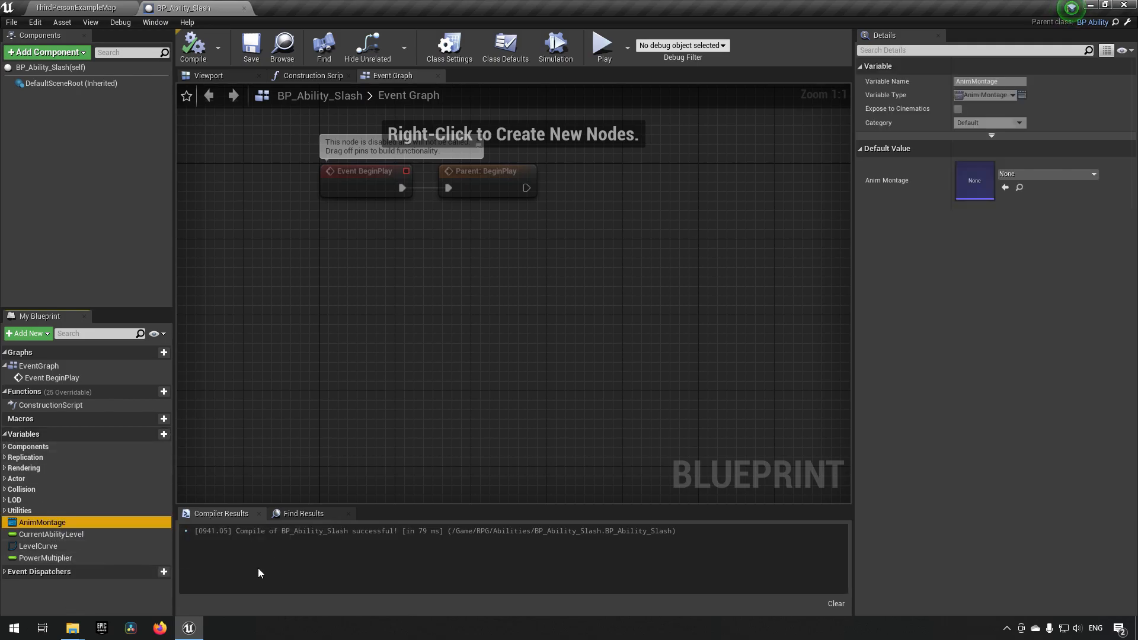
{"action": "mouse_move", "coordinate": [467, 438]}
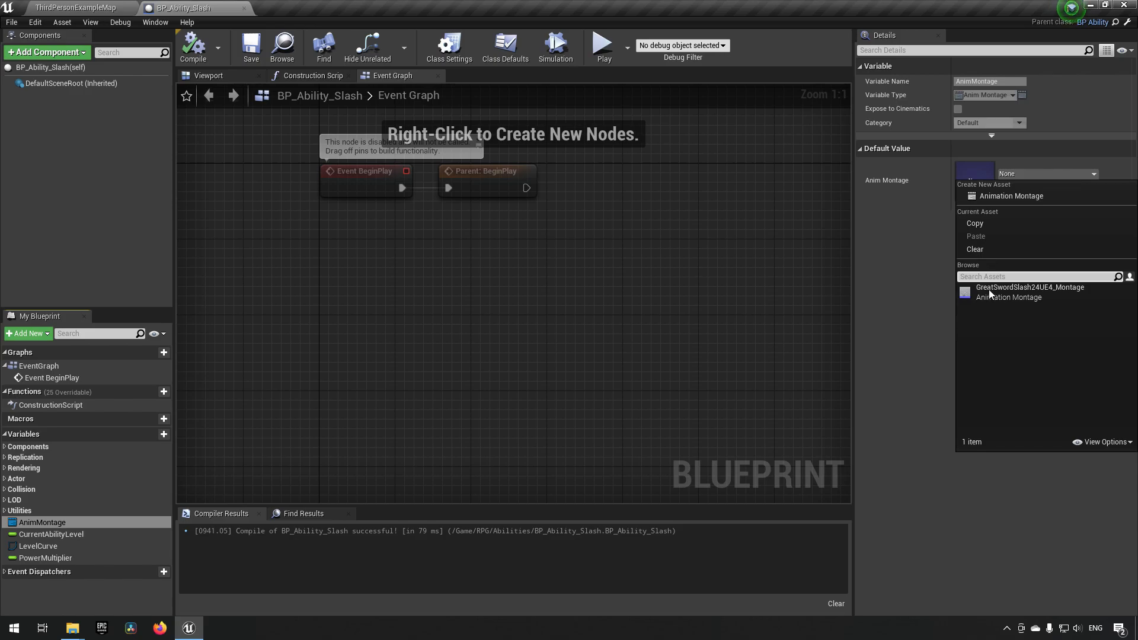
{"action": "left_click", "coordinate": [1030, 291]}
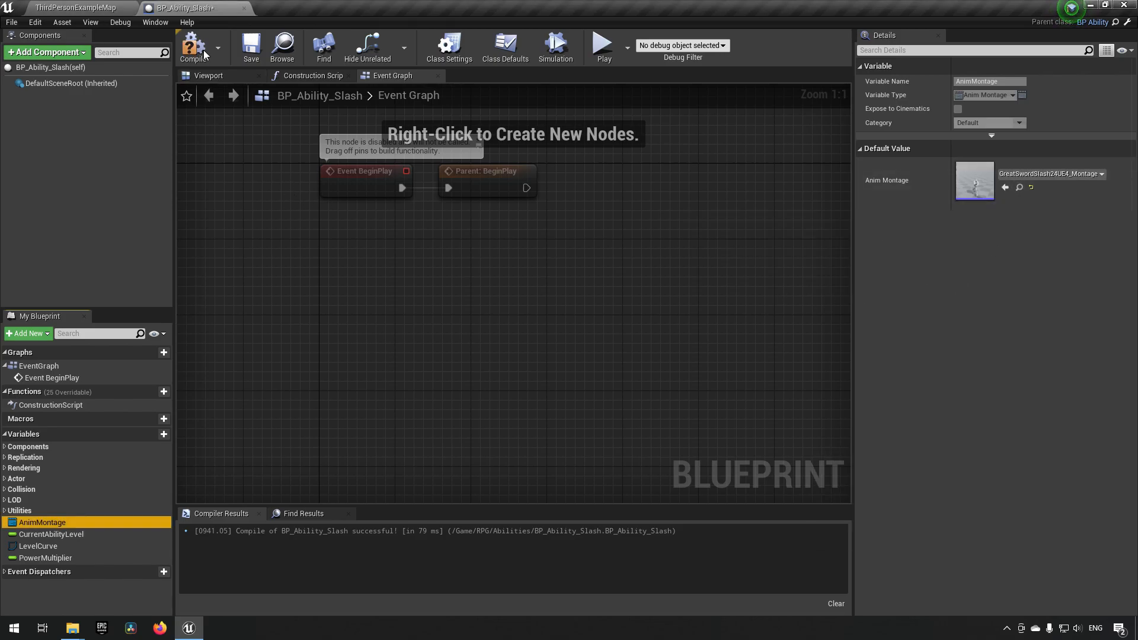
{"action": "left_click", "coordinate": [193, 45]}
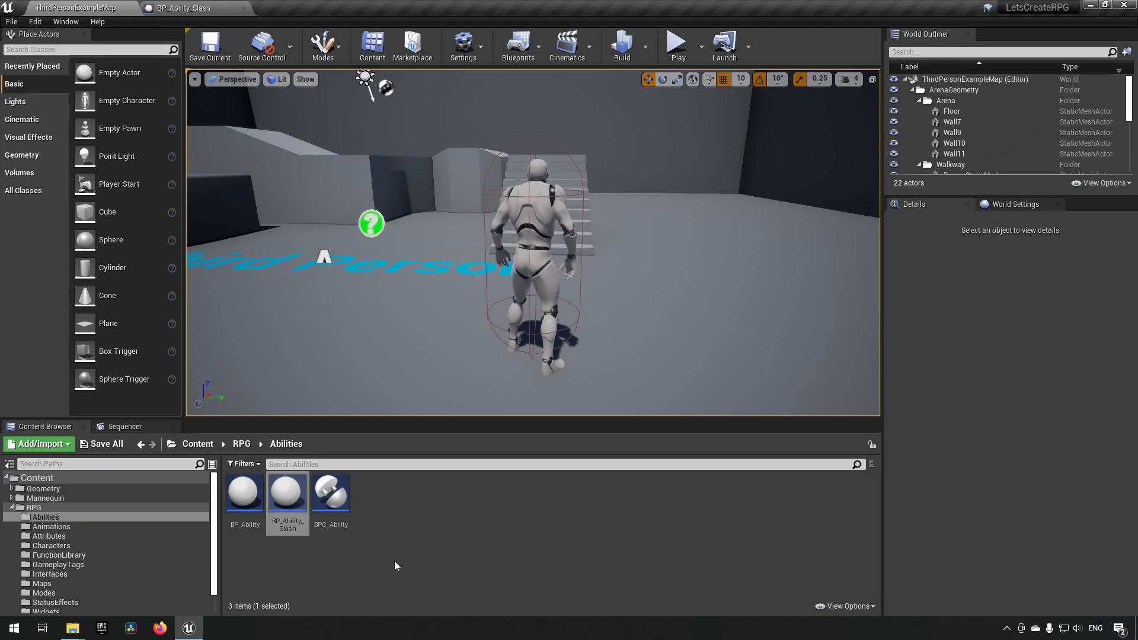
{"action": "mouse_move", "coordinate": [330, 490]}
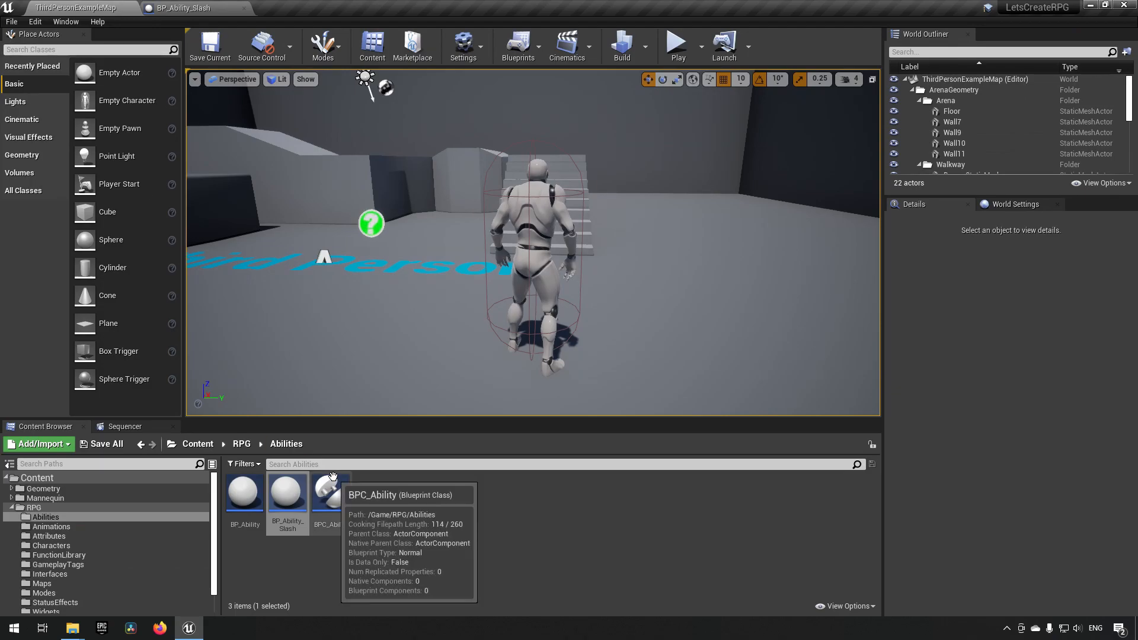
Step: In ThirdPersonCharacter, chain Initialize Abilities after Add to Viewport on BeginPlay
{"action": "left_click", "coordinate": [537, 240]}
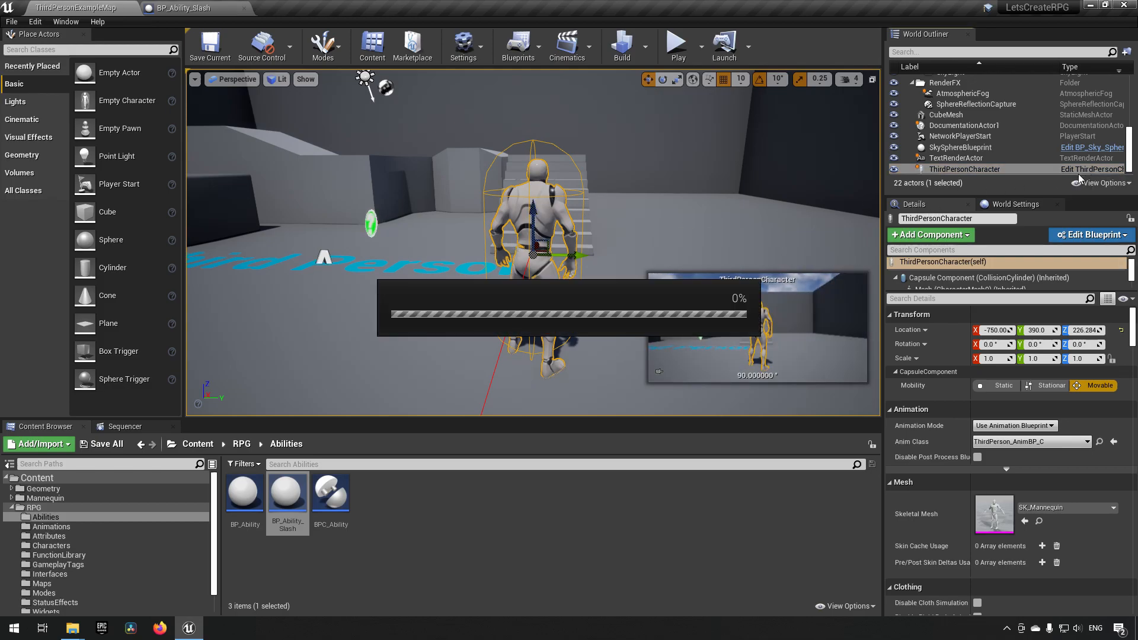
{"action": "left_click", "coordinate": [1087, 235]}
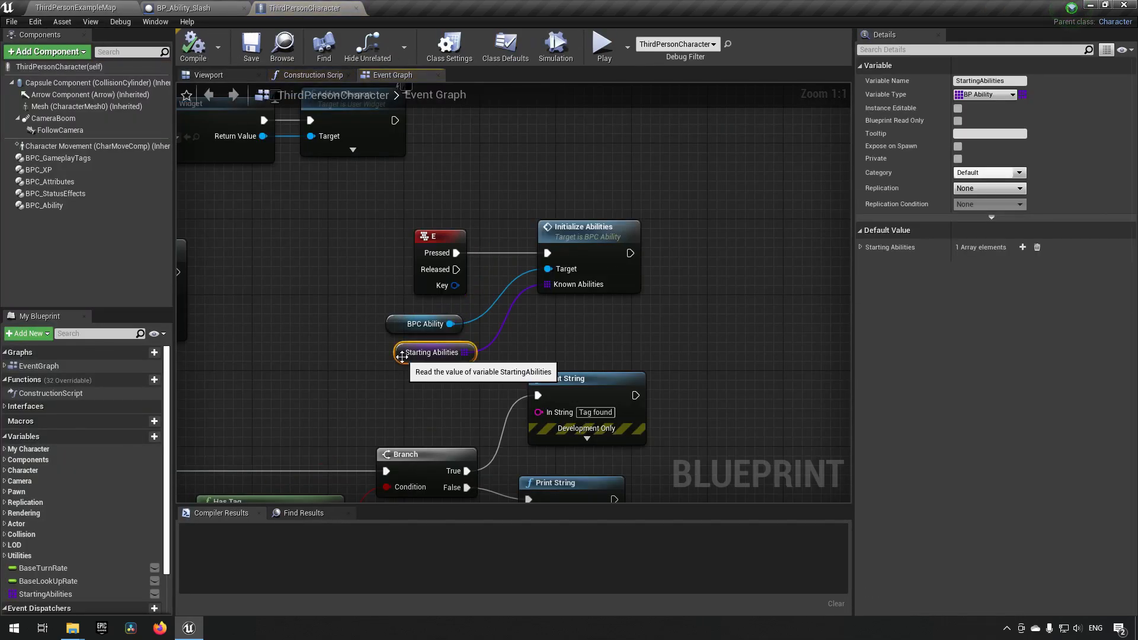
{"action": "mouse_move", "coordinate": [370, 421]}
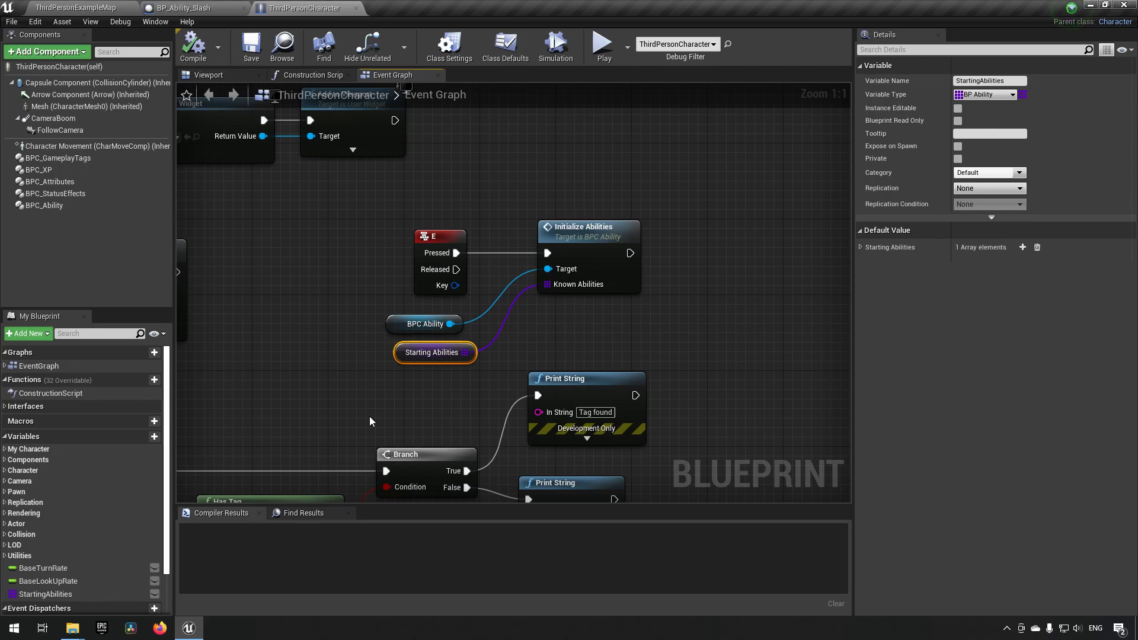
{"action": "mouse_move", "coordinate": [365, 421]}
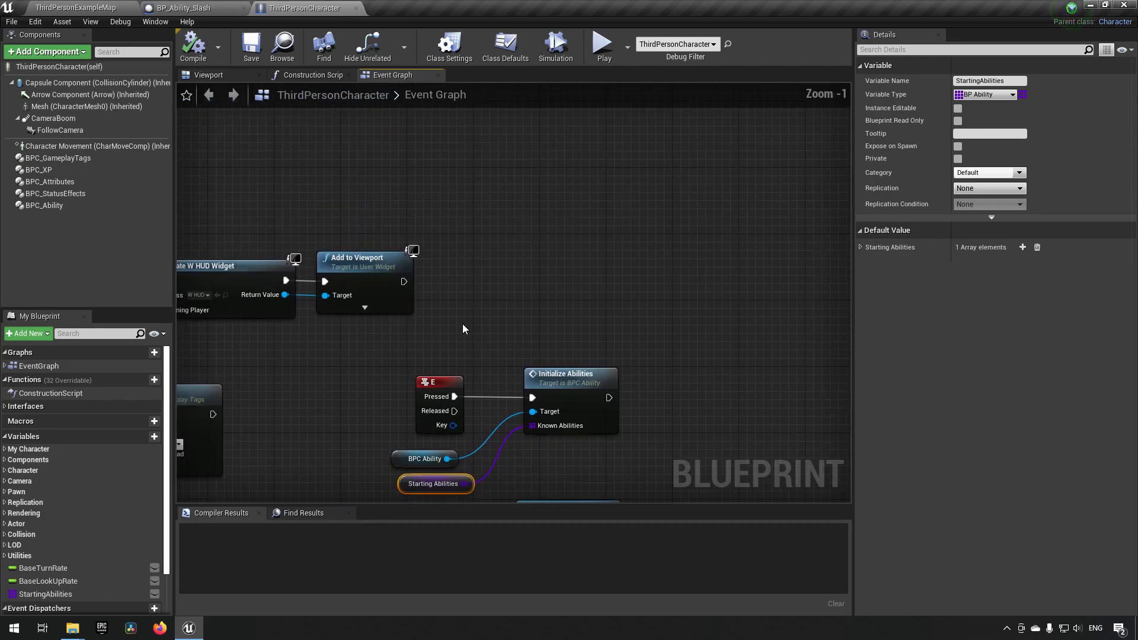
{"action": "scroll", "scroll_direction": "down", "scroll_amount": 3}
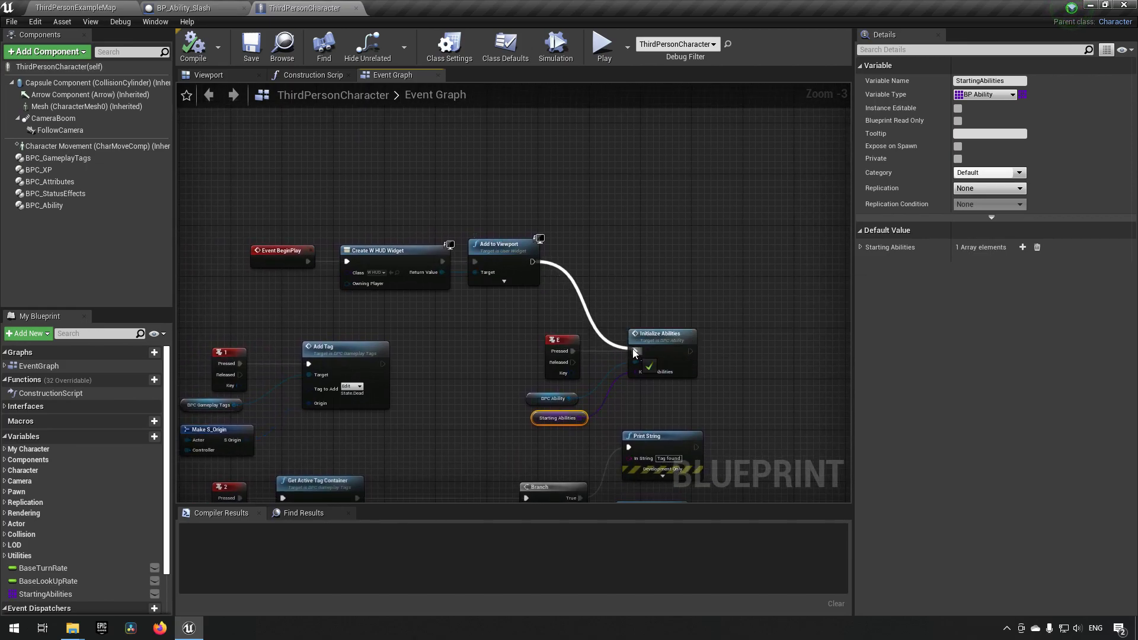
{"action": "left_click", "coordinate": [561, 340]}
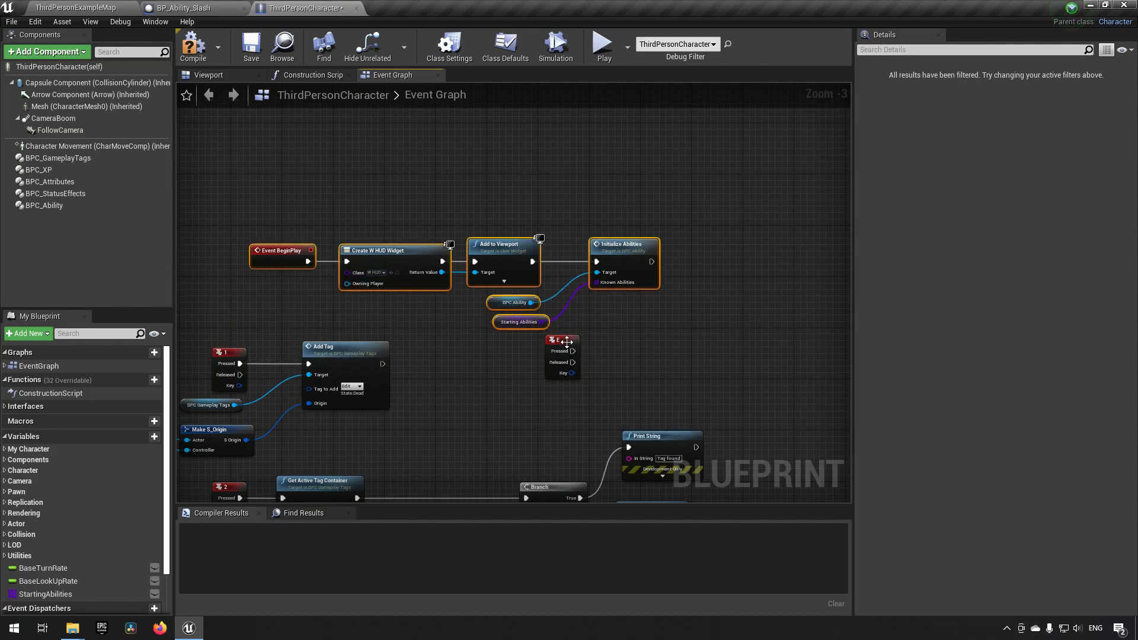
Step: Set StartingAbilities element 0 to BP_Ability_Slash in the character blueprint
{"action": "left_click", "coordinate": [562, 341]}
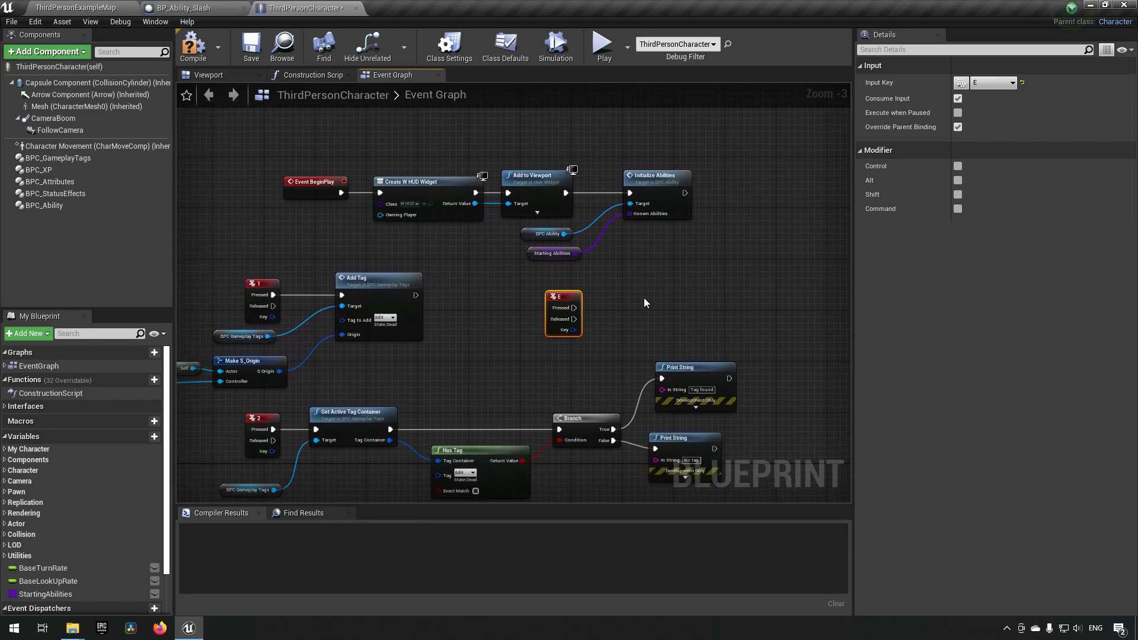
{"action": "mouse_move", "coordinate": [638, 295]}
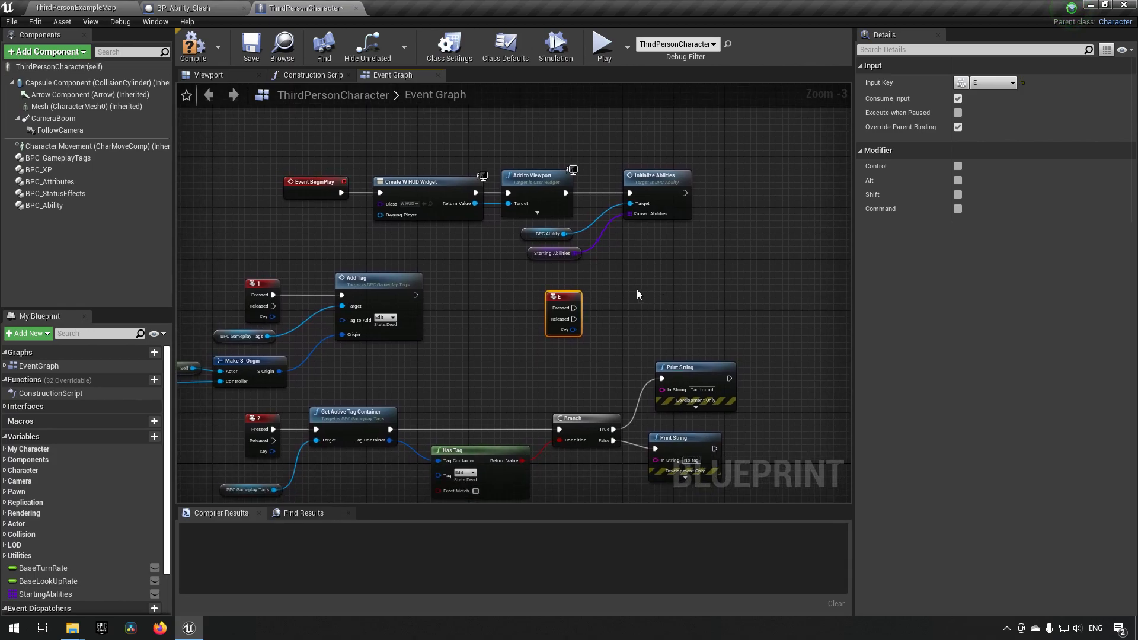
{"action": "left_click", "coordinate": [46, 594]}
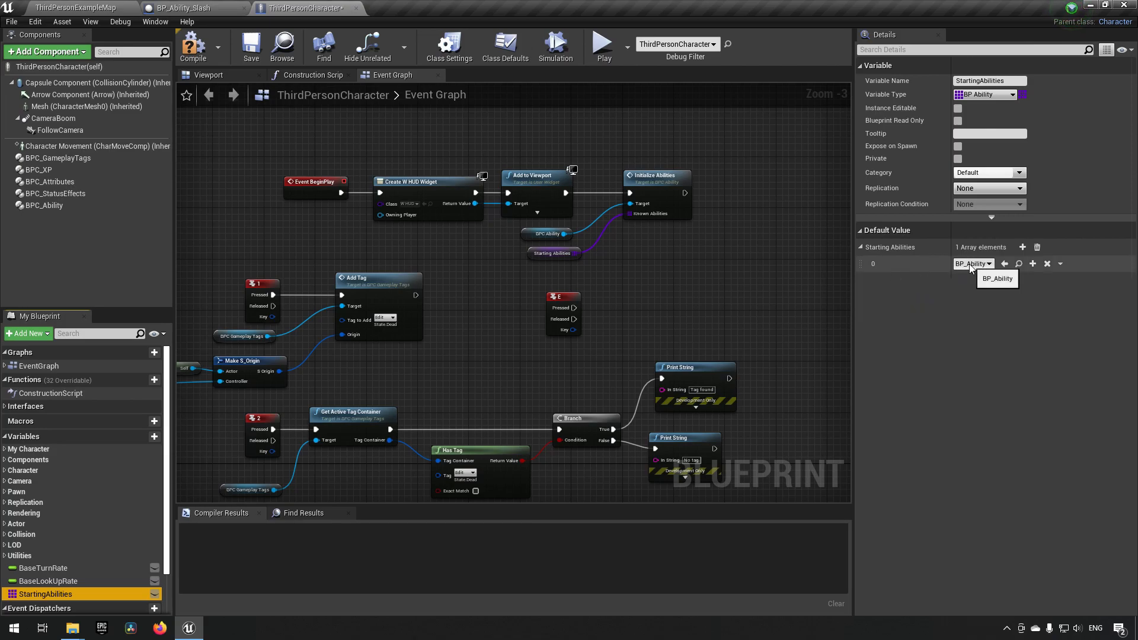
{"action": "left_click", "coordinate": [975, 264]}
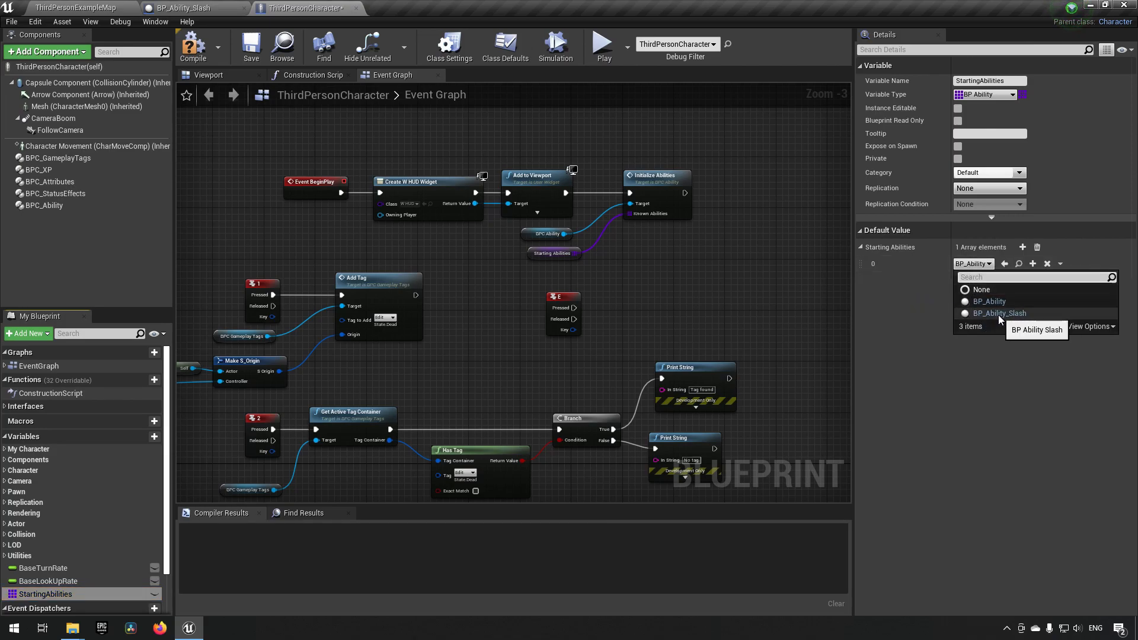
{"action": "left_click", "coordinate": [998, 313]}
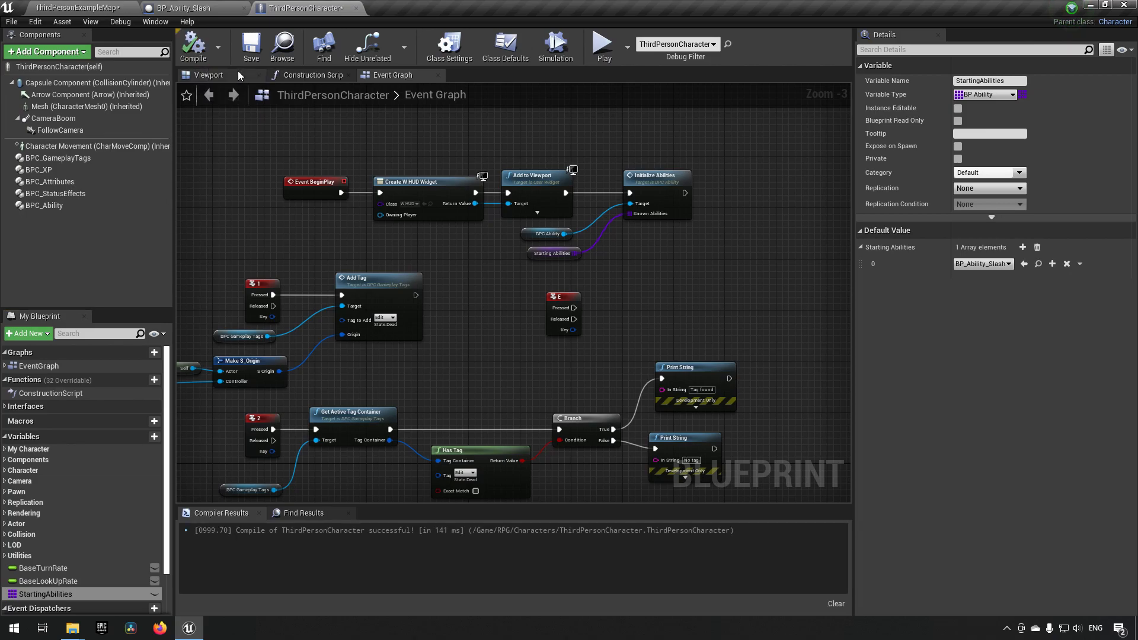
{"action": "mouse_move", "coordinate": [290, 225]}
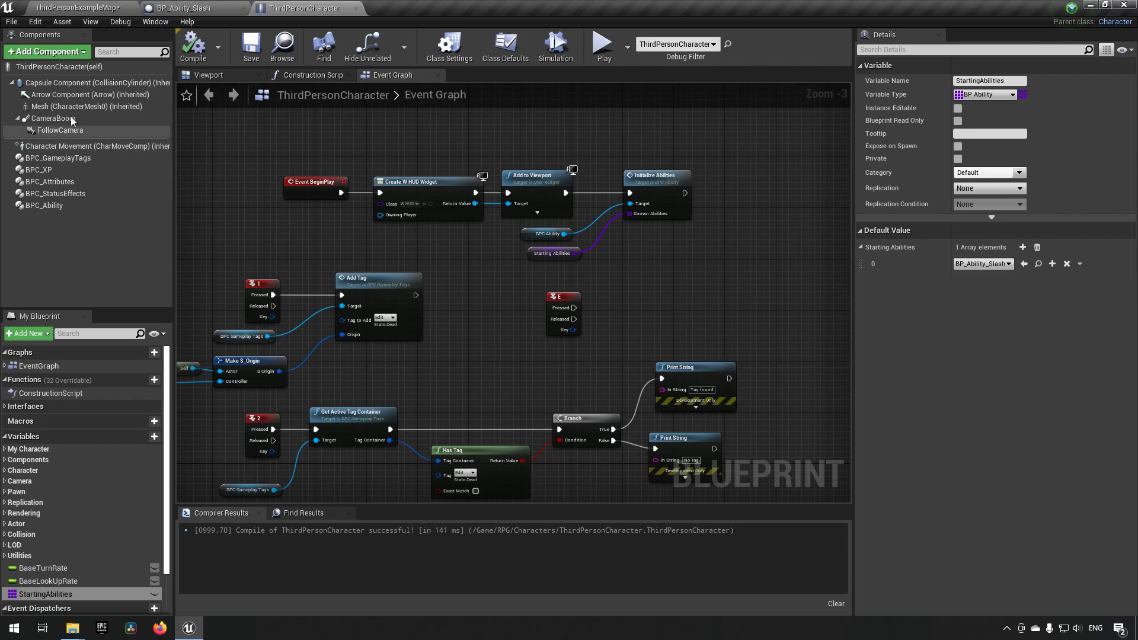
Step: Open ThirdPerson_AnimBP from the Content Browser and view its Event Graph
{"action": "left_click", "coordinate": [86, 105]}
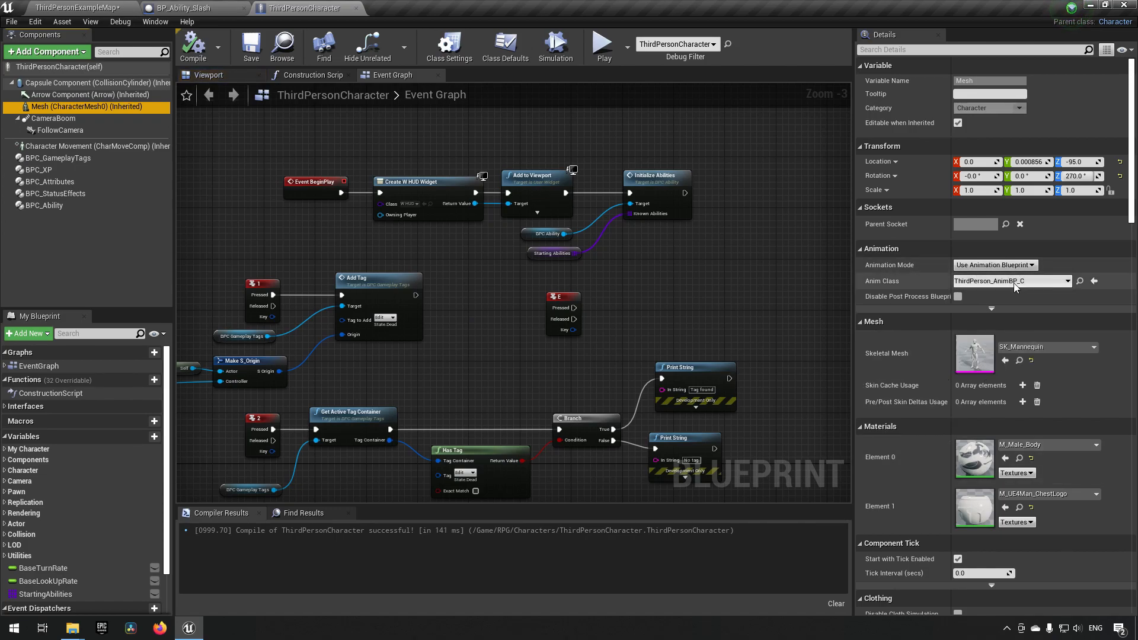
{"action": "mouse_move", "coordinate": [1079, 281]}
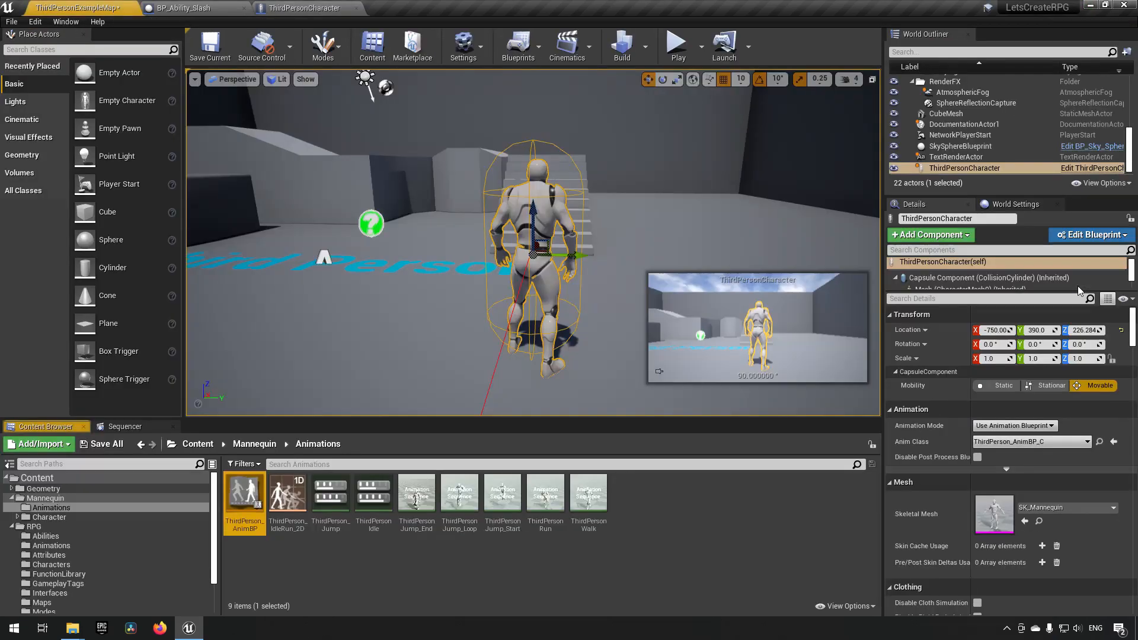
{"action": "double_click", "coordinate": [244, 491]}
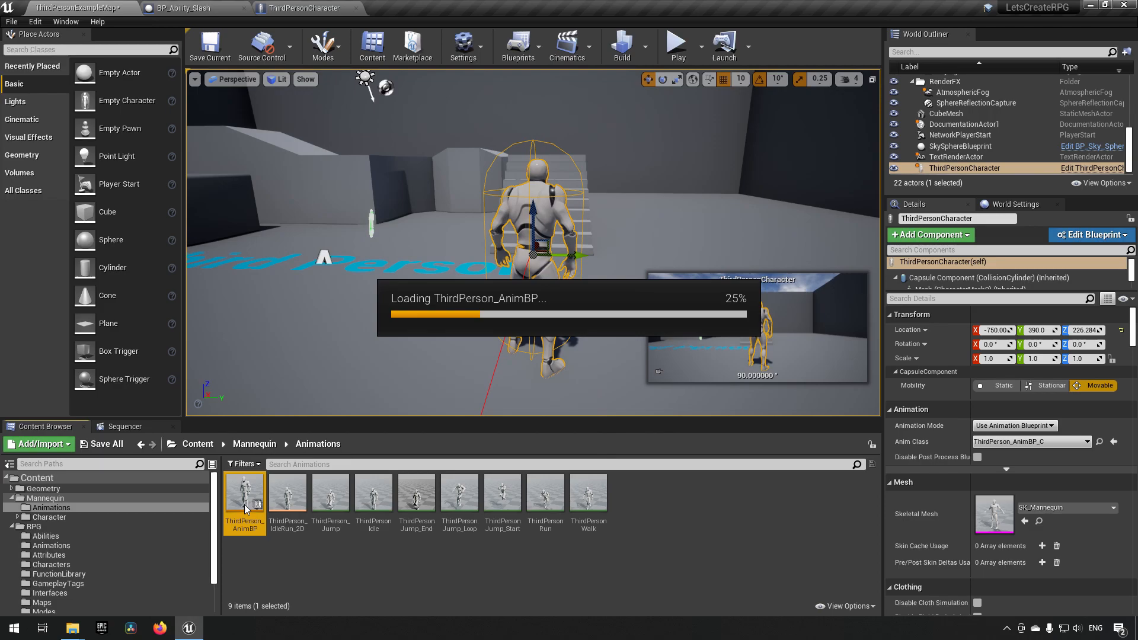
{"action": "double_click", "coordinate": [245, 490]}
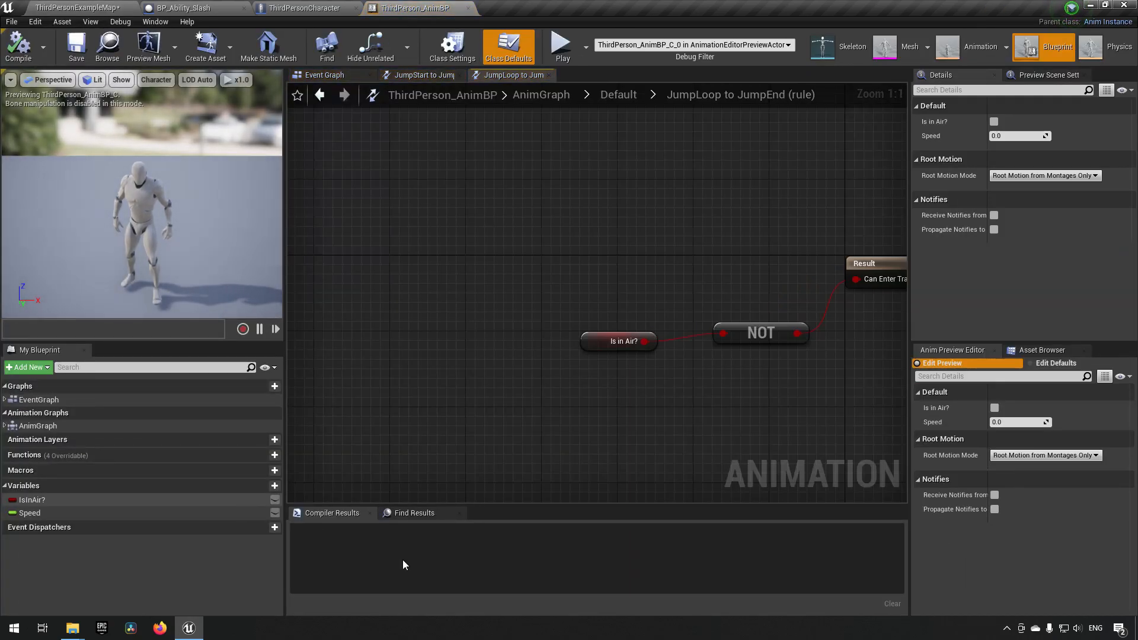
{"action": "left_click", "coordinate": [325, 74]}
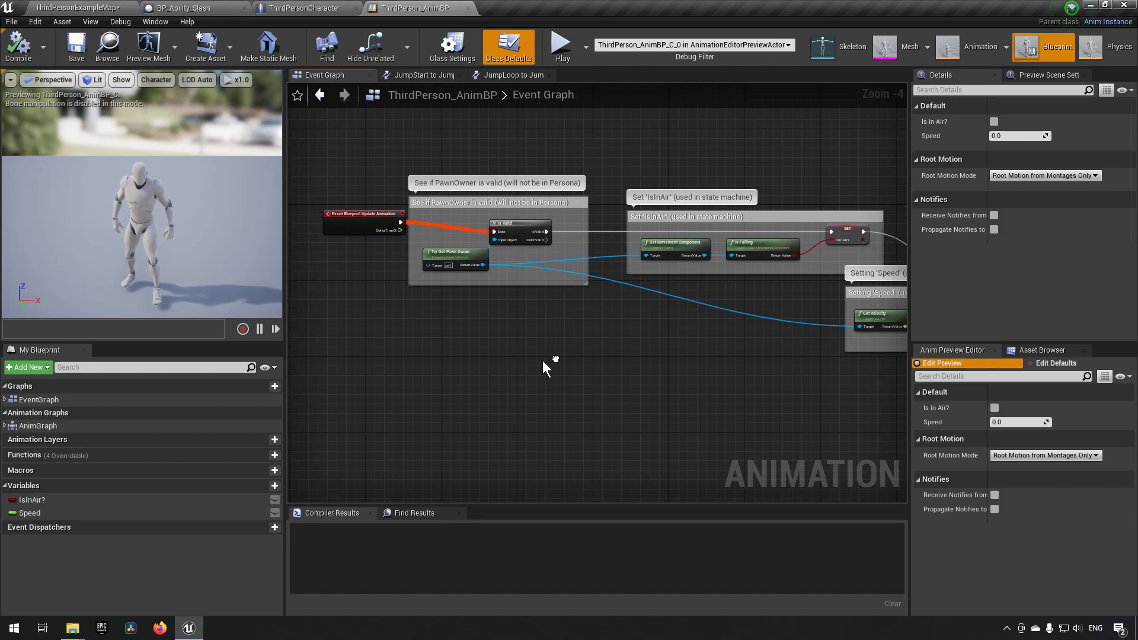
{"action": "scroll", "scroll_direction": "down", "scroll_amount": 3}
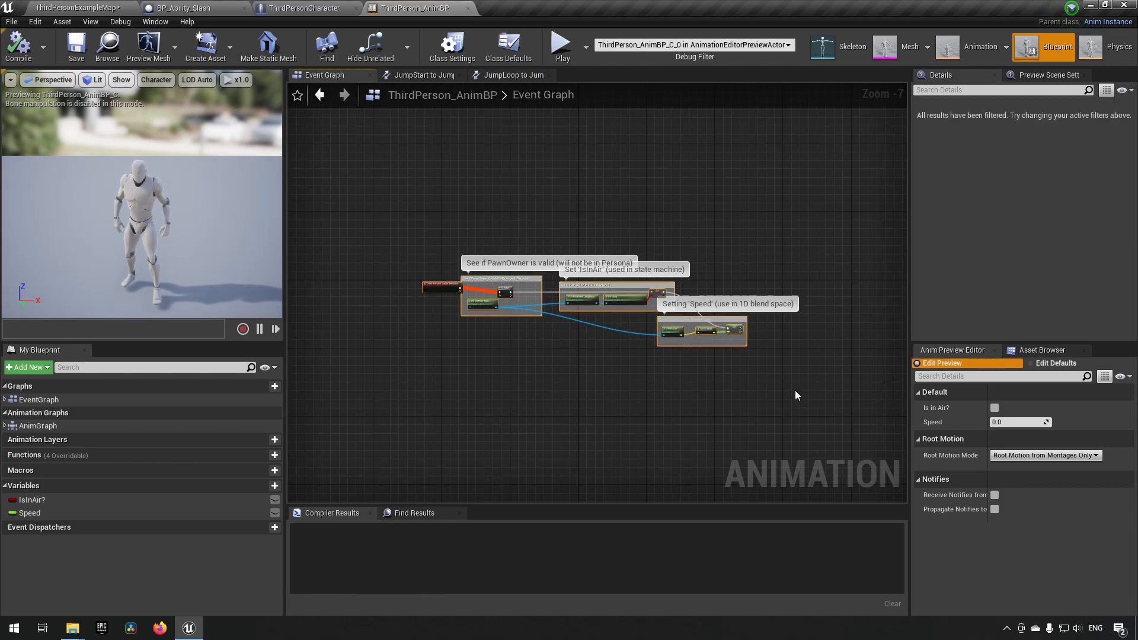
{"action": "scroll", "scroll_direction": "up", "scroll_amount": 3}
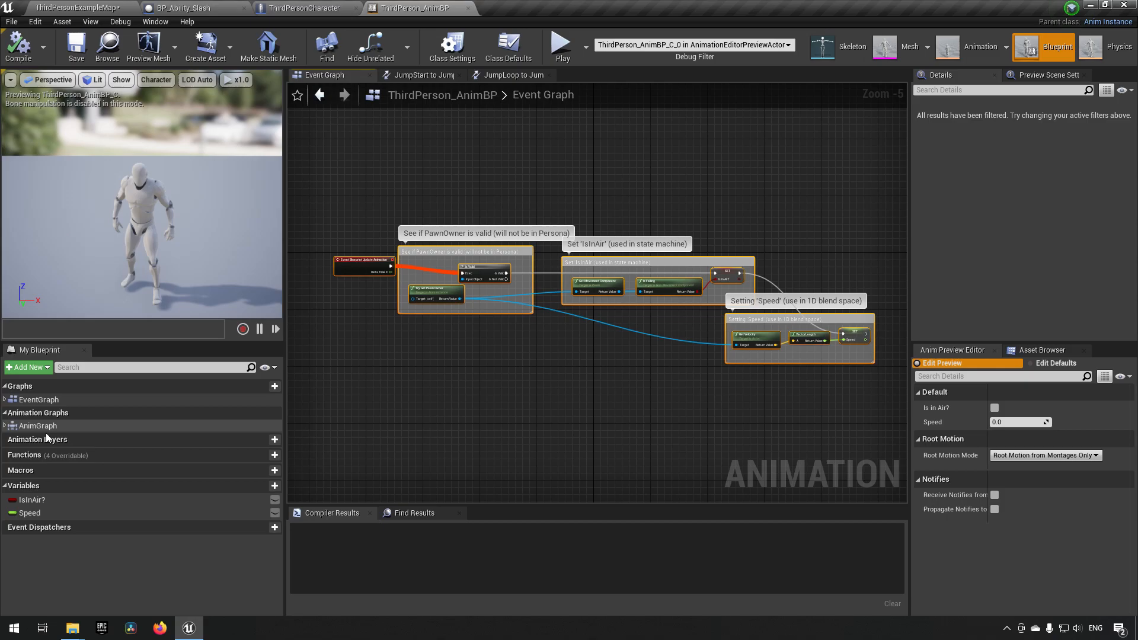
Step: In the AnimGraph, insert a DefaultSlot node between the Default state machine and Output Pose
{"action": "double_click", "coordinate": [38, 426]}
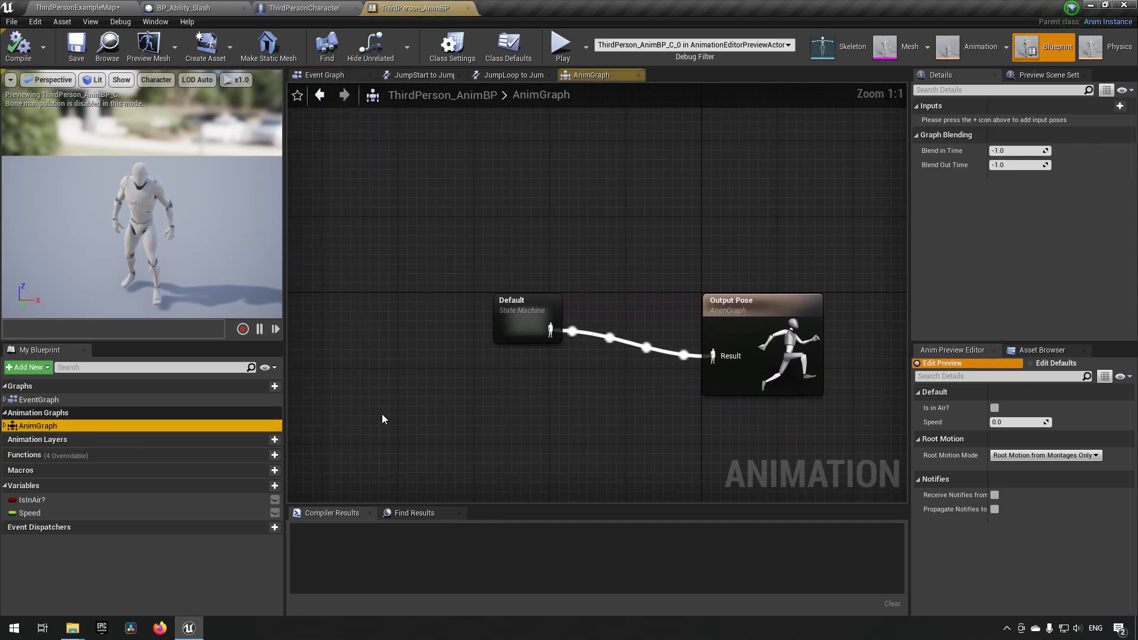
{"action": "left_click", "coordinate": [526, 319]}
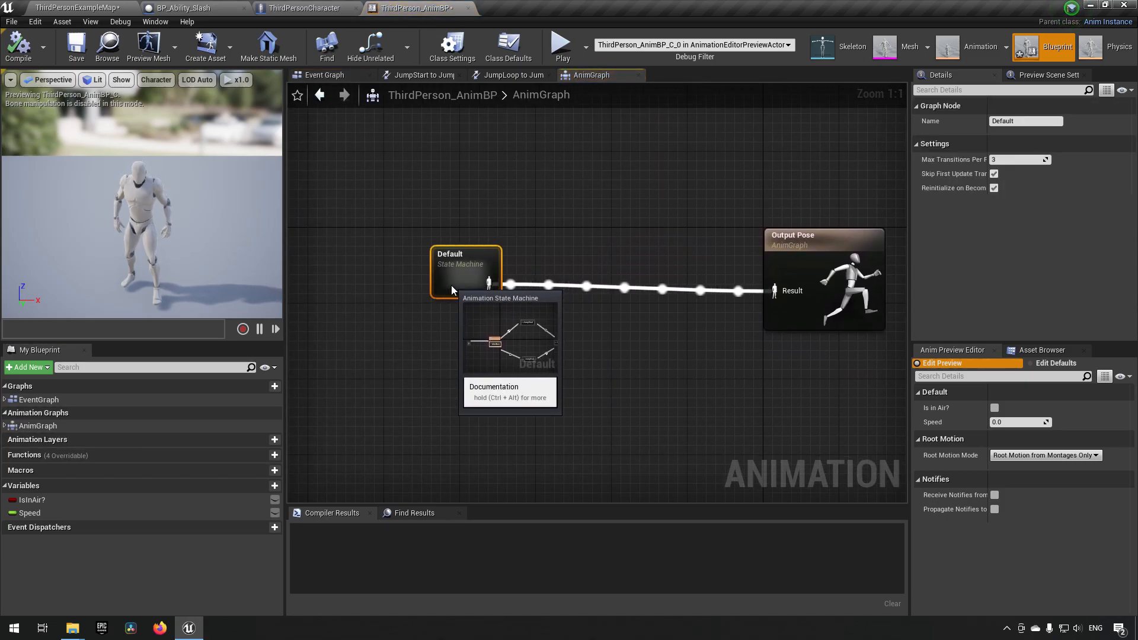
{"action": "mouse_move", "coordinate": [566, 305]}
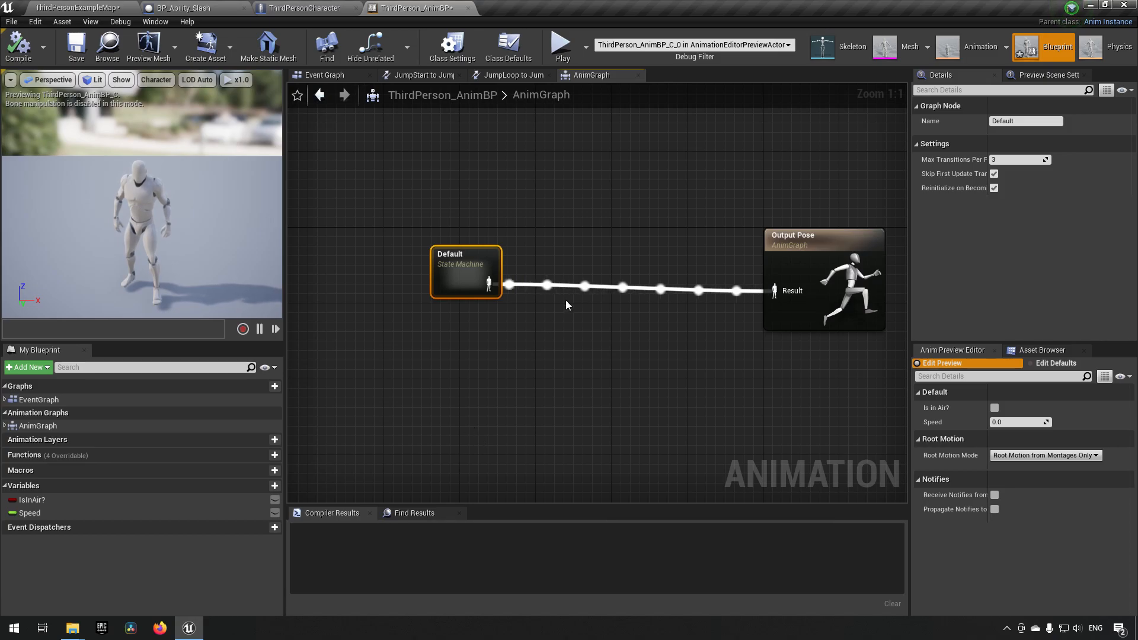
{"action": "right_click", "coordinate": [574, 301]}
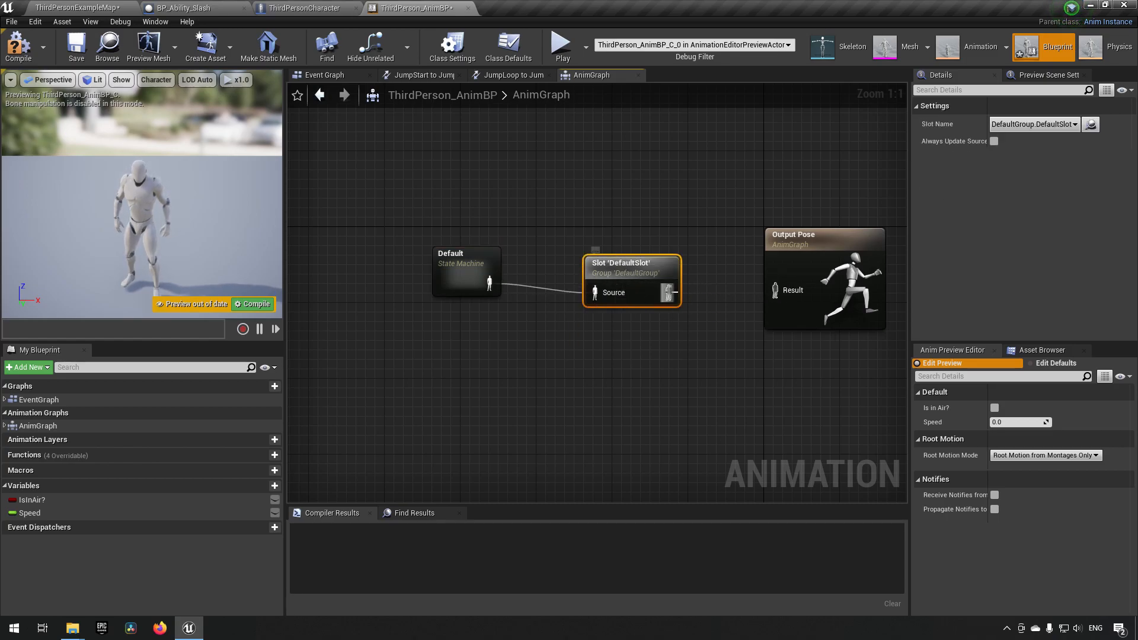
{"action": "left_click", "coordinate": [466, 283]}
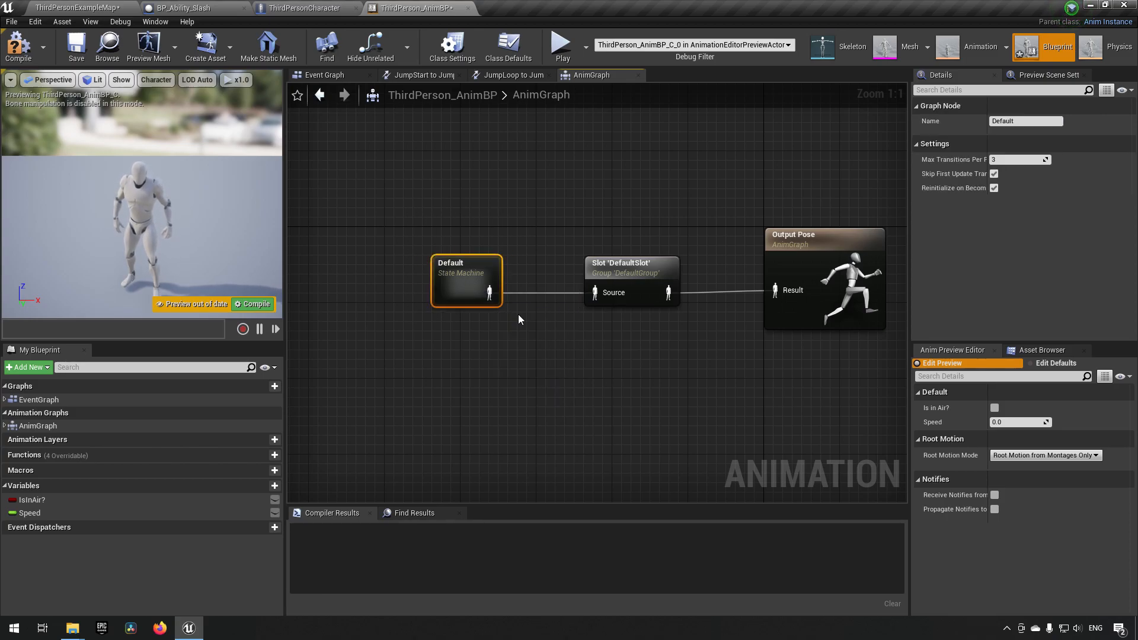
{"action": "left_click", "coordinate": [630, 280]}
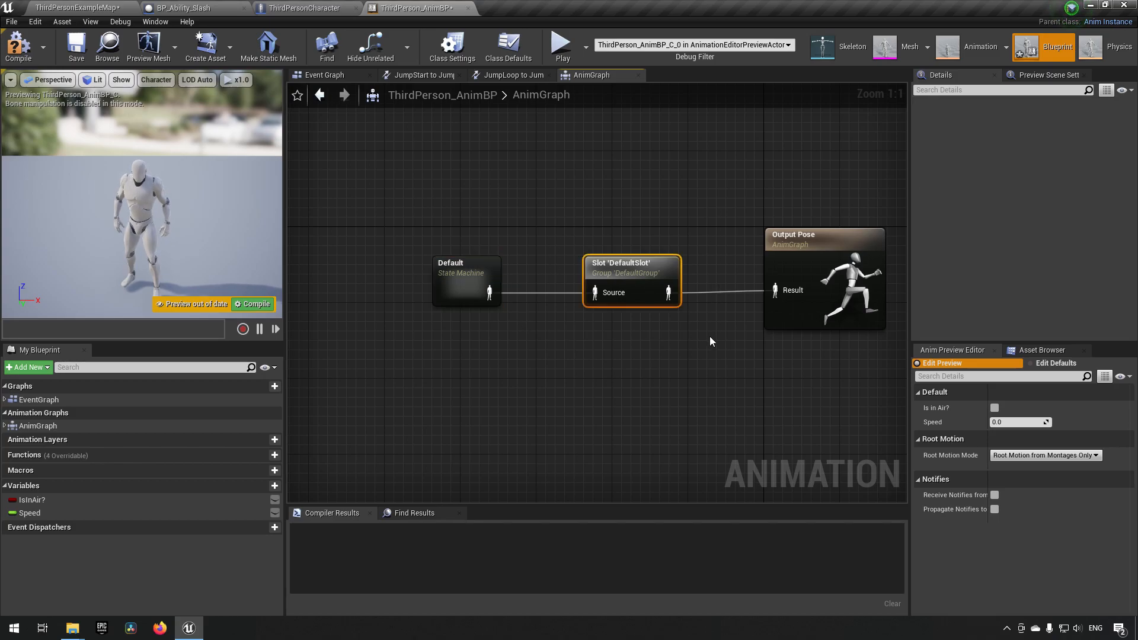
{"action": "left_click", "coordinate": [632, 280]}
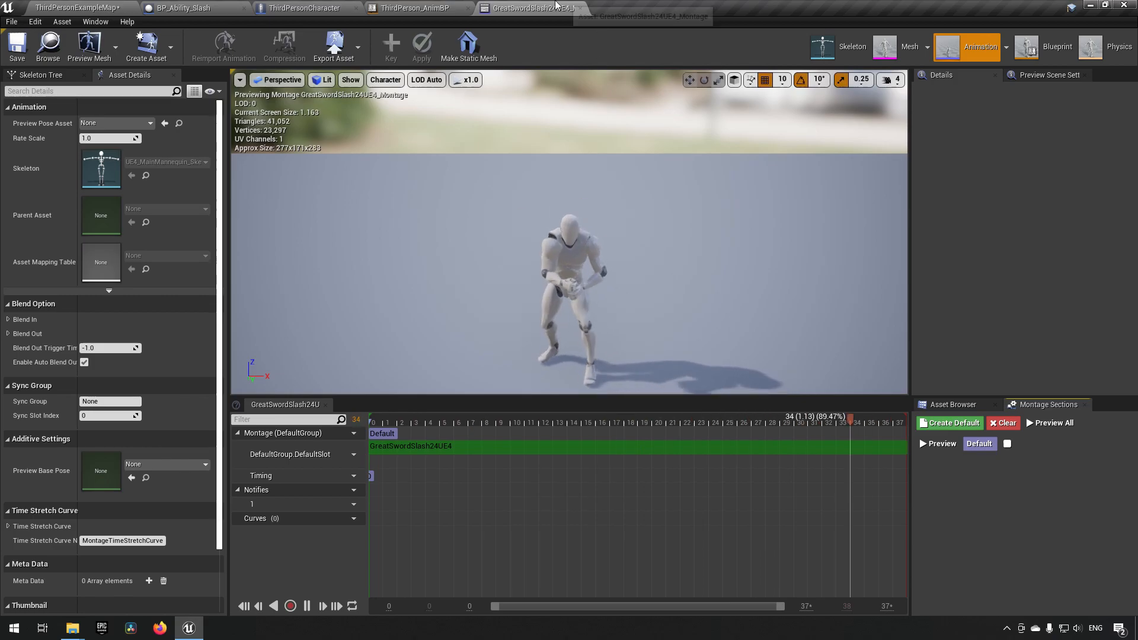
Step: Close the slash montage and switch back to the ThirdPersonCharacter blueprint
{"action": "left_click", "coordinate": [414, 8]}
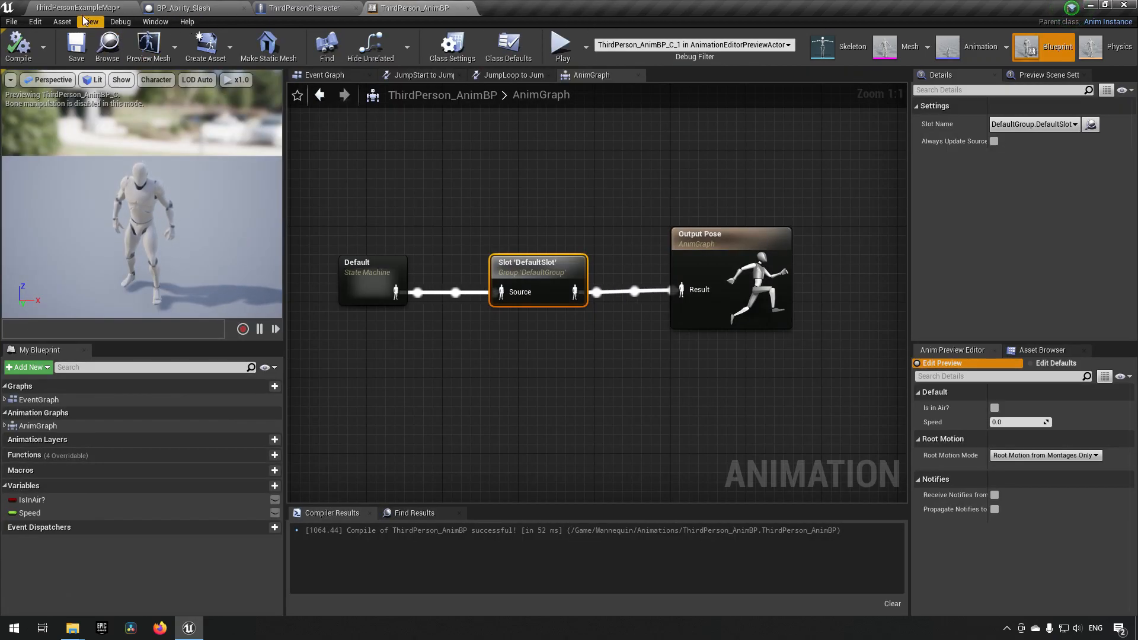
{"action": "left_click", "coordinate": [305, 9]}
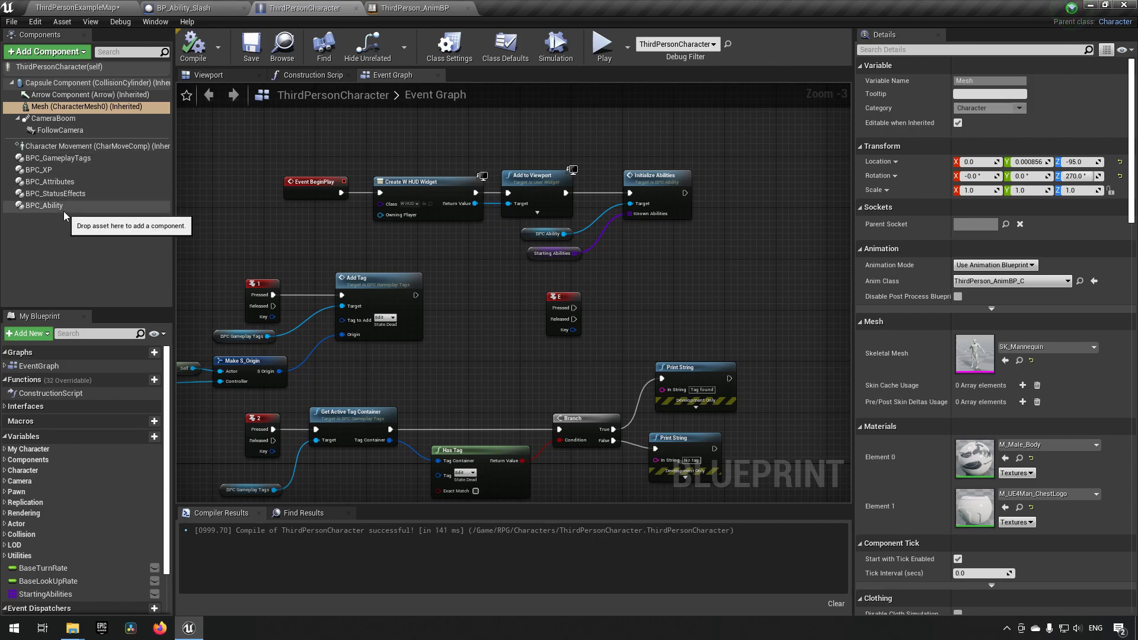
Step: Confirm Starting Abilities holds BP_Ability_Slash, wire E to Use Ability index 0, compile, return to level
{"action": "left_click", "coordinate": [44, 205]}
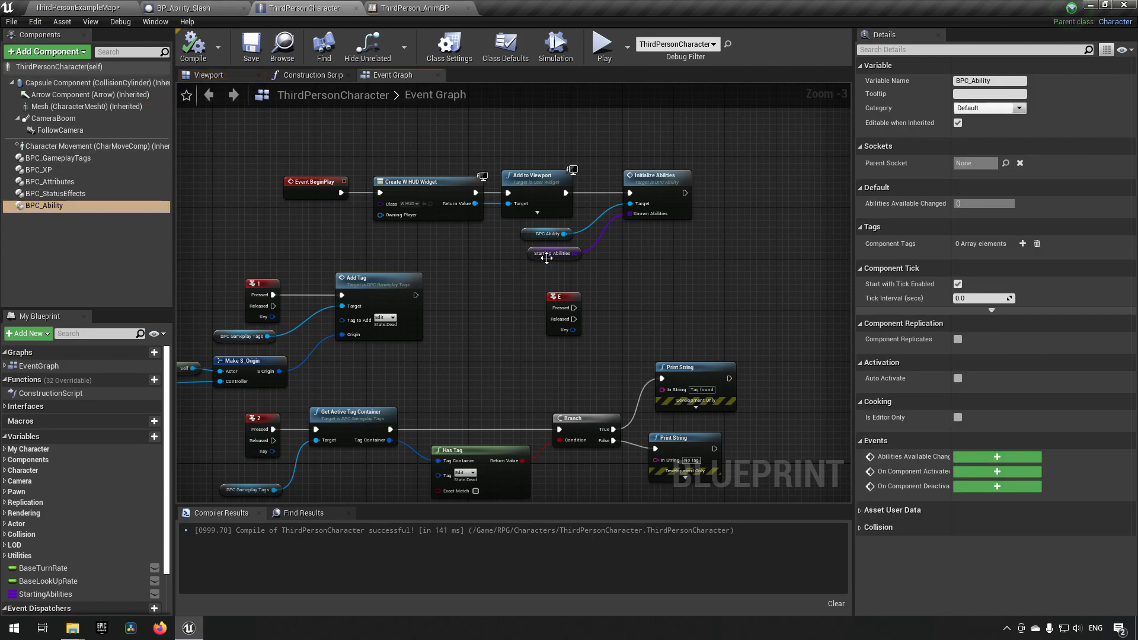
{"action": "left_click", "coordinate": [554, 253]}
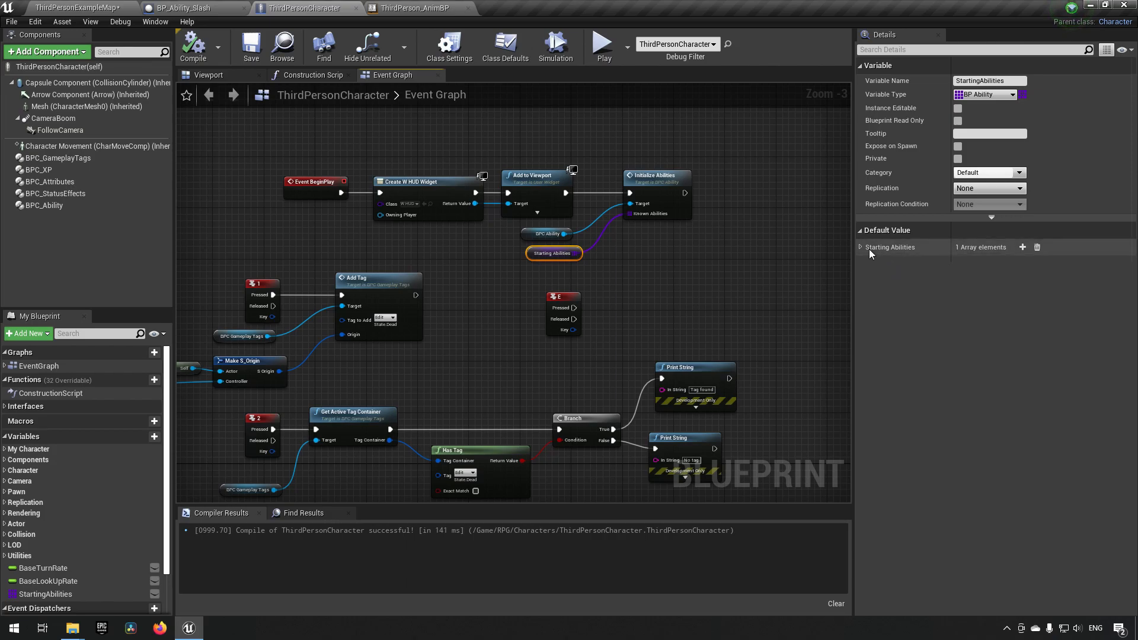
{"action": "left_click", "coordinate": [861, 246]}
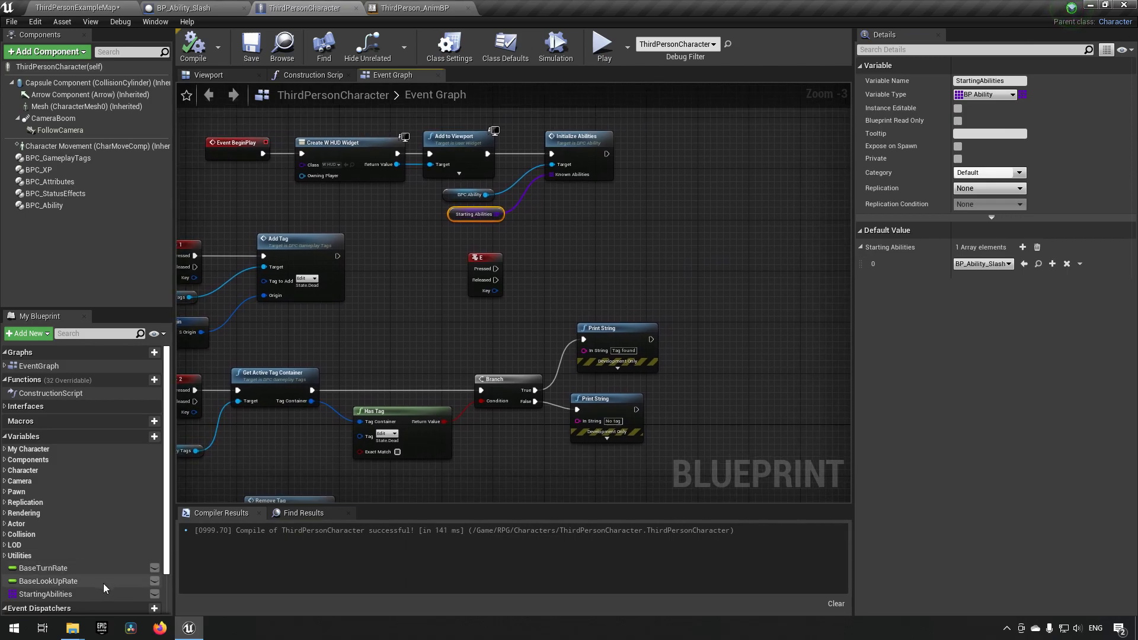
{"action": "left_click", "coordinate": [44, 205]}
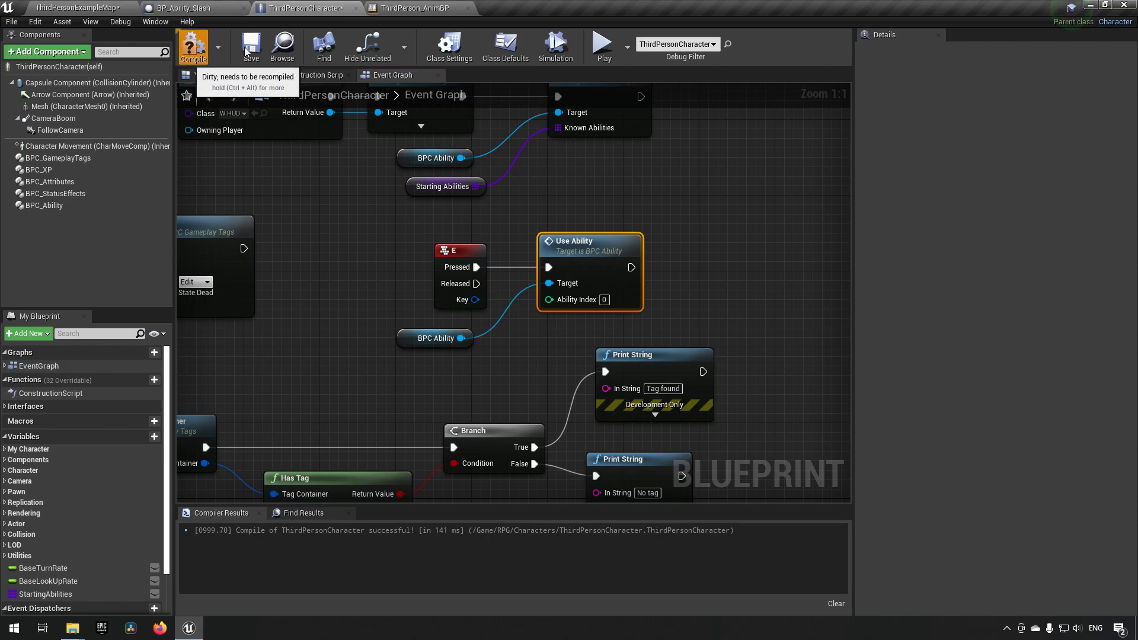
{"action": "left_click", "coordinate": [192, 45]}
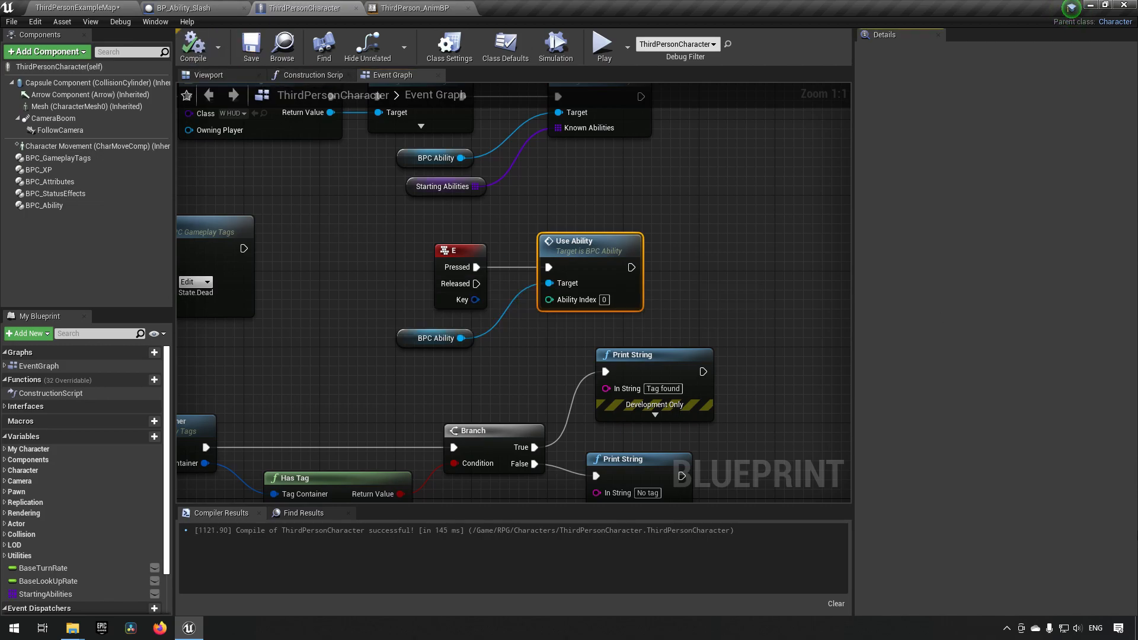
{"action": "mouse_move", "coordinate": [397, 309]}
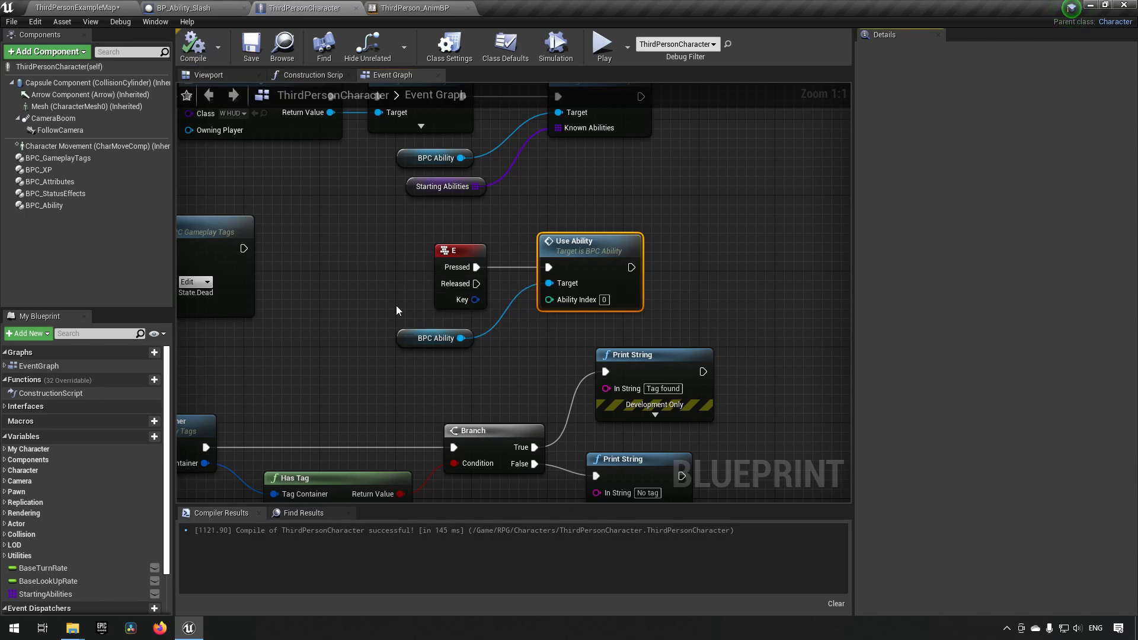
{"action": "left_click", "coordinate": [68, 9]}
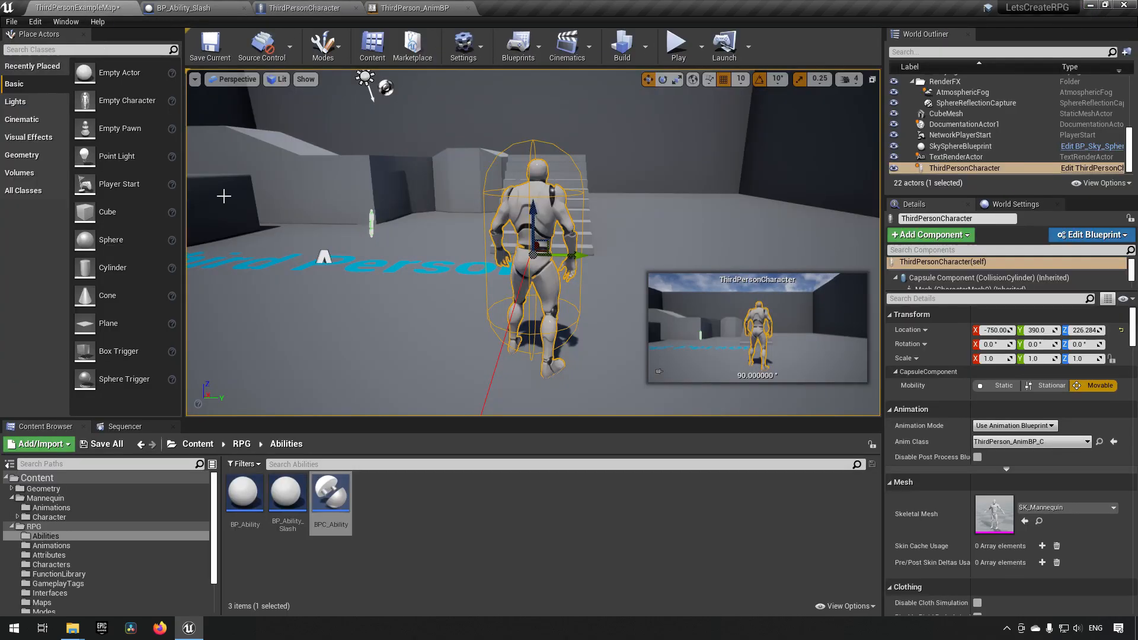
Step: Open BPC_Ability and review Use Ability's lookup and Attempt Use Ability nodes
{"action": "double_click", "coordinate": [331, 491]}
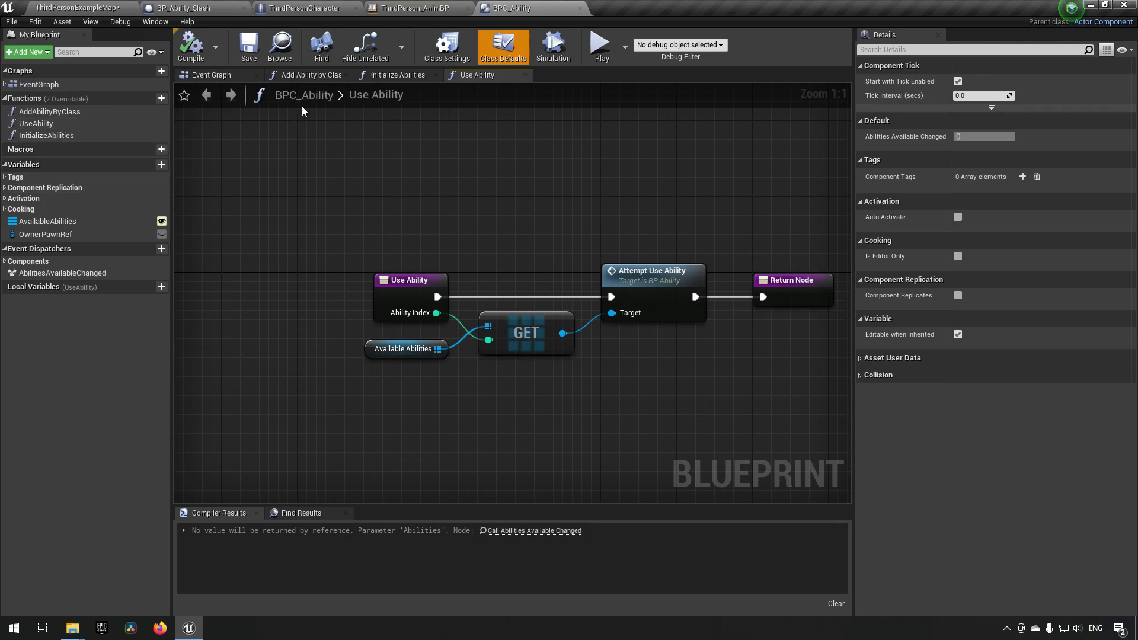
{"action": "mouse_move", "coordinate": [366, 274]}
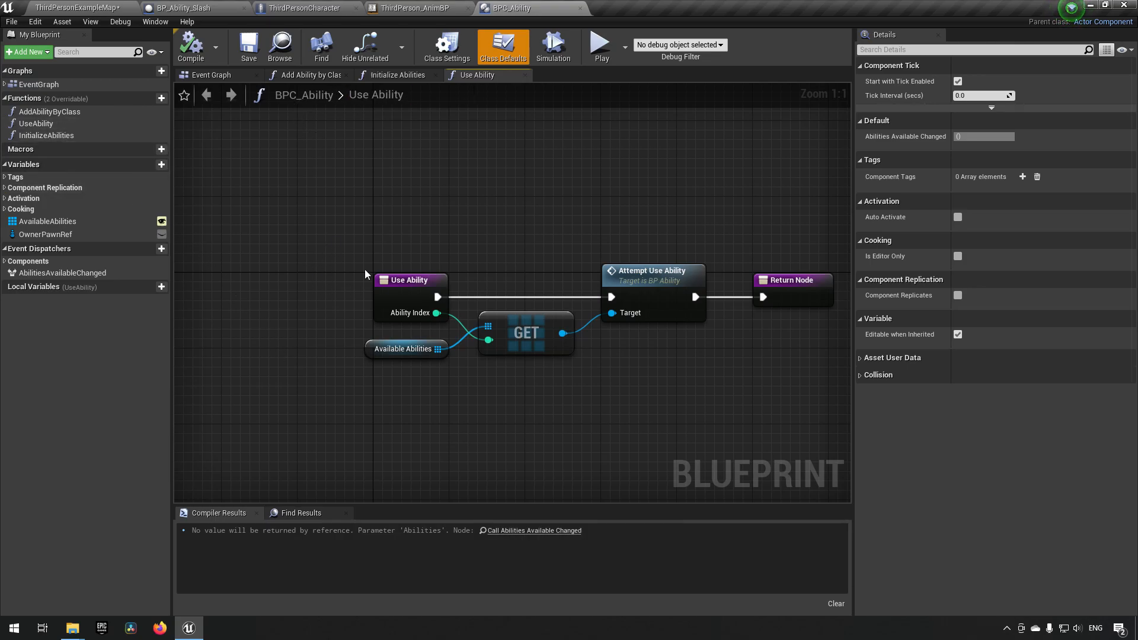
{"action": "left_click", "coordinate": [525, 334]}
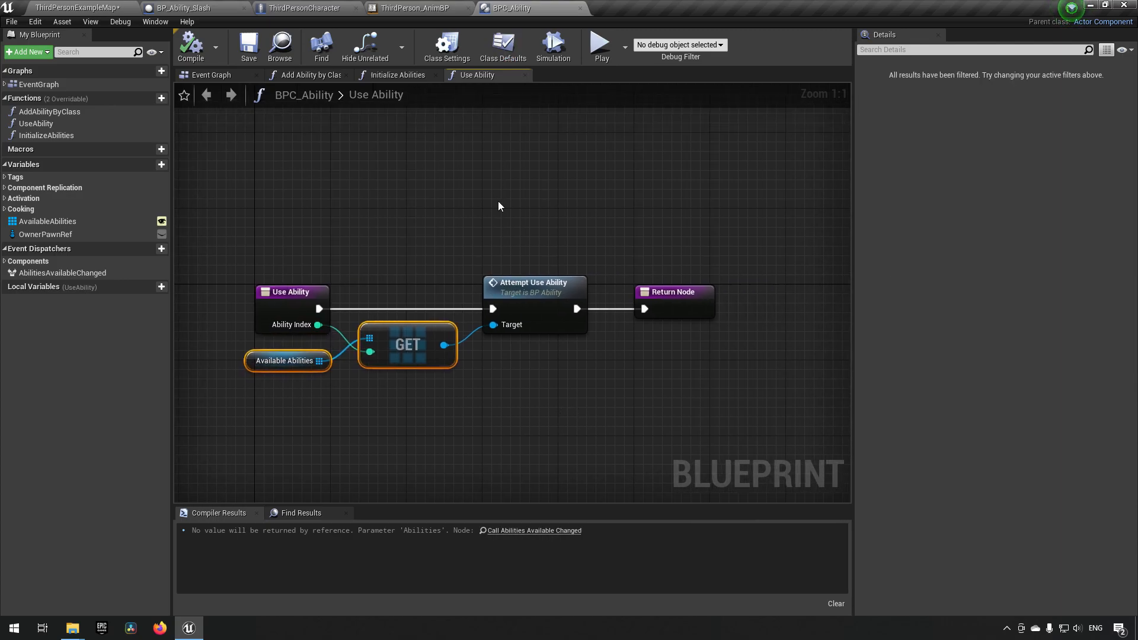
{"action": "left_click", "coordinate": [533, 284]}
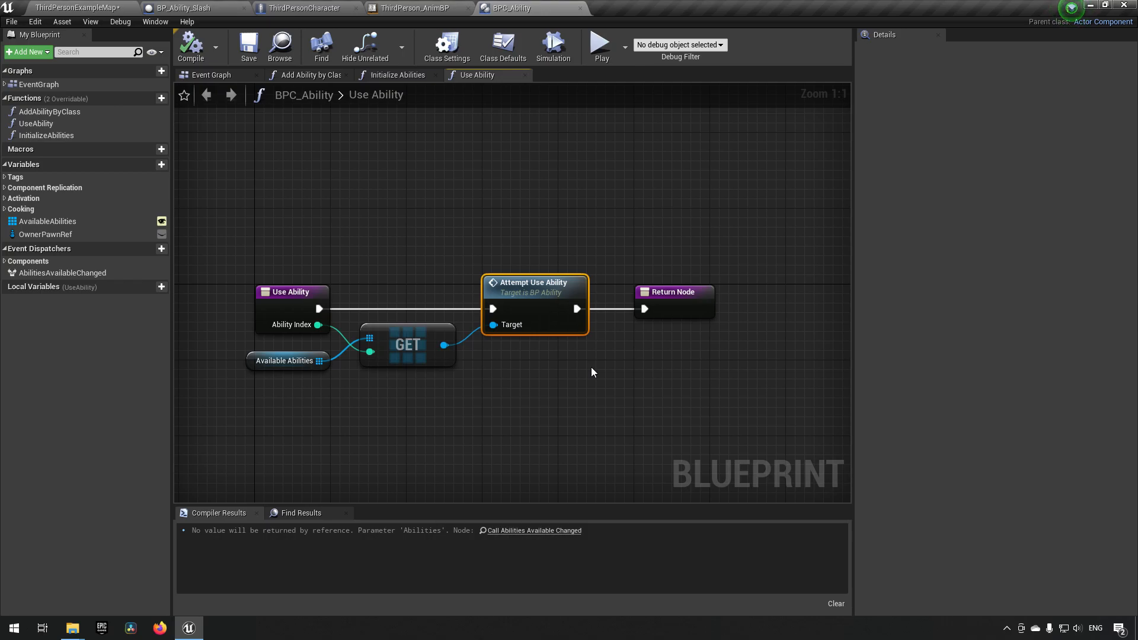
{"action": "mouse_move", "coordinate": [574, 296]}
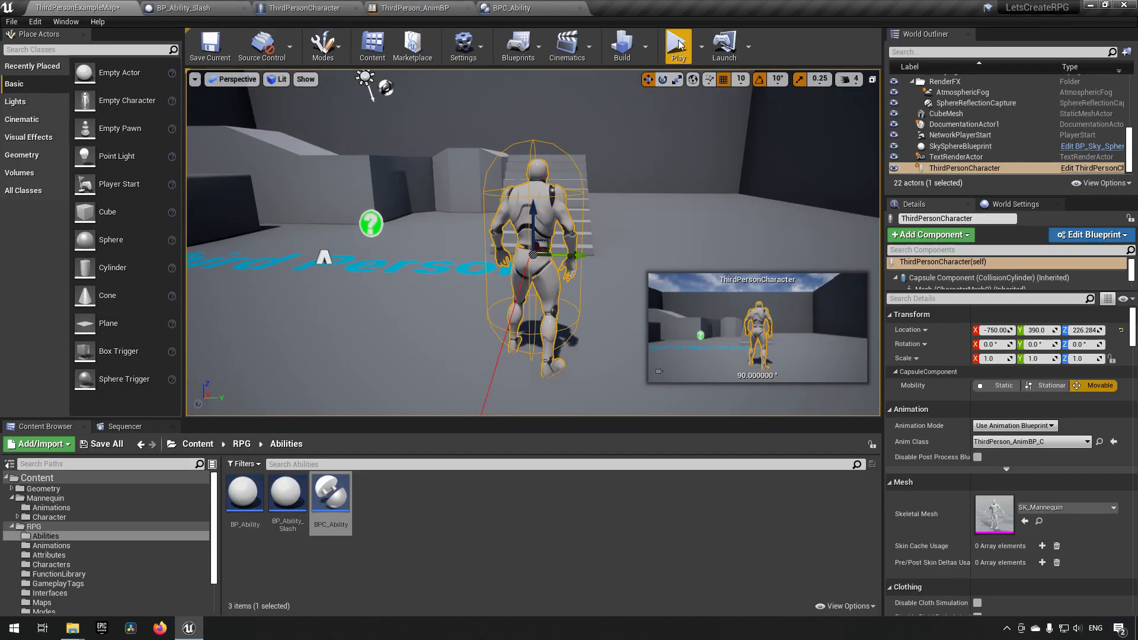
Step: Start a Play-in-Editor session to test the slash ability
{"action": "left_click", "coordinate": [678, 45]}
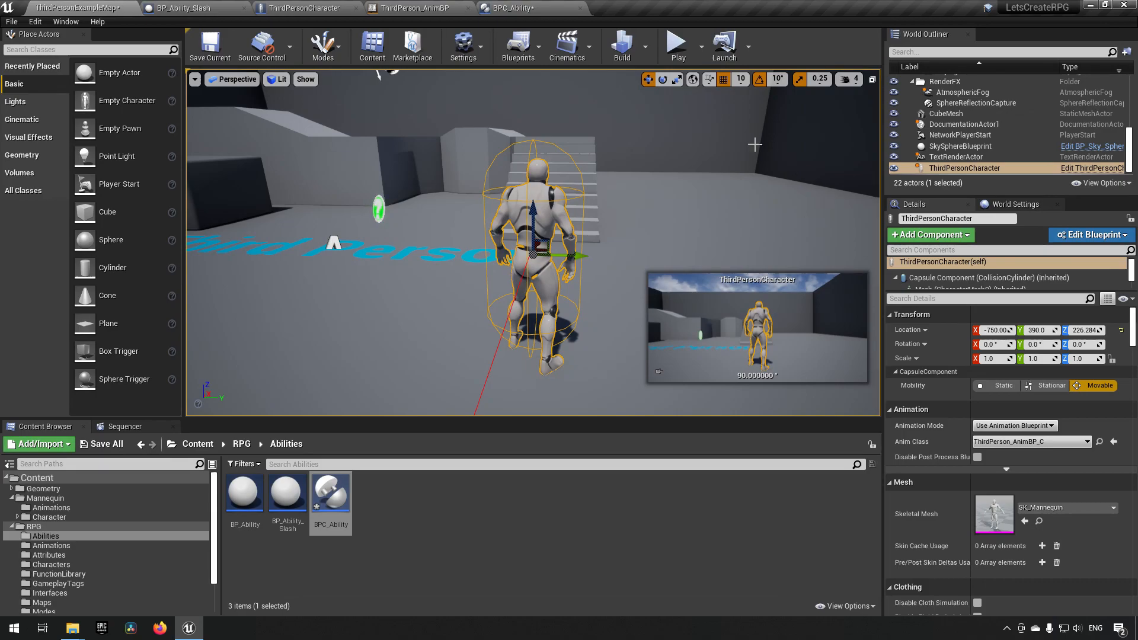
{"action": "left_click", "coordinate": [677, 44]}
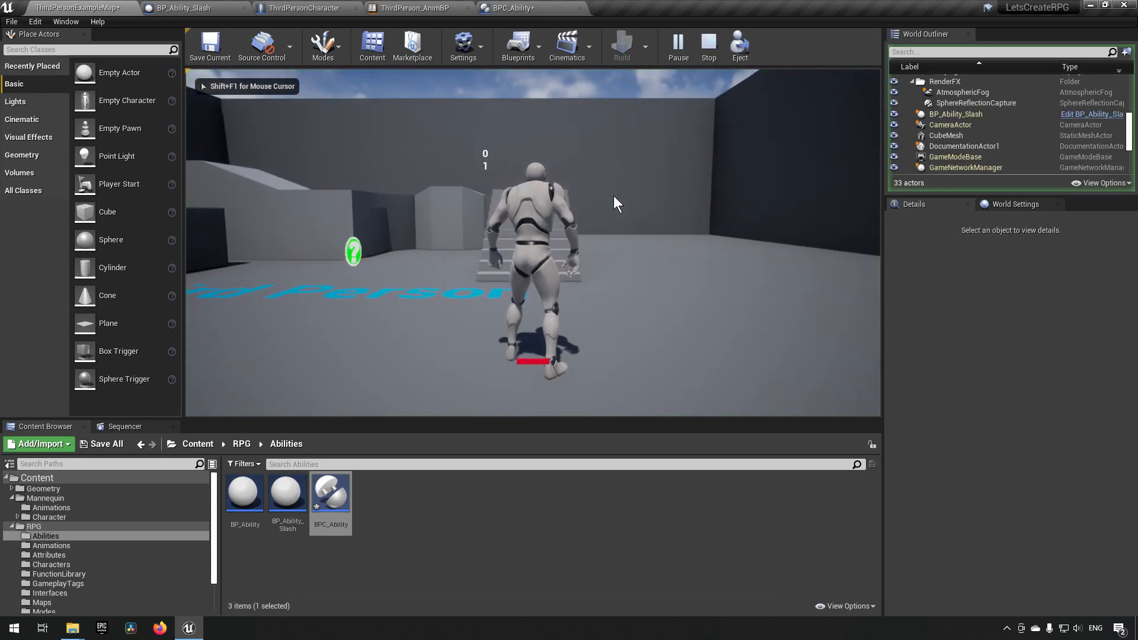
Step: Step over the Slash ability's Get Mesh and Is Valid nodes, then stop the simulation
{"action": "left_click", "coordinate": [509, 9]}
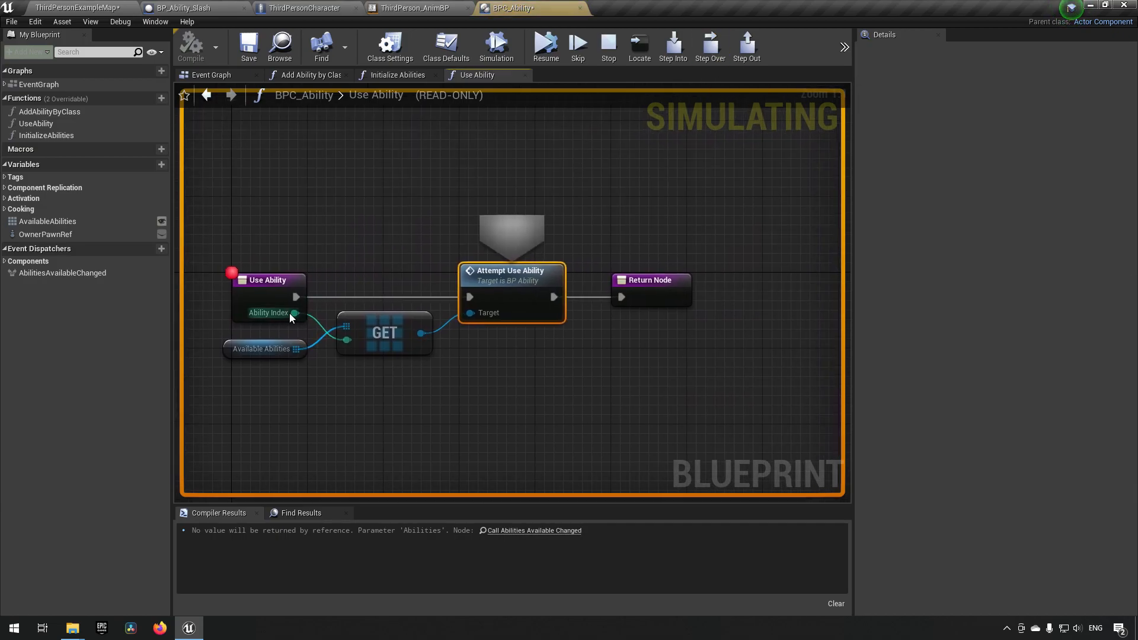
{"action": "mouse_move", "coordinate": [293, 352]}
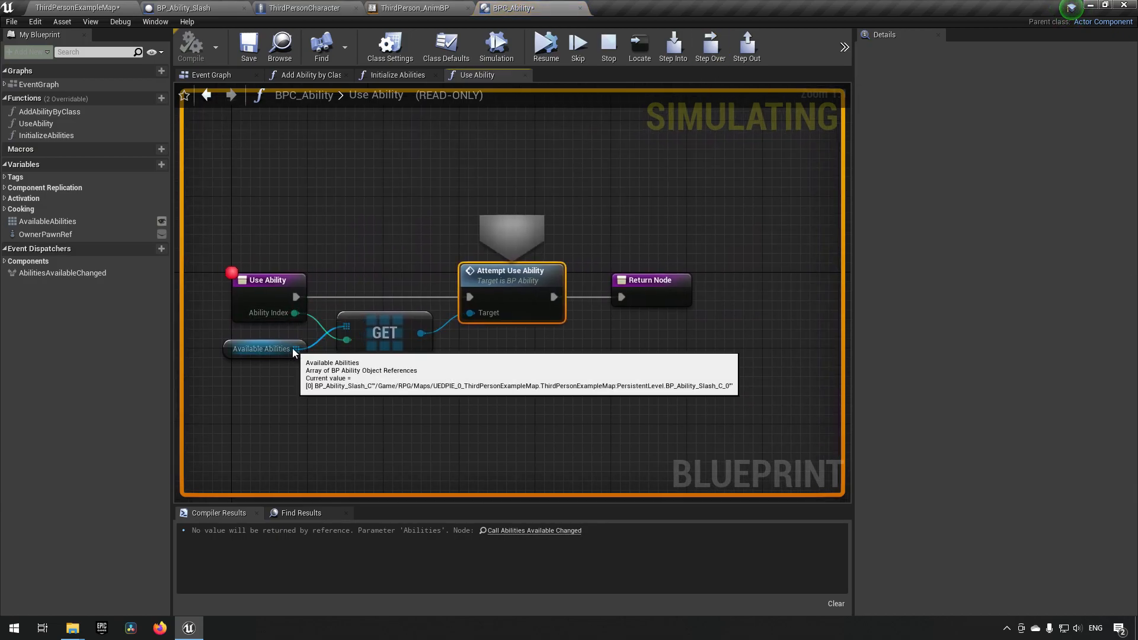
{"action": "mouse_move", "coordinate": [660, 258]}
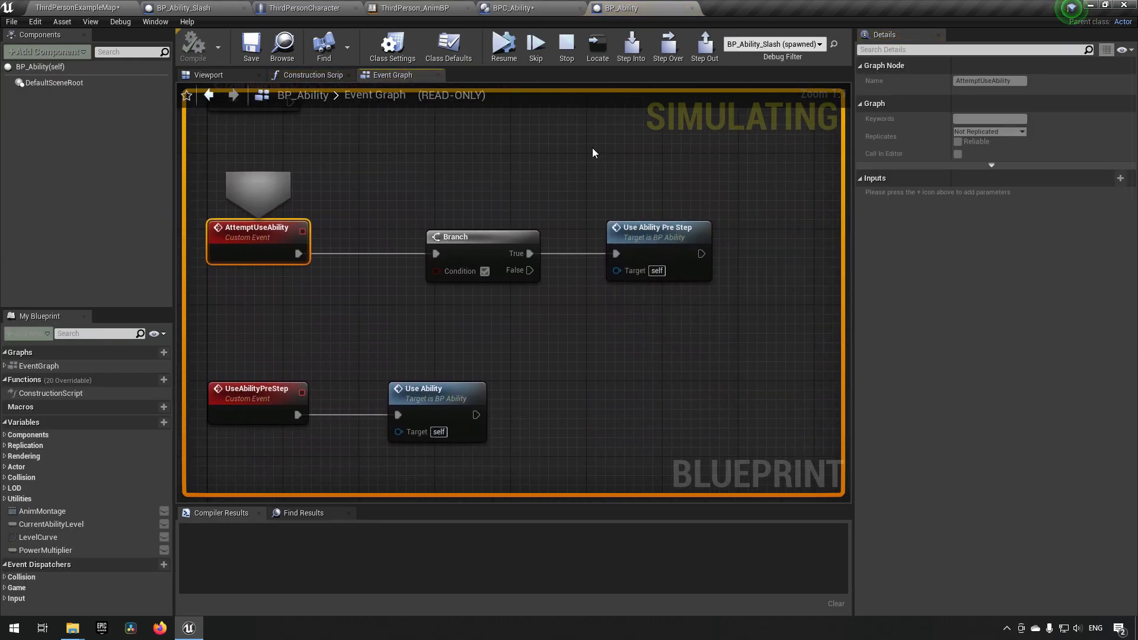
{"action": "left_click", "coordinate": [702, 43]}
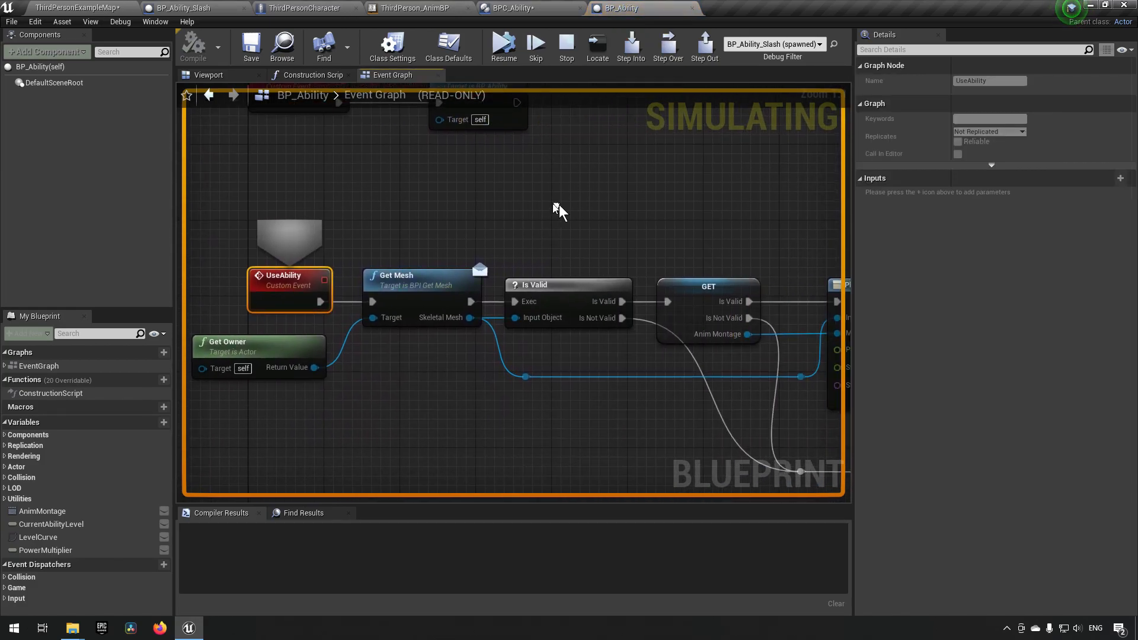
{"action": "left_click", "coordinate": [668, 45]}
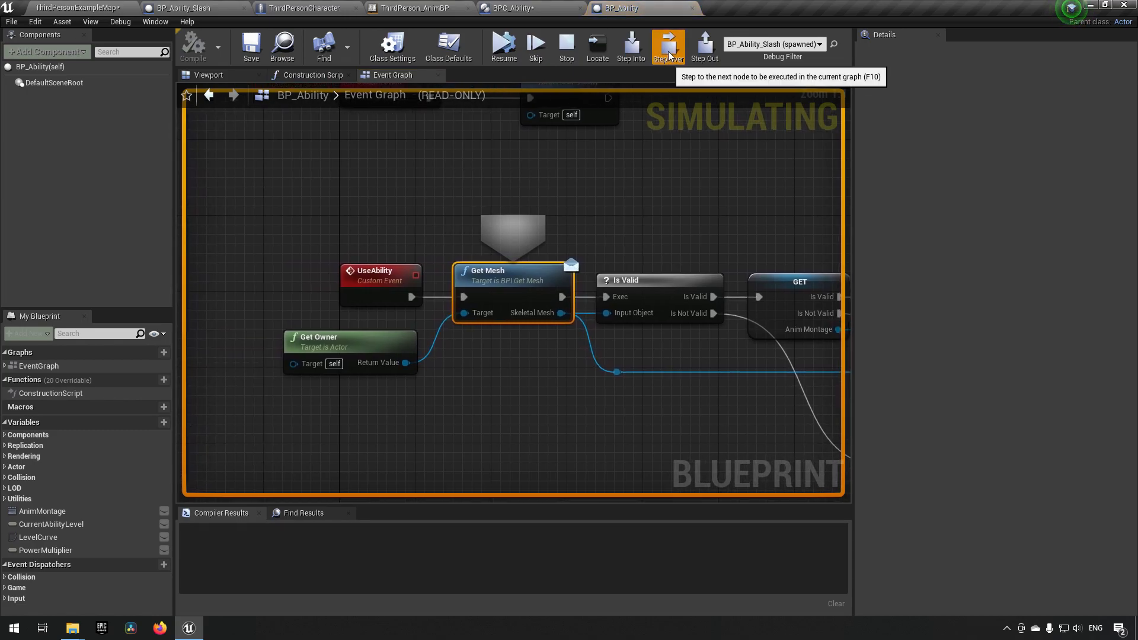
{"action": "left_click", "coordinate": [667, 46]}
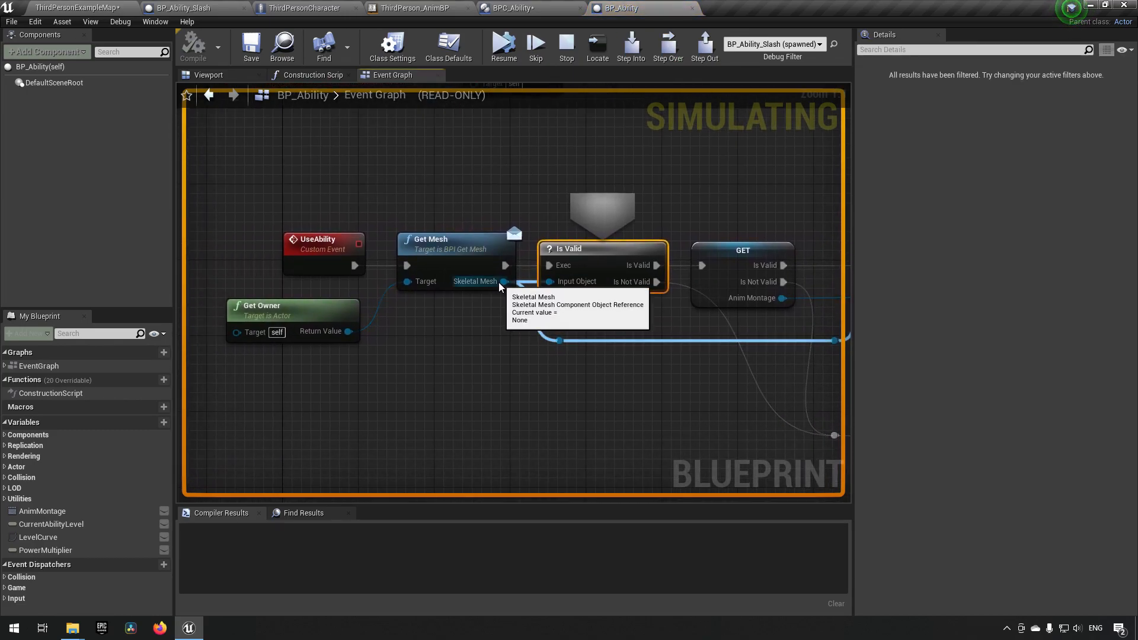
{"action": "mouse_move", "coordinate": [263, 324]}
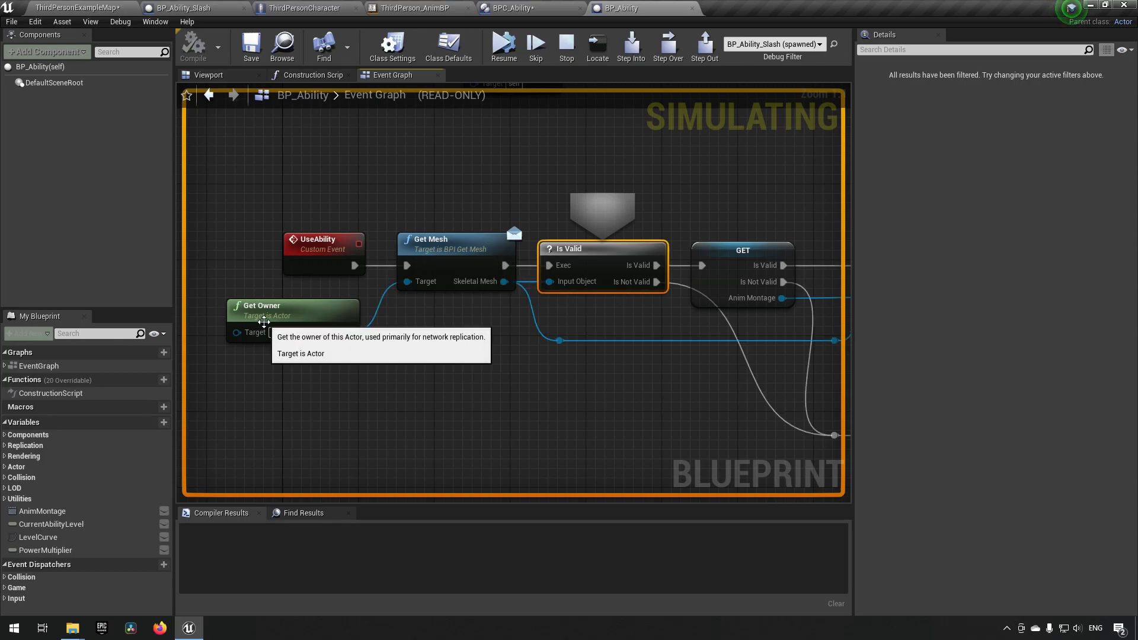
{"action": "mouse_move", "coordinate": [567, 45]}
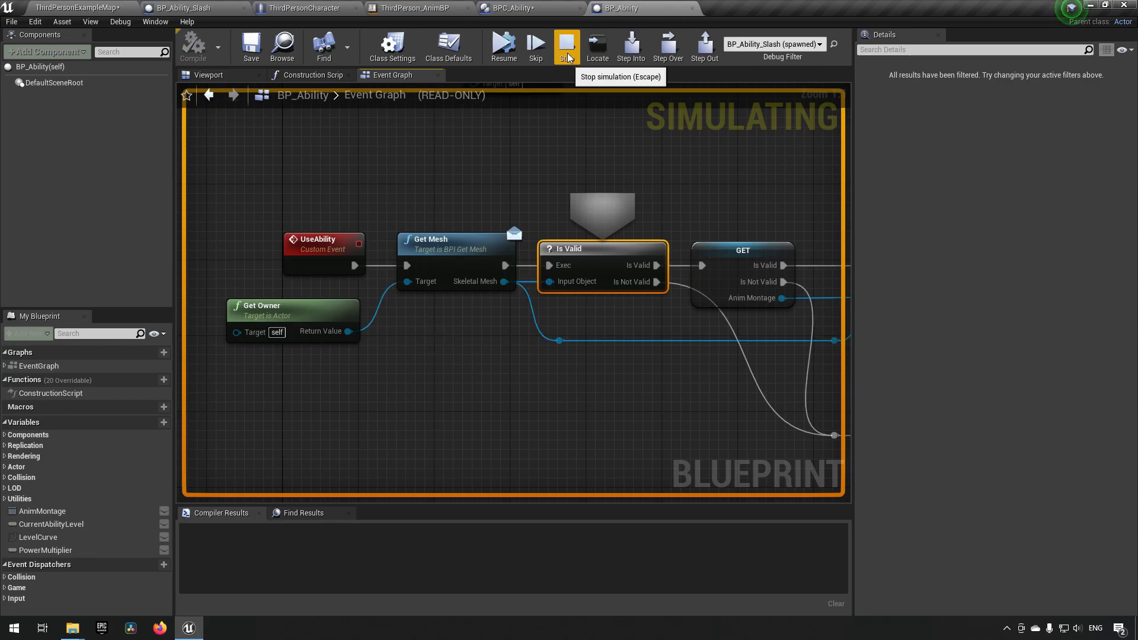
{"action": "left_click", "coordinate": [565, 45]}
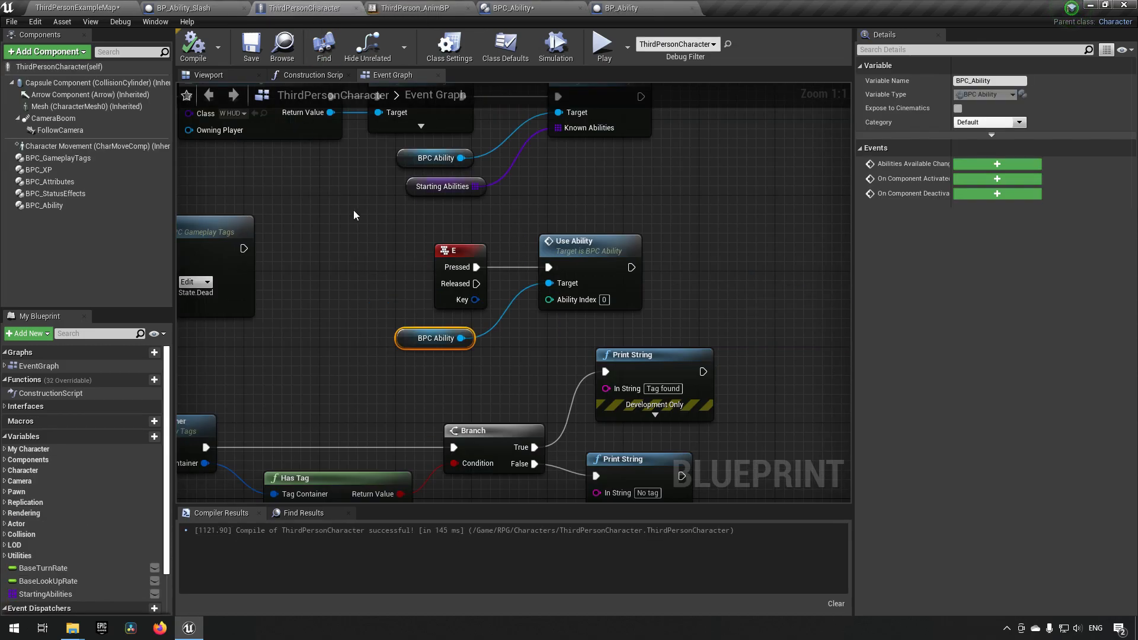
Step: From Class Settings, open the Get Mesh interface function's graph
{"action": "left_click", "coordinate": [448, 46]}
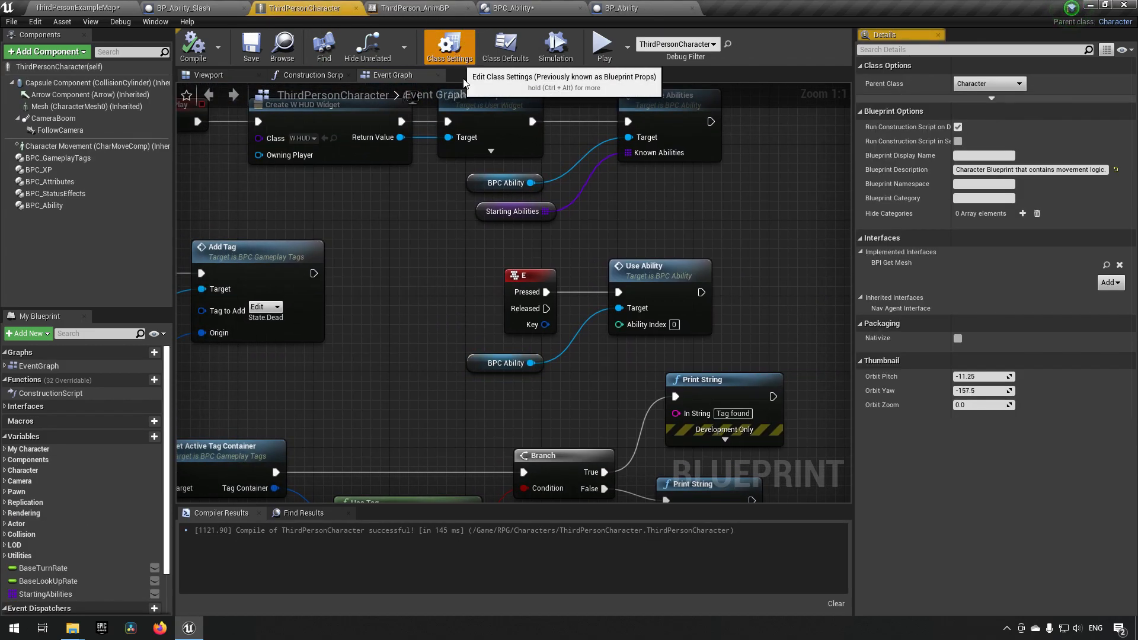
{"action": "mouse_move", "coordinate": [937, 282]}
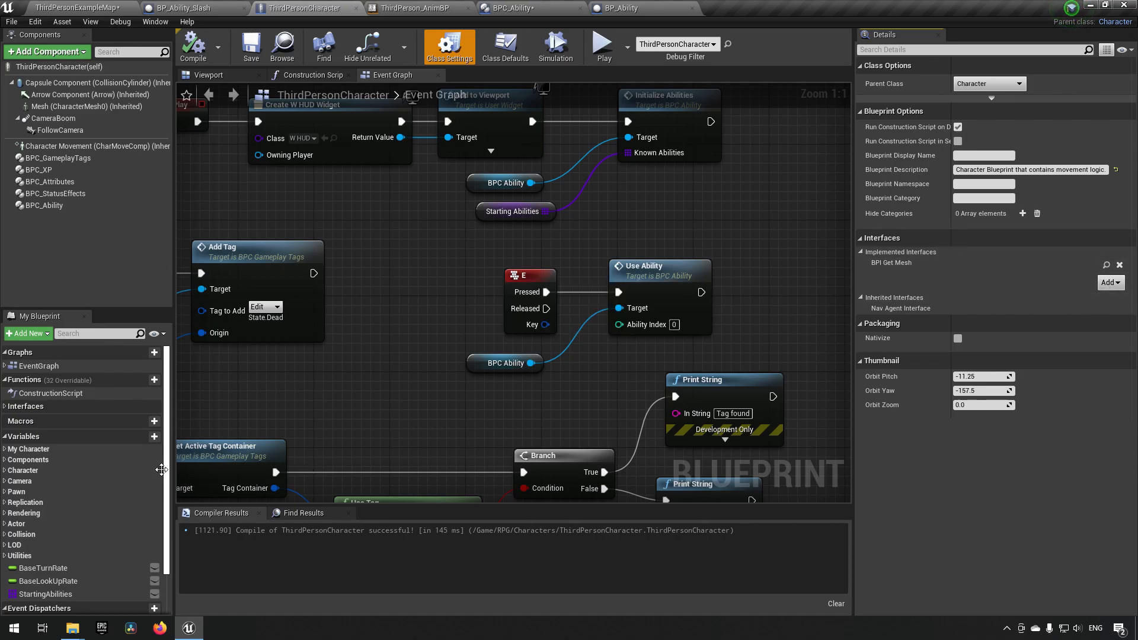
{"action": "left_click", "coordinate": [25, 406]}
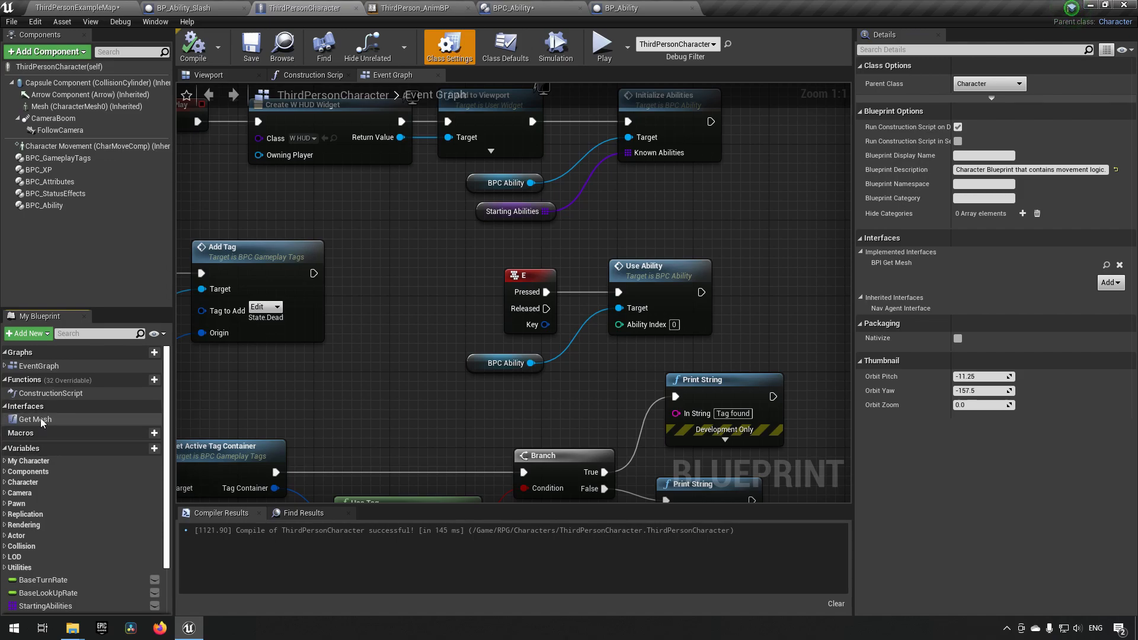
{"action": "right_click", "coordinate": [33, 420]}
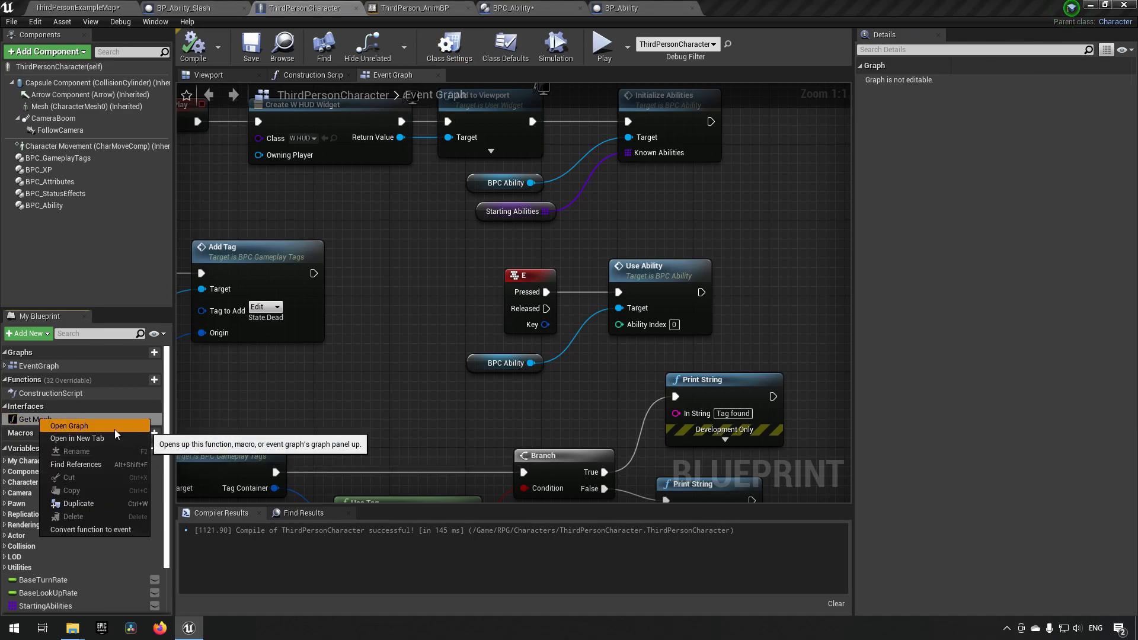
{"action": "left_click", "coordinate": [70, 426]}
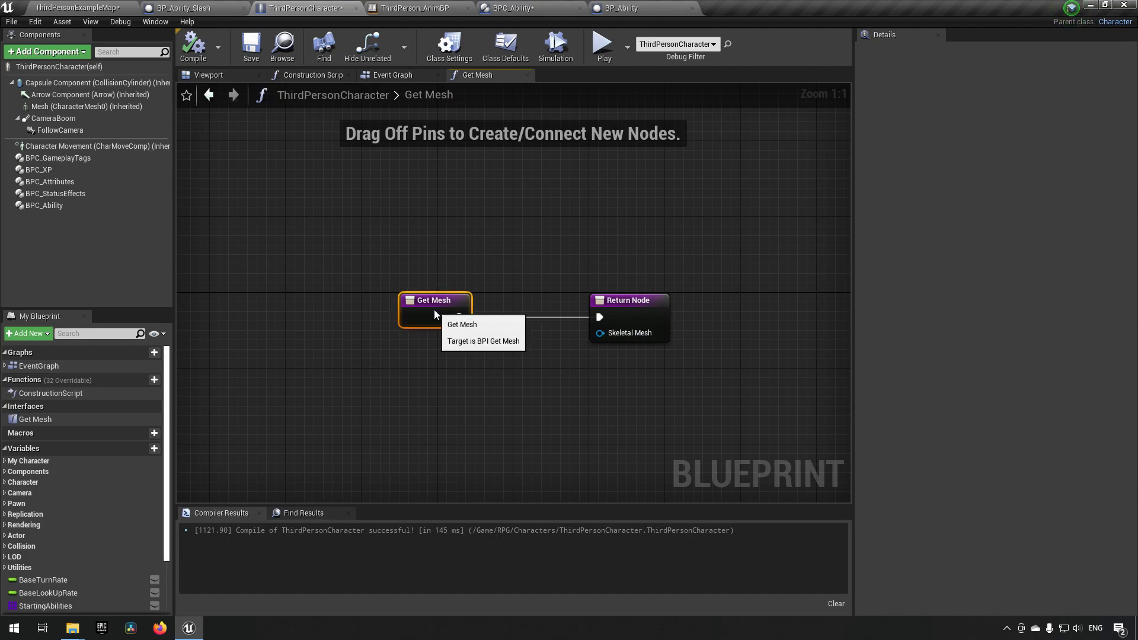
{"action": "mouse_move", "coordinate": [80, 106]}
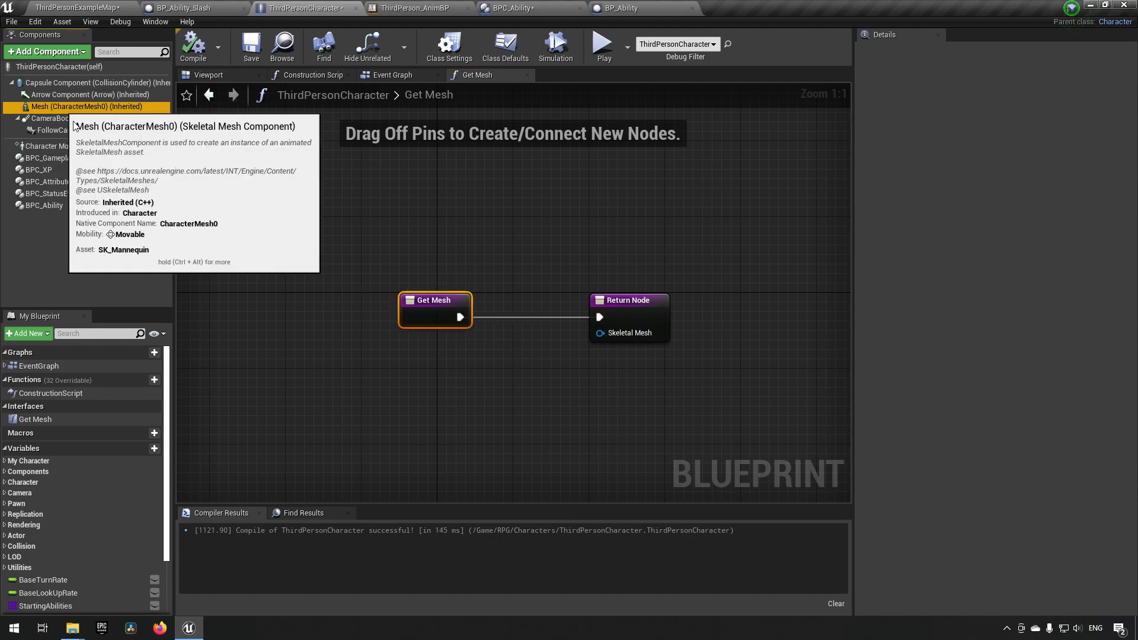
Step: Return the character's Mesh component from Get Mesh and recompile the blueprint
{"action": "left_click", "coordinate": [70, 105]}
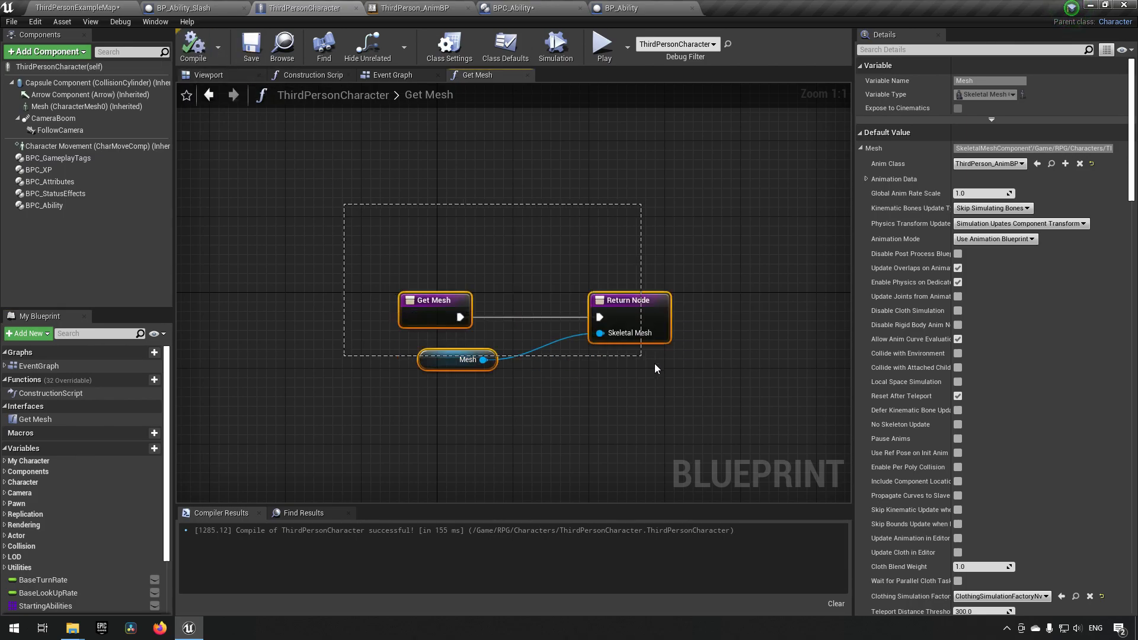
{"action": "left_click", "coordinate": [62, 106]}
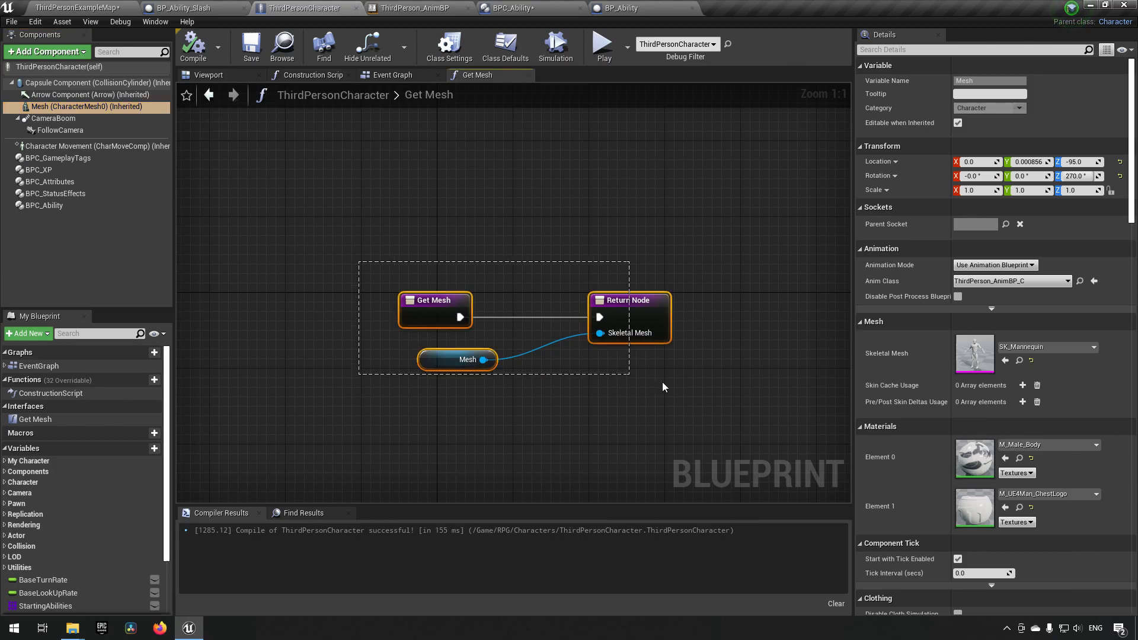
{"action": "left_click", "coordinate": [458, 403]}
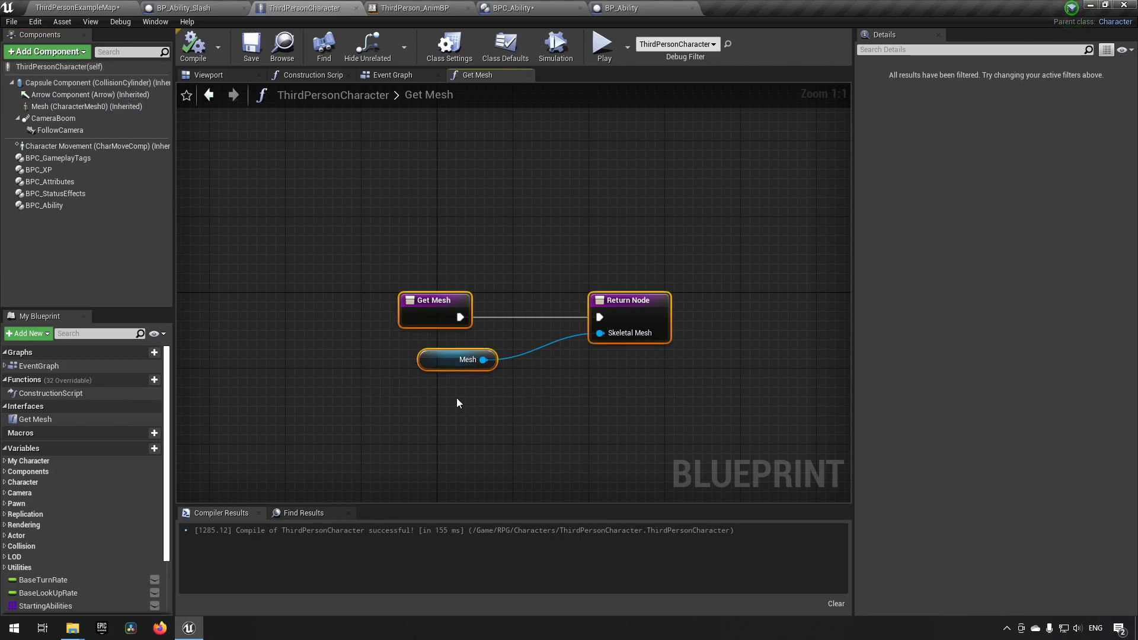
{"action": "mouse_move", "coordinate": [376, 401]}
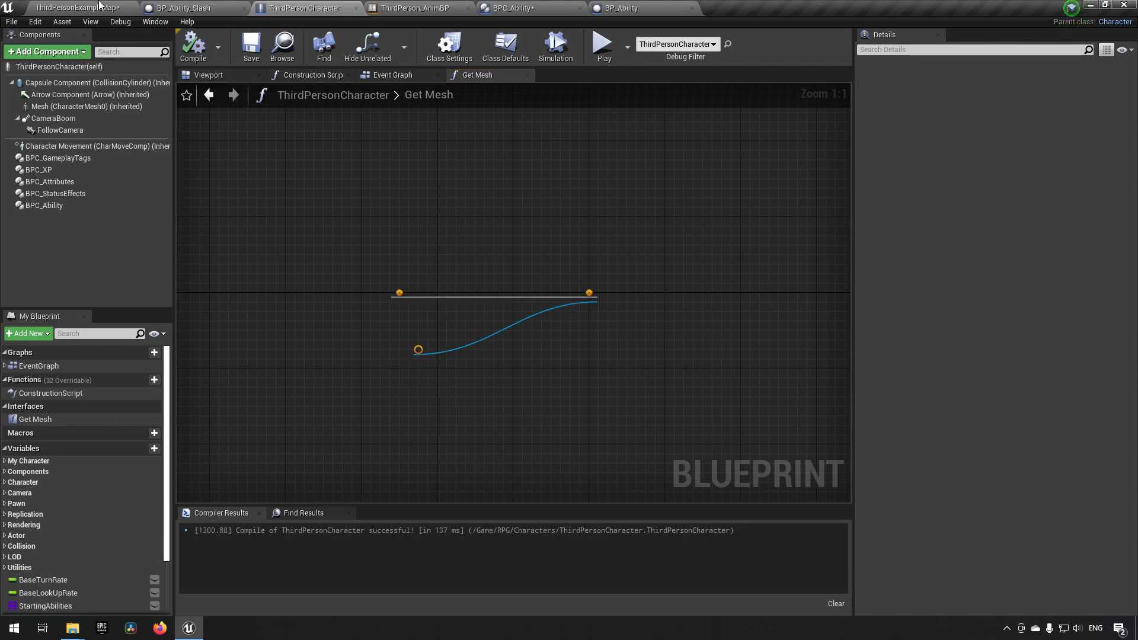
Step: Check the Use Ability entry node in BPC_Ability, then play-test the level and stop
{"action": "left_click", "coordinate": [526, 8]}
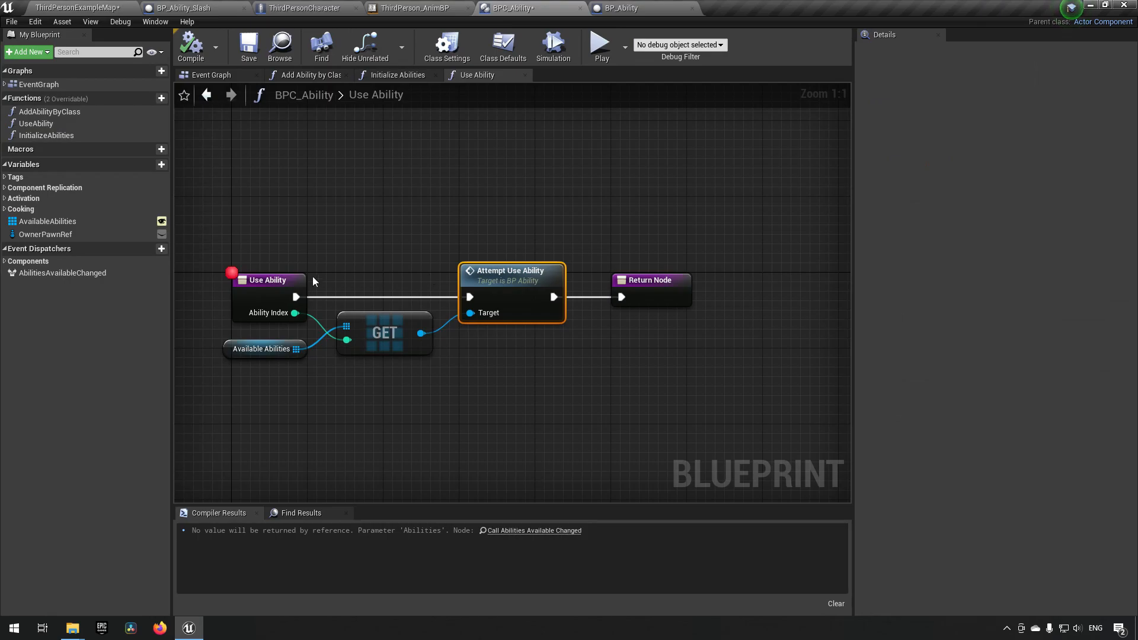
{"action": "left_click", "coordinate": [269, 280]}
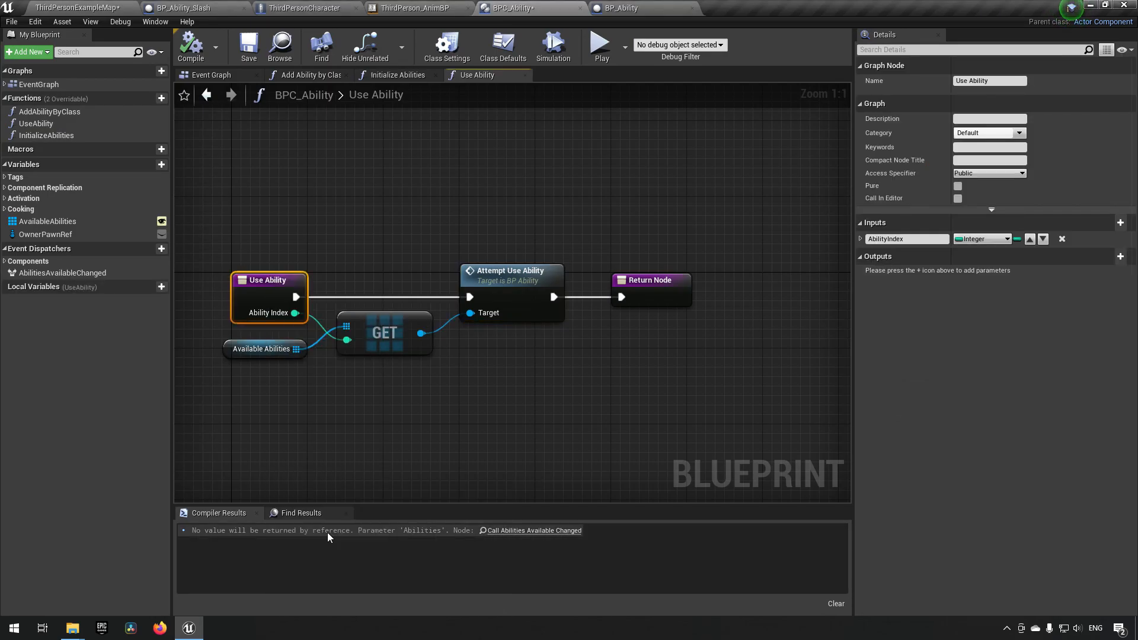
{"action": "left_click", "coordinate": [73, 9]}
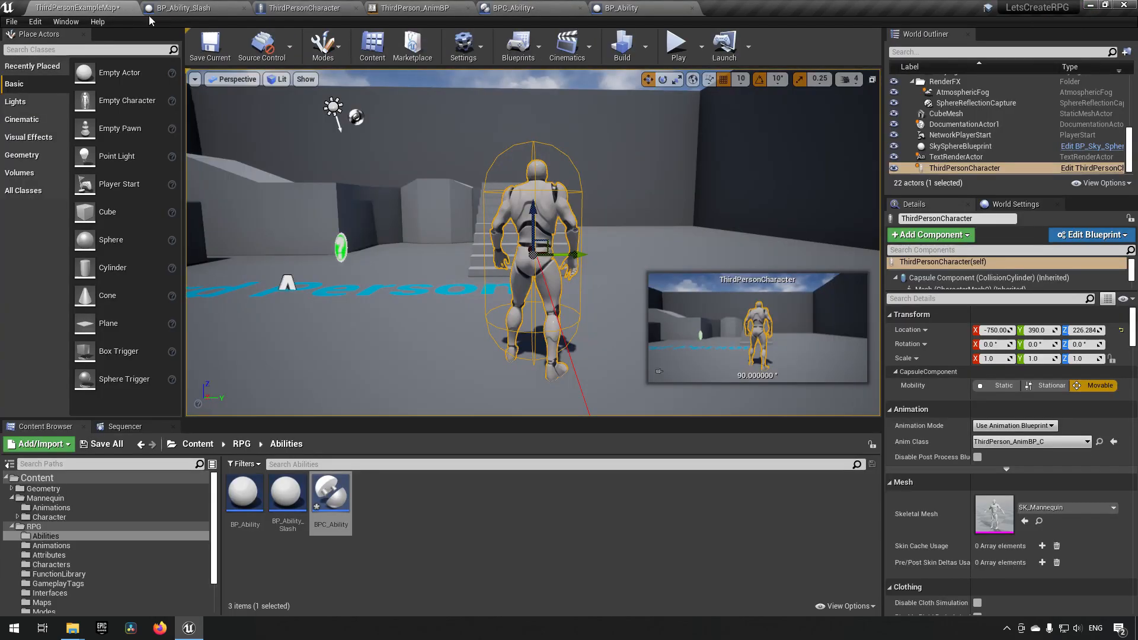
{"action": "left_click", "coordinate": [676, 43]}
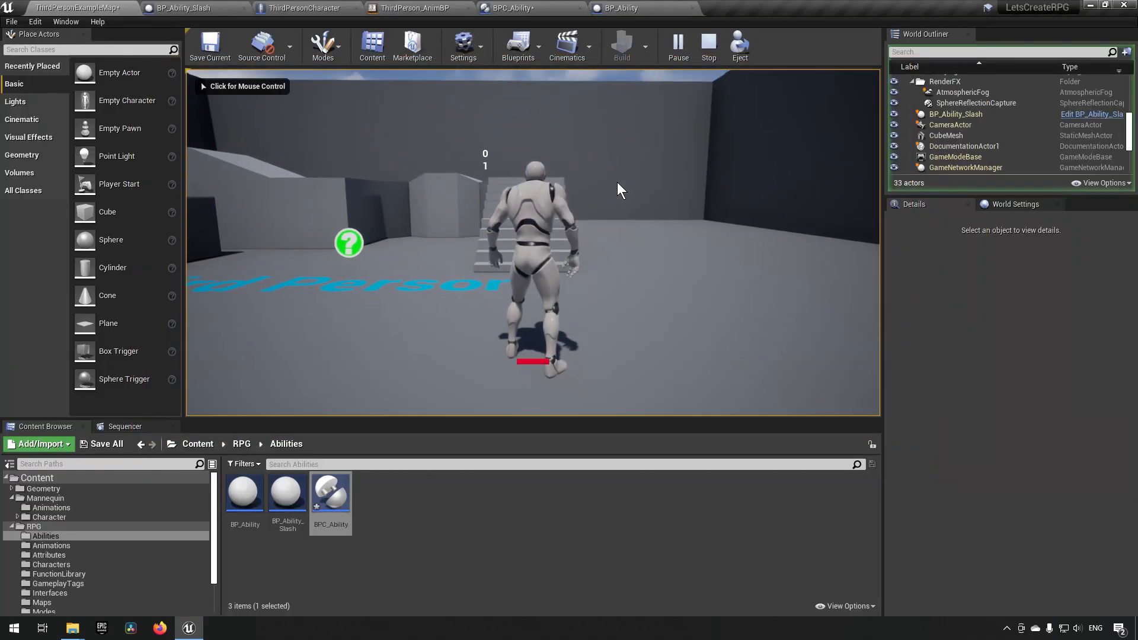
{"action": "left_click", "coordinate": [534, 253]}
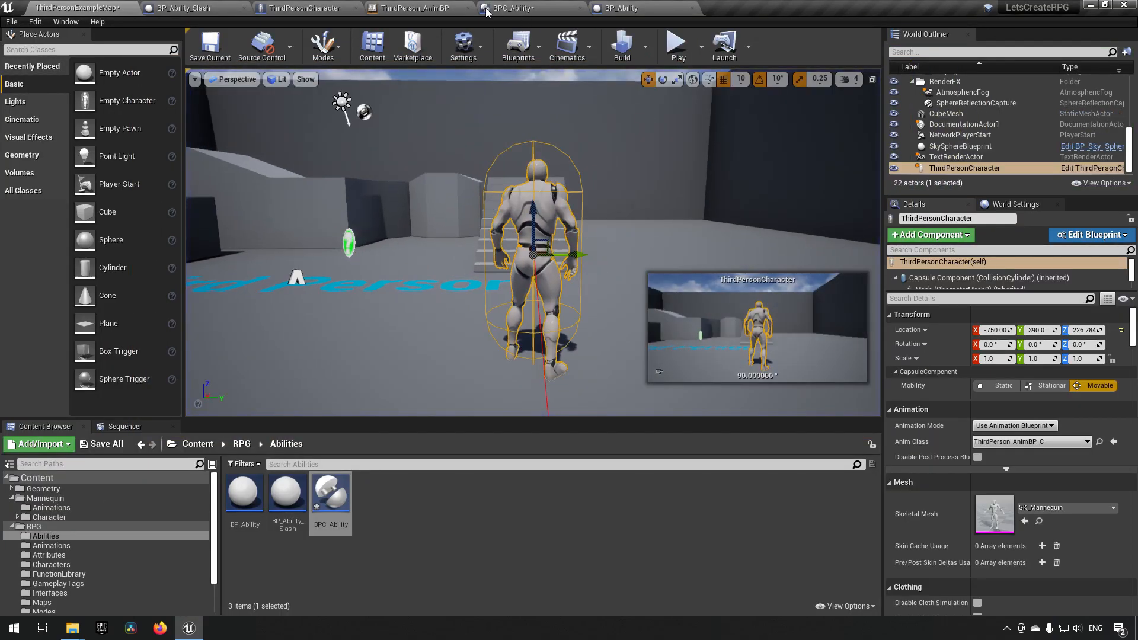
{"action": "left_click", "coordinate": [623, 8]}
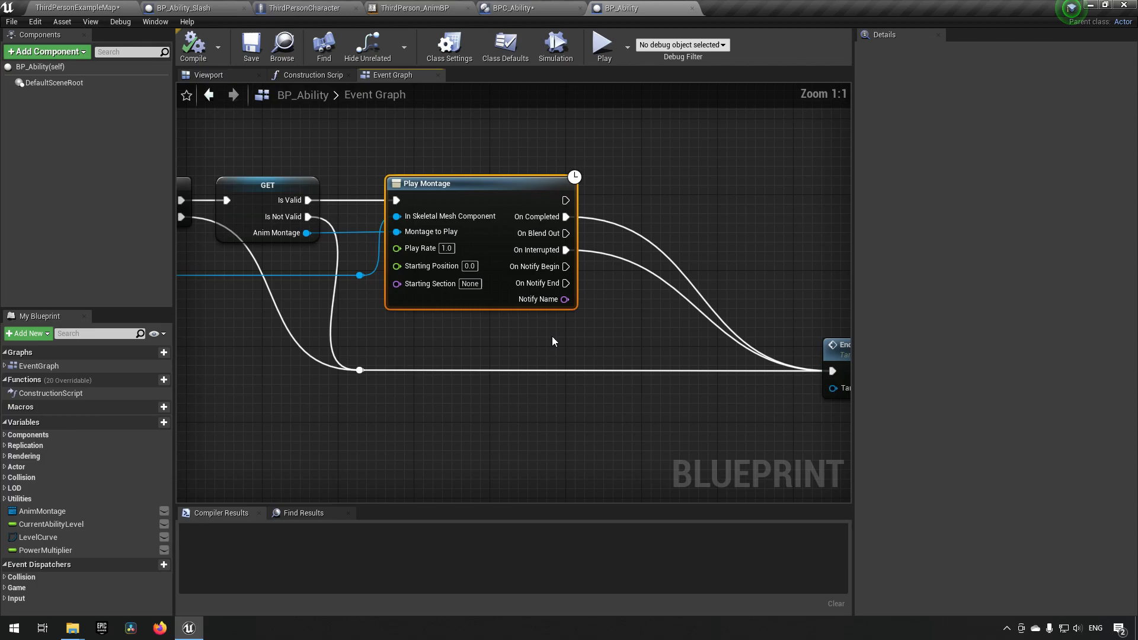
{"action": "mouse_move", "coordinate": [485, 193]}
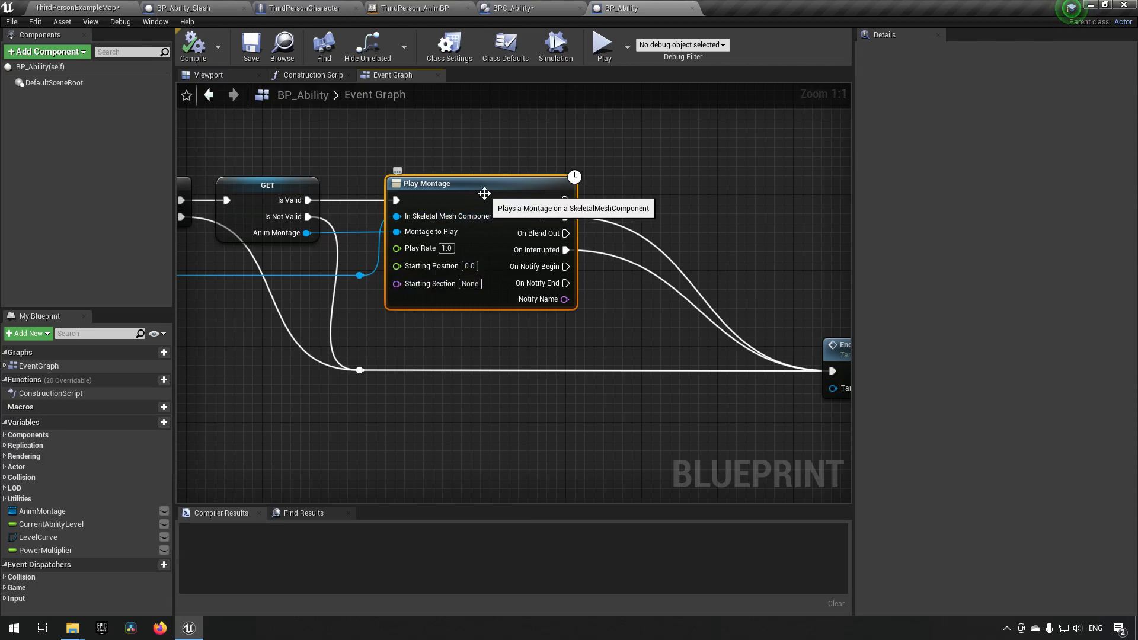
{"action": "mouse_move", "coordinate": [574, 280]}
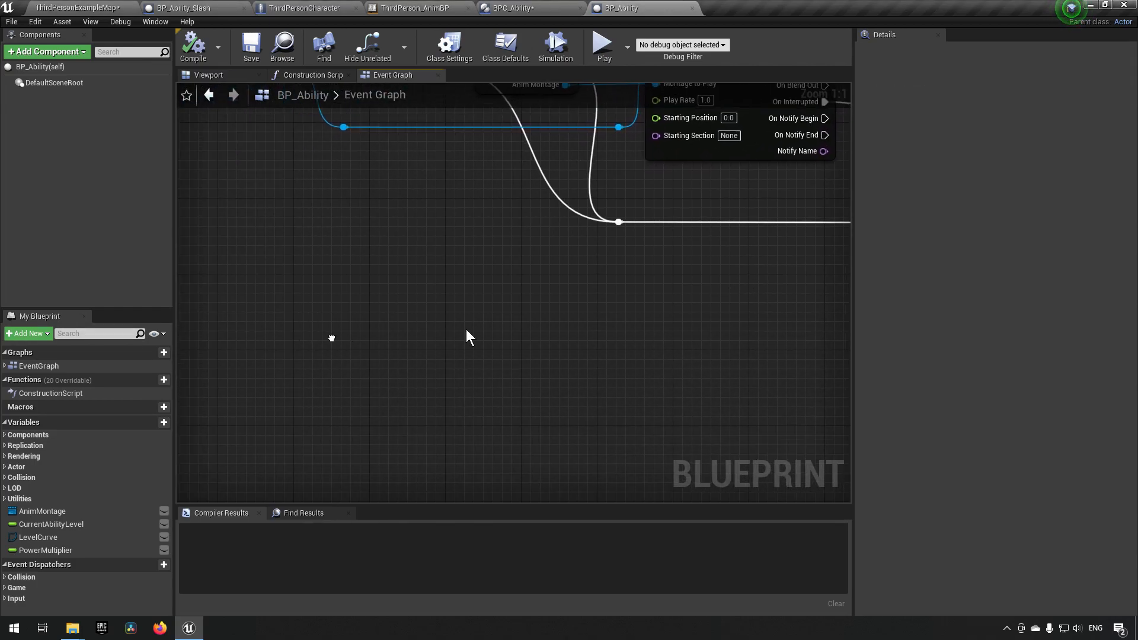
{"action": "left_click", "coordinate": [499, 300]}
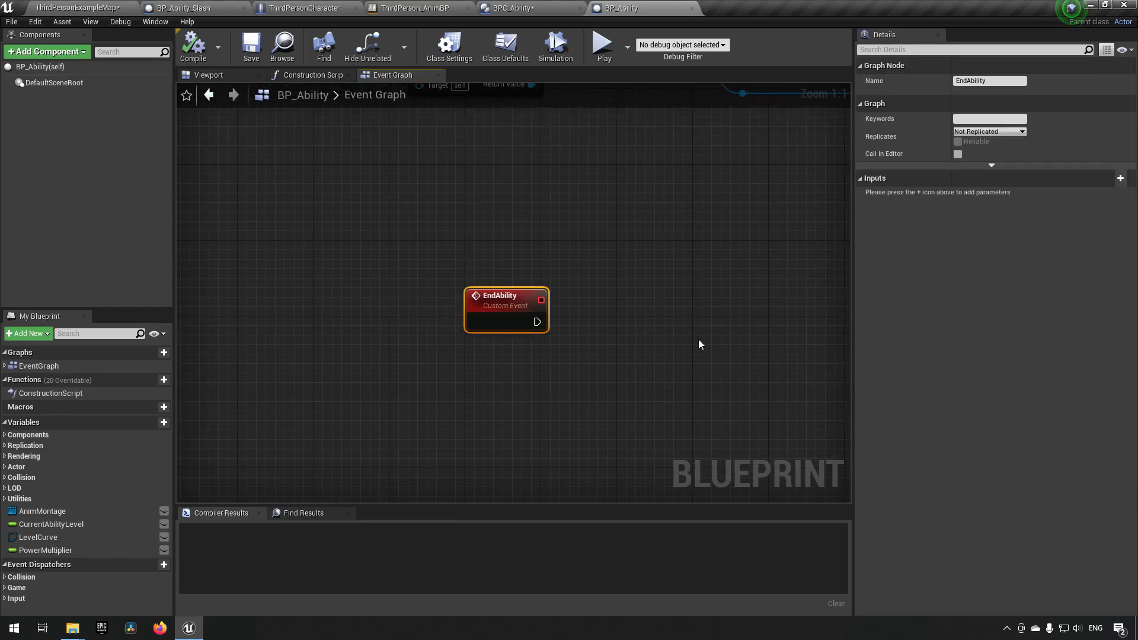
{"action": "scroll", "scroll_direction": "down", "scroll_amount": 3}
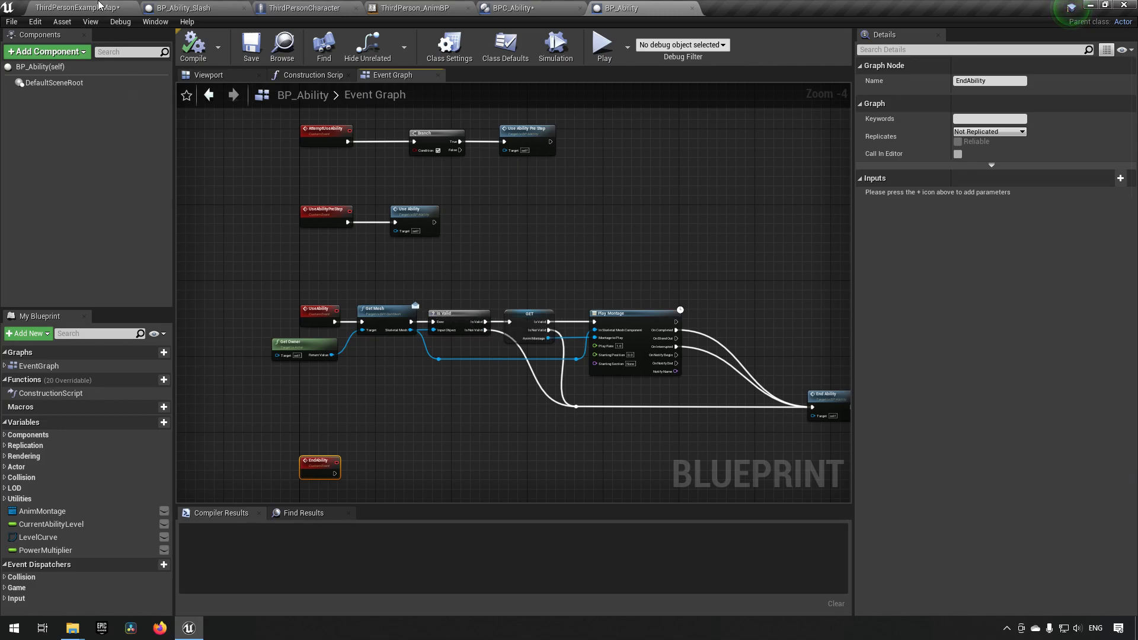
{"action": "mouse_move", "coordinate": [93, 6]}
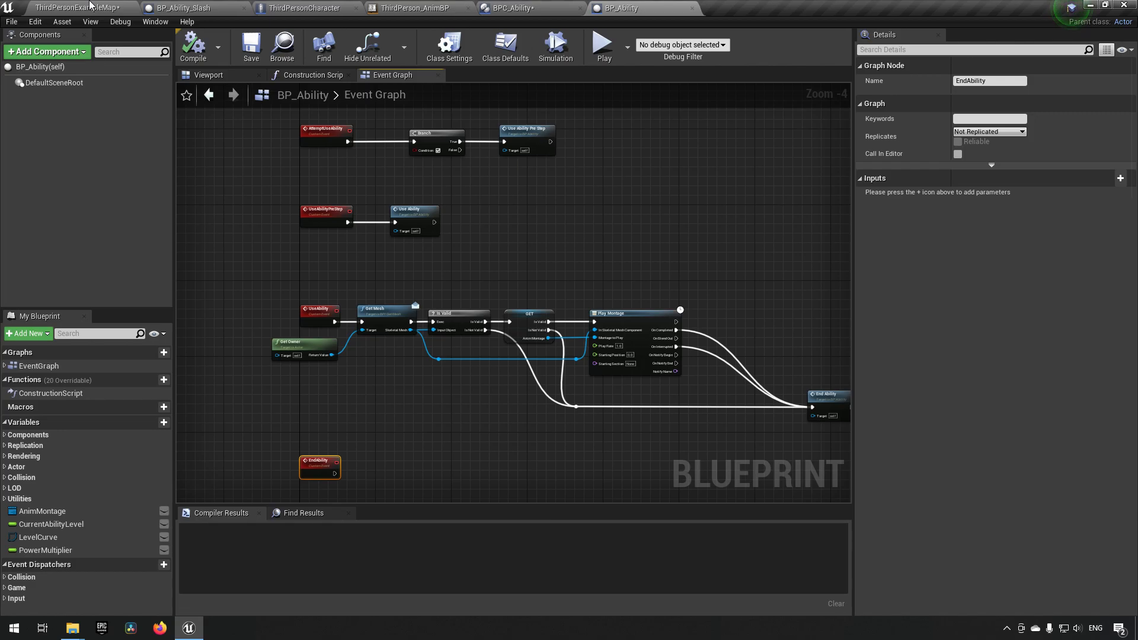
{"action": "left_click", "coordinate": [78, 9]}
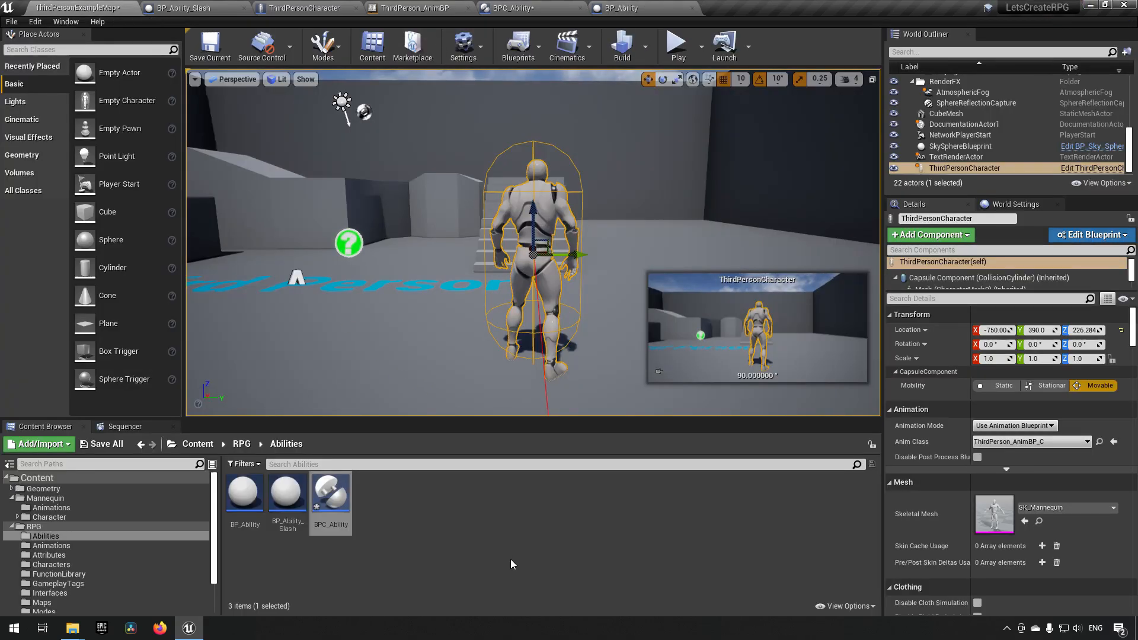
{"action": "mouse_move", "coordinate": [105, 444]}
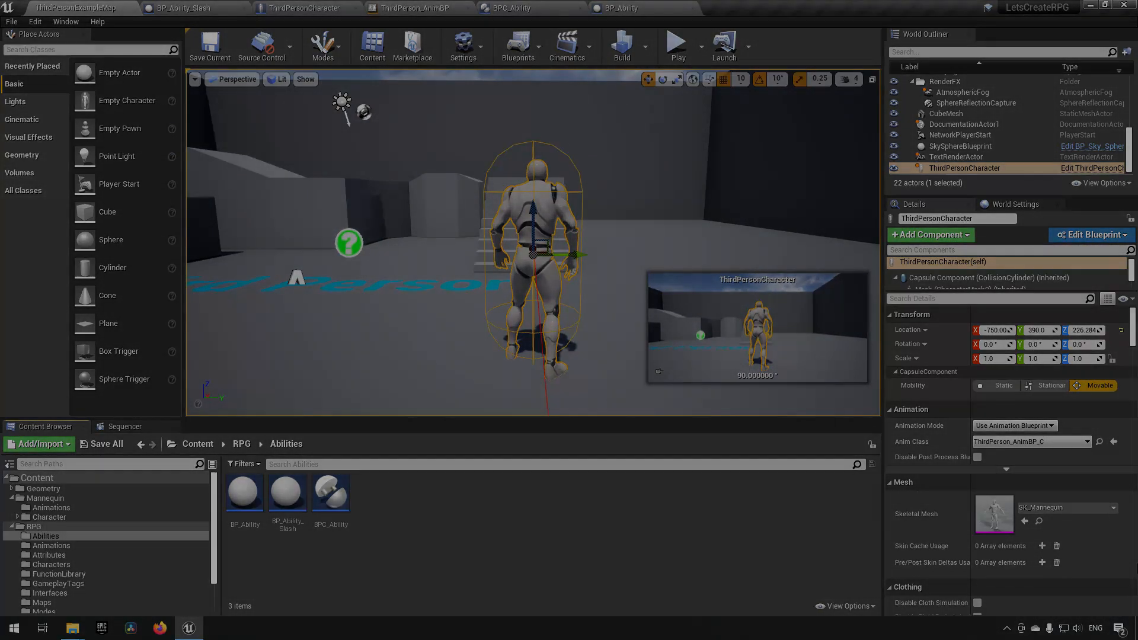
Step: Minimize the Unreal Editor window to show the desktop
{"action": "left_click", "coordinate": [1093, 7]}
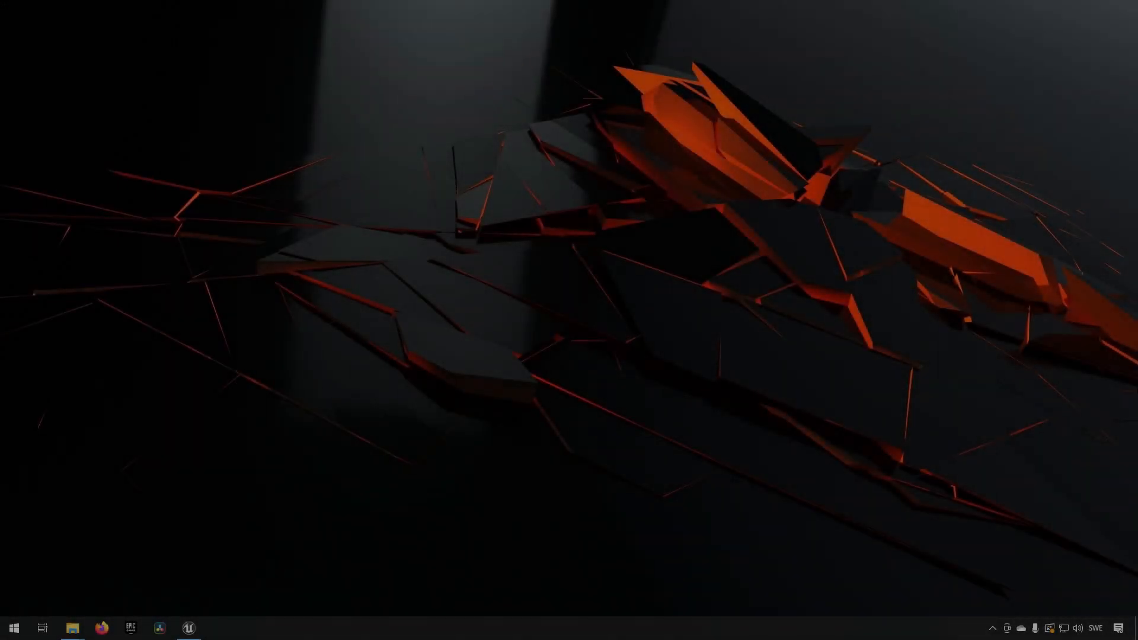